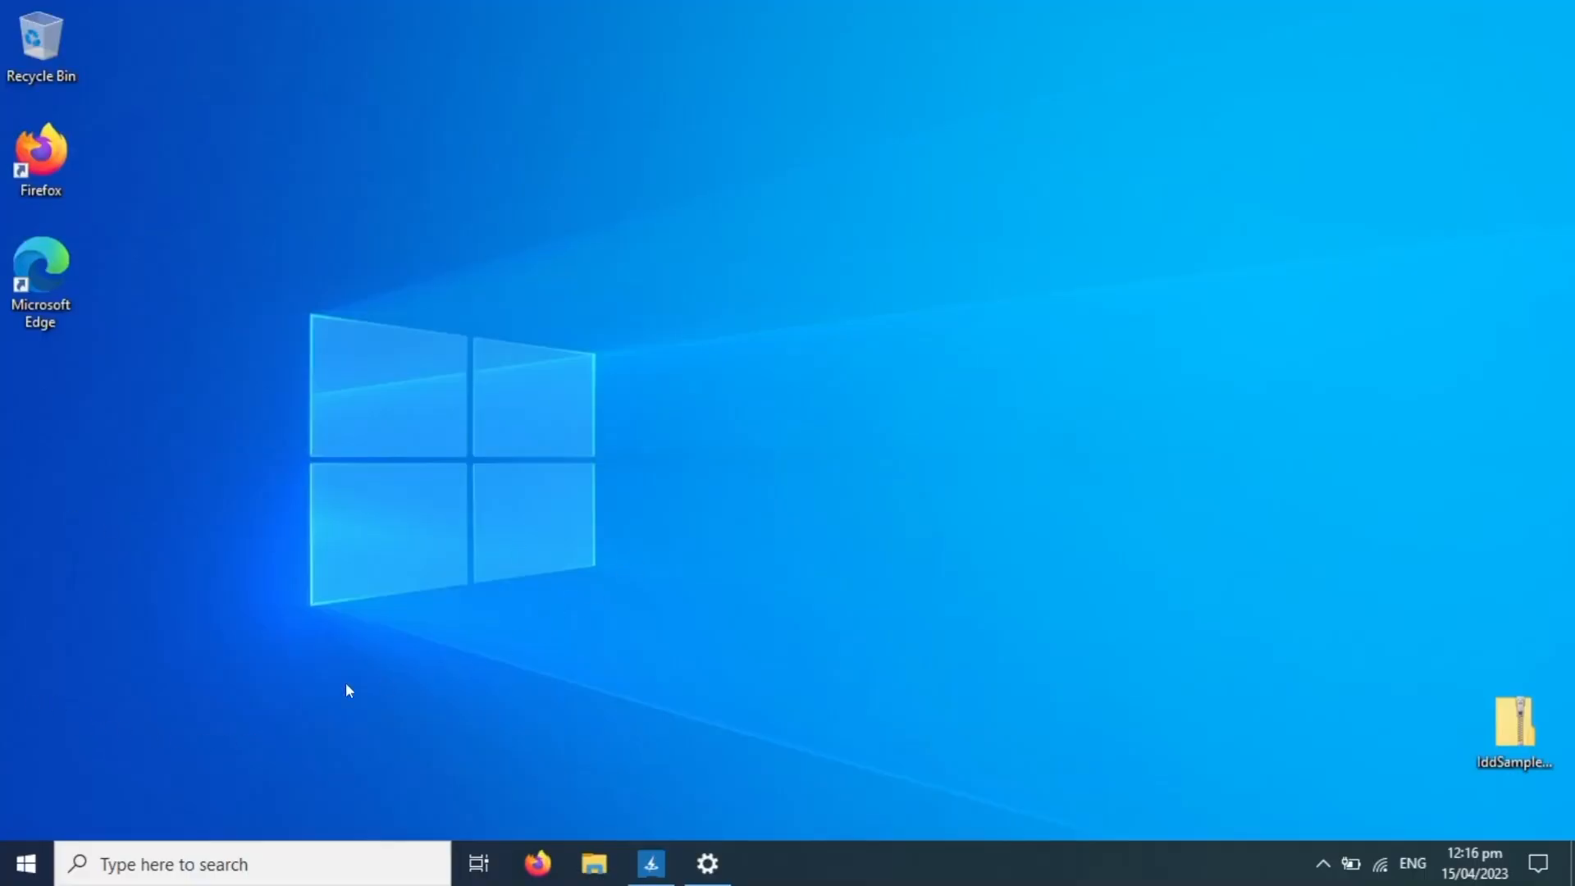
pyautogui.moveTo(707, 864)
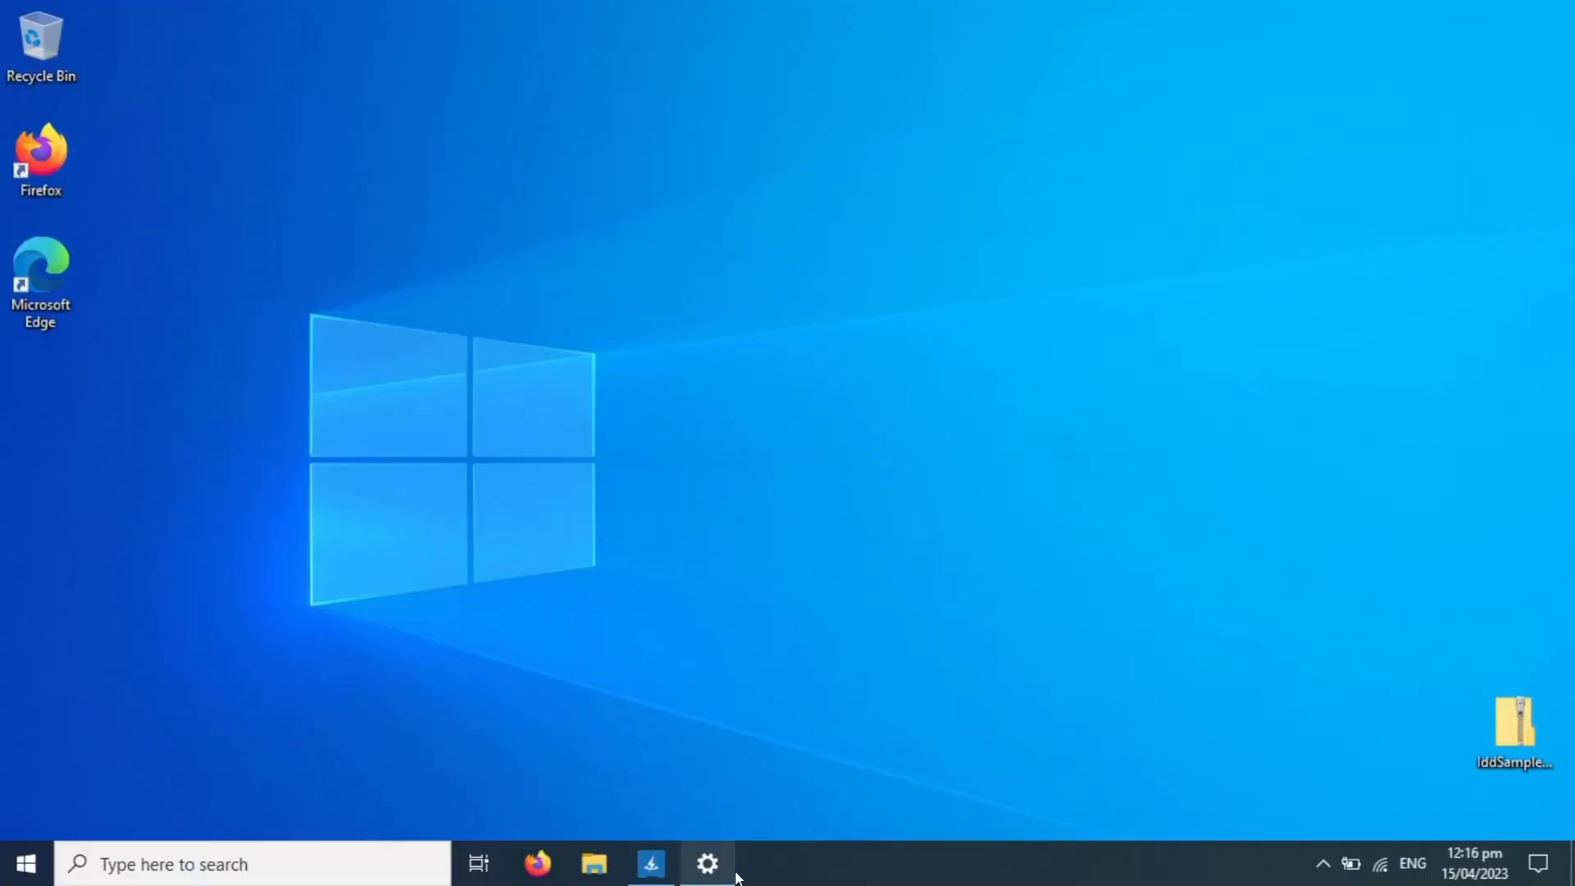
# - Review the Display resolution choices and keep 1366 × 768 (Recommended)
pyautogui.click(709, 865)
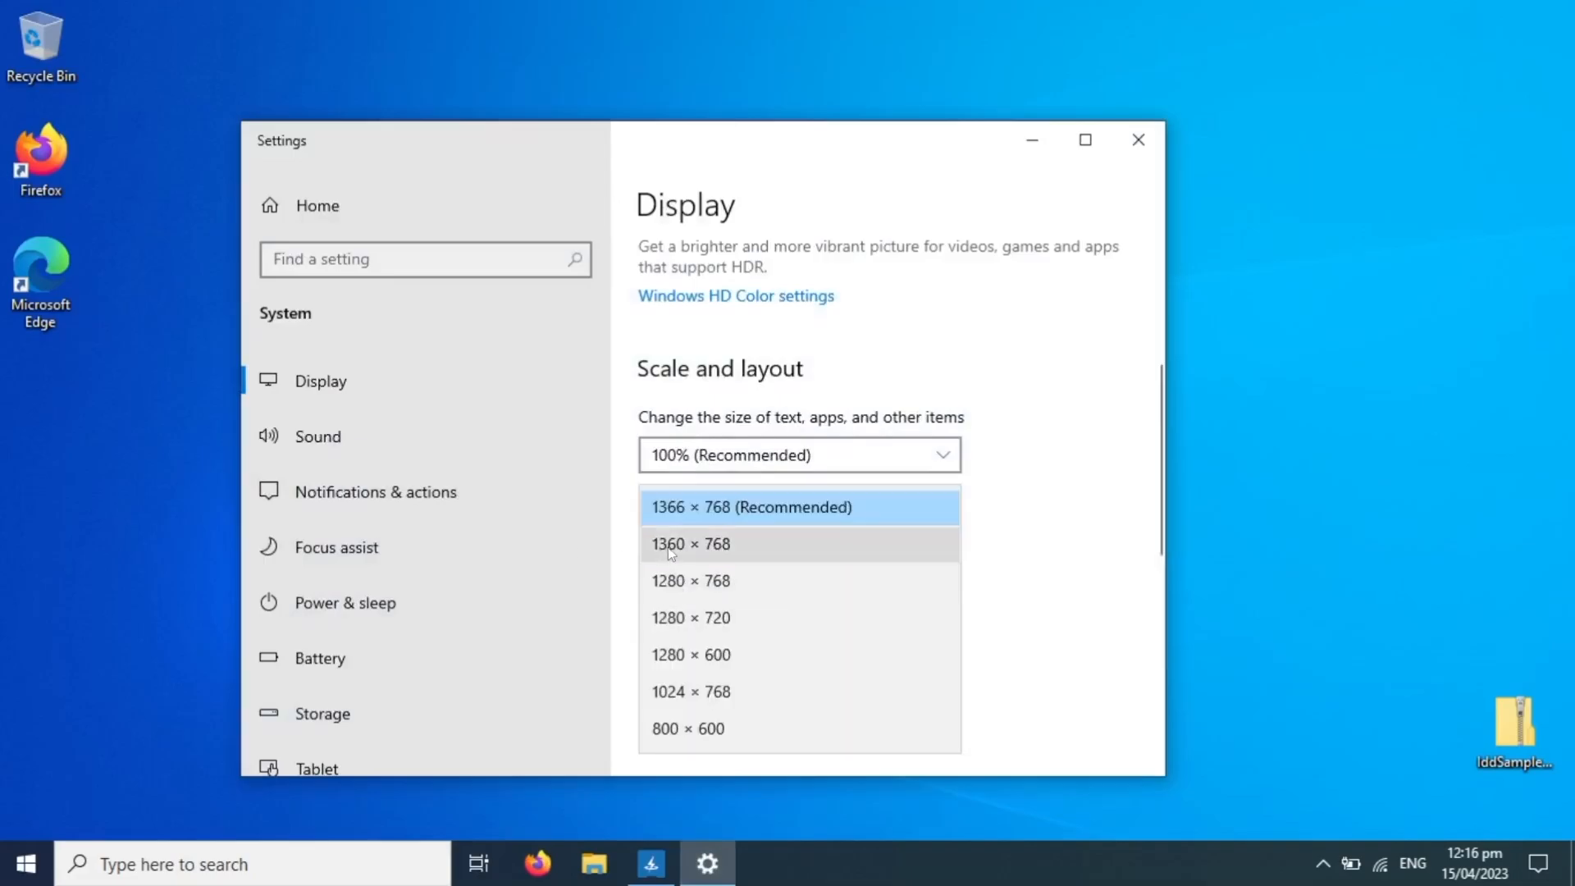
pyautogui.moveTo(768, 544)
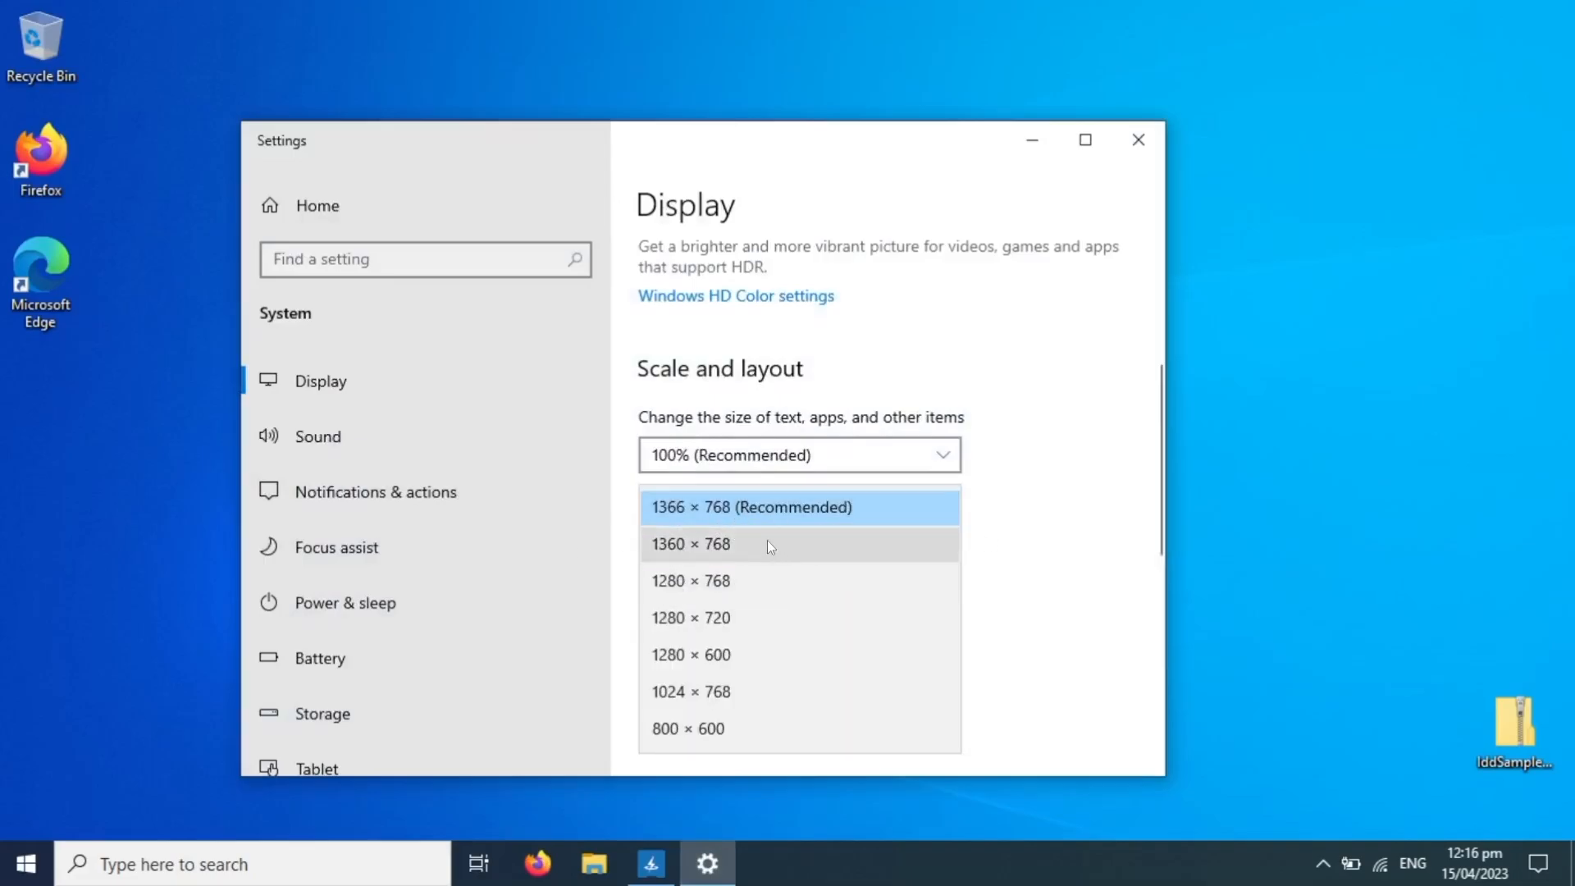
pyautogui.moveTo(676, 526)
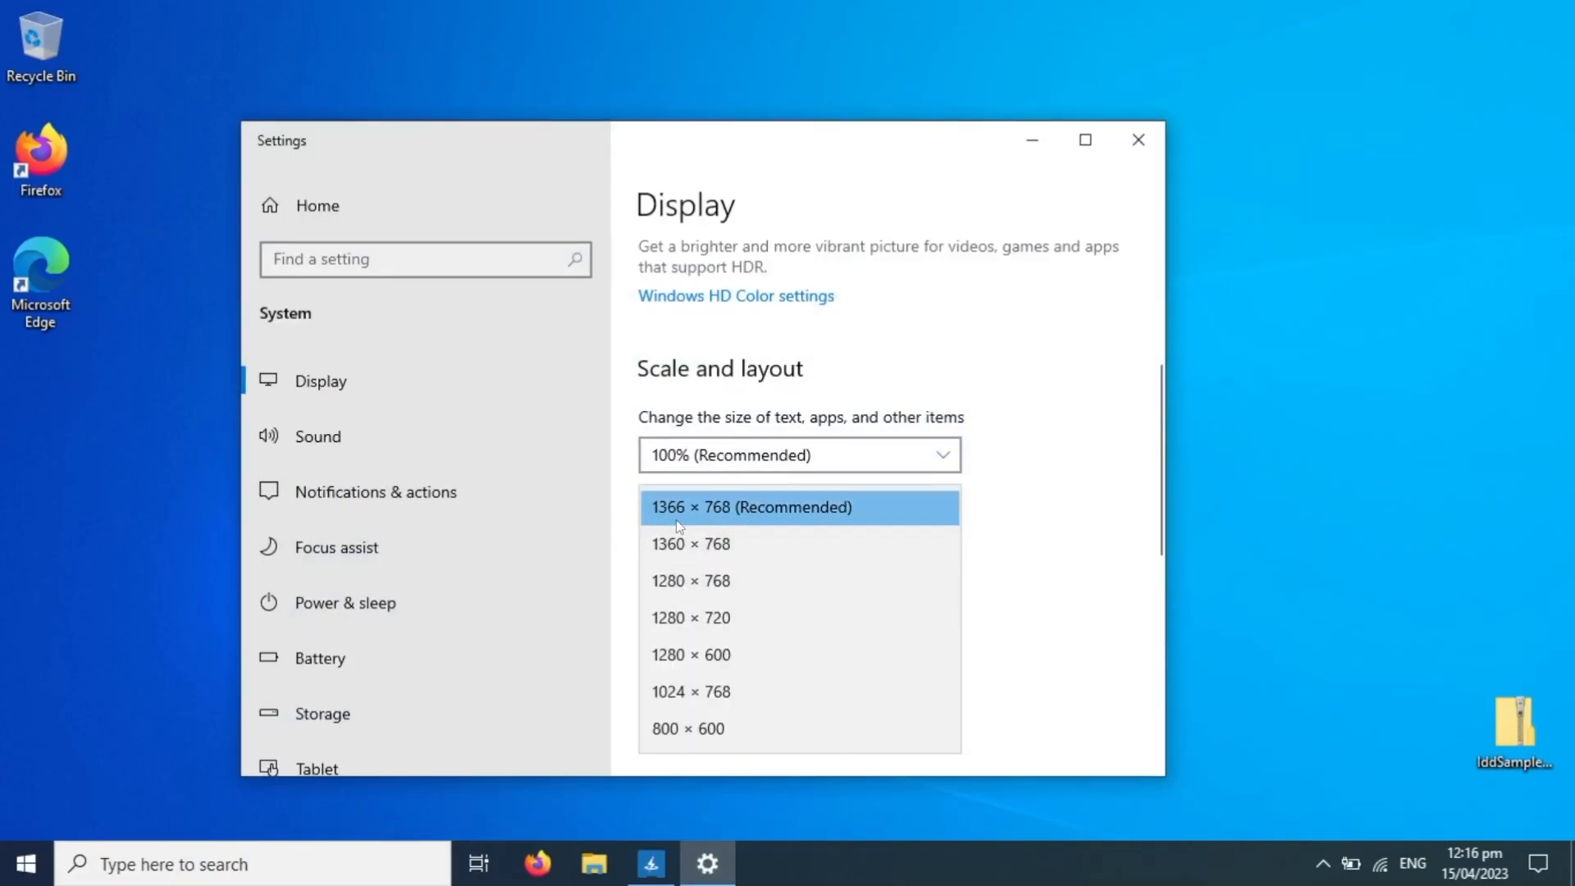
pyautogui.click(752, 507)
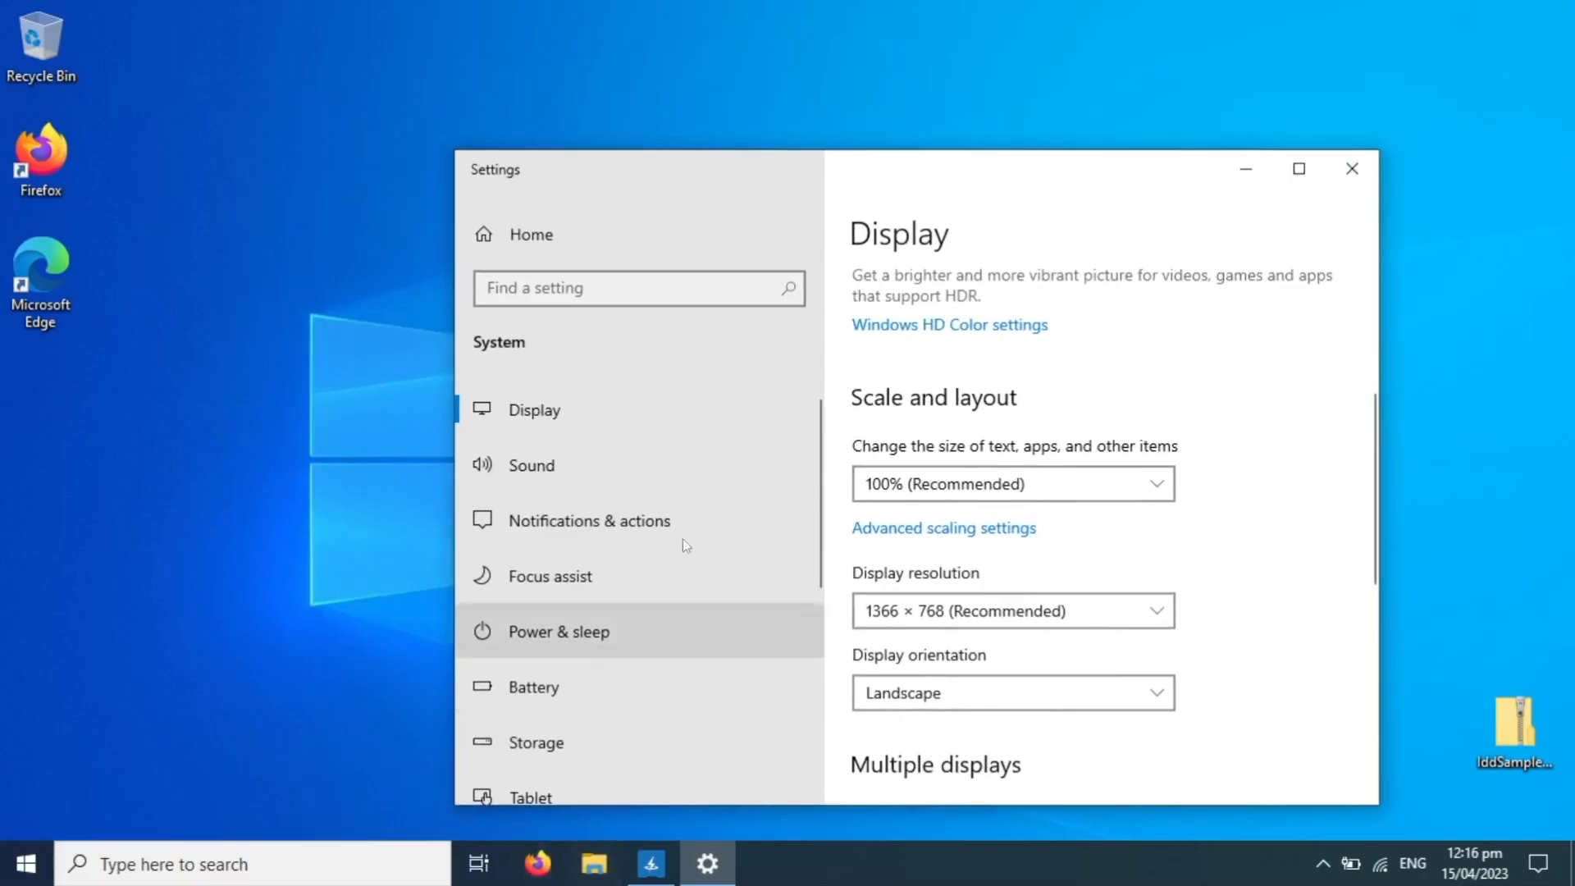
pyautogui.moveTo(1245, 167)
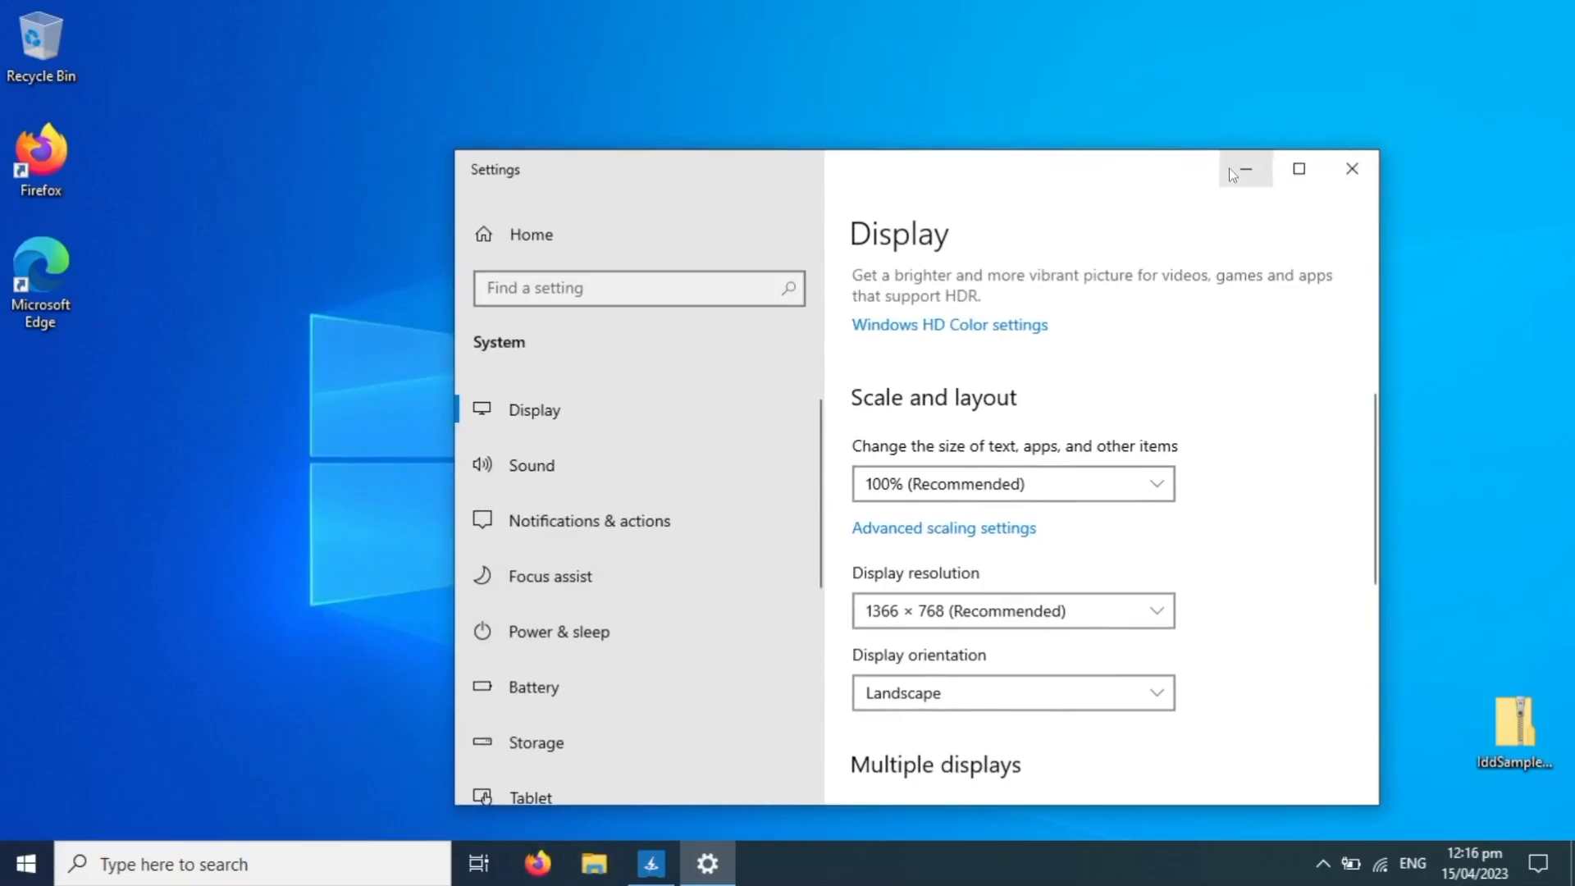
# - Launch Intel Graphics Command Center from the apps list and select display 1
pyautogui.click(1243, 168)
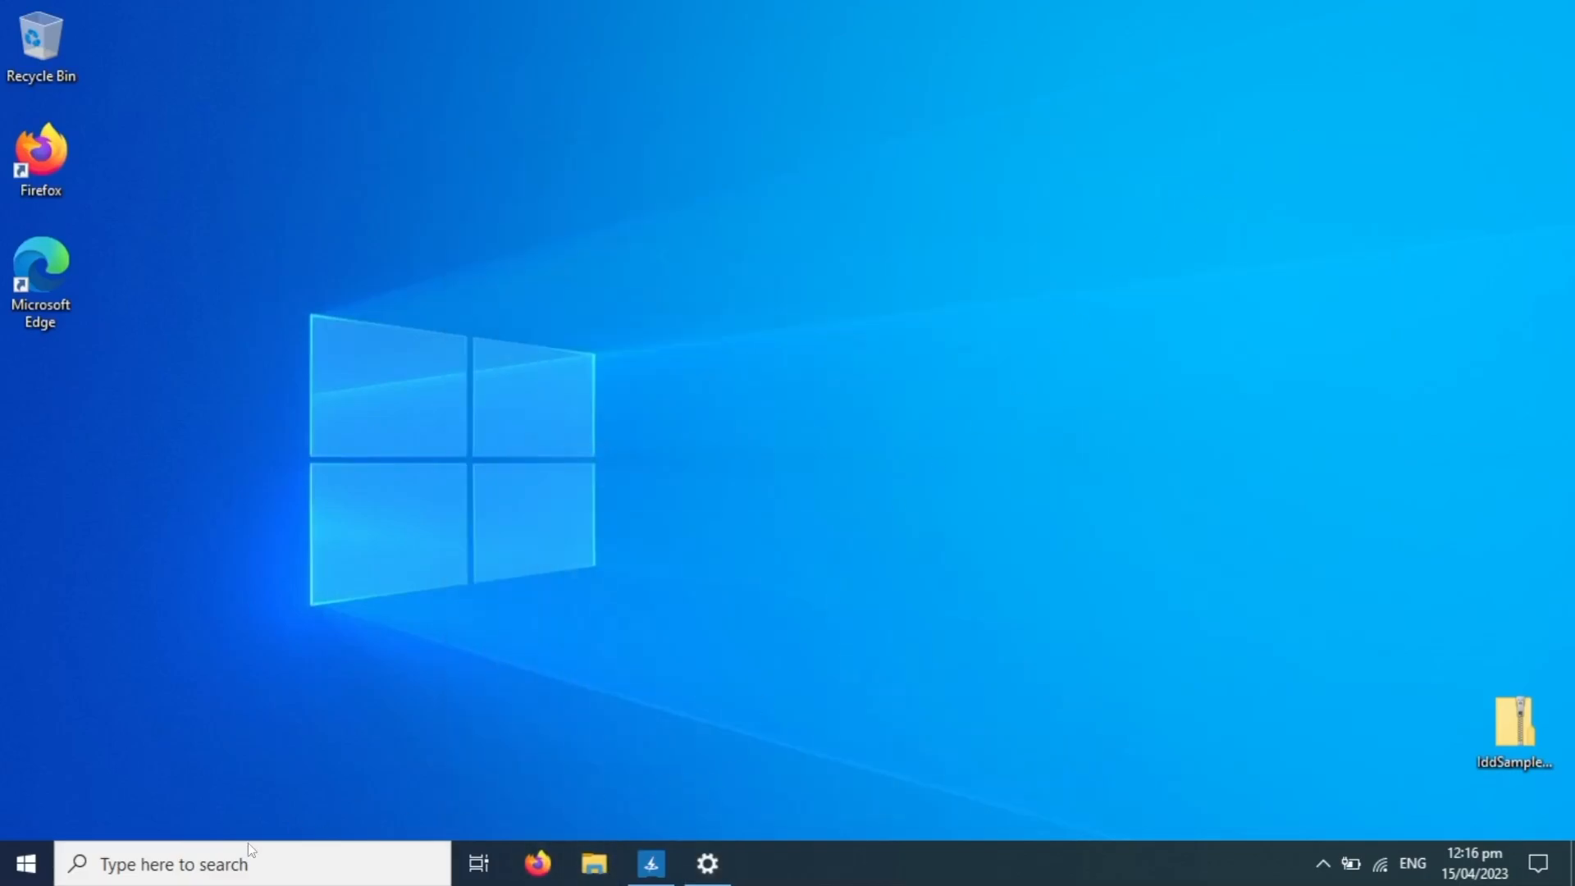
pyautogui.moveTo(24, 865)
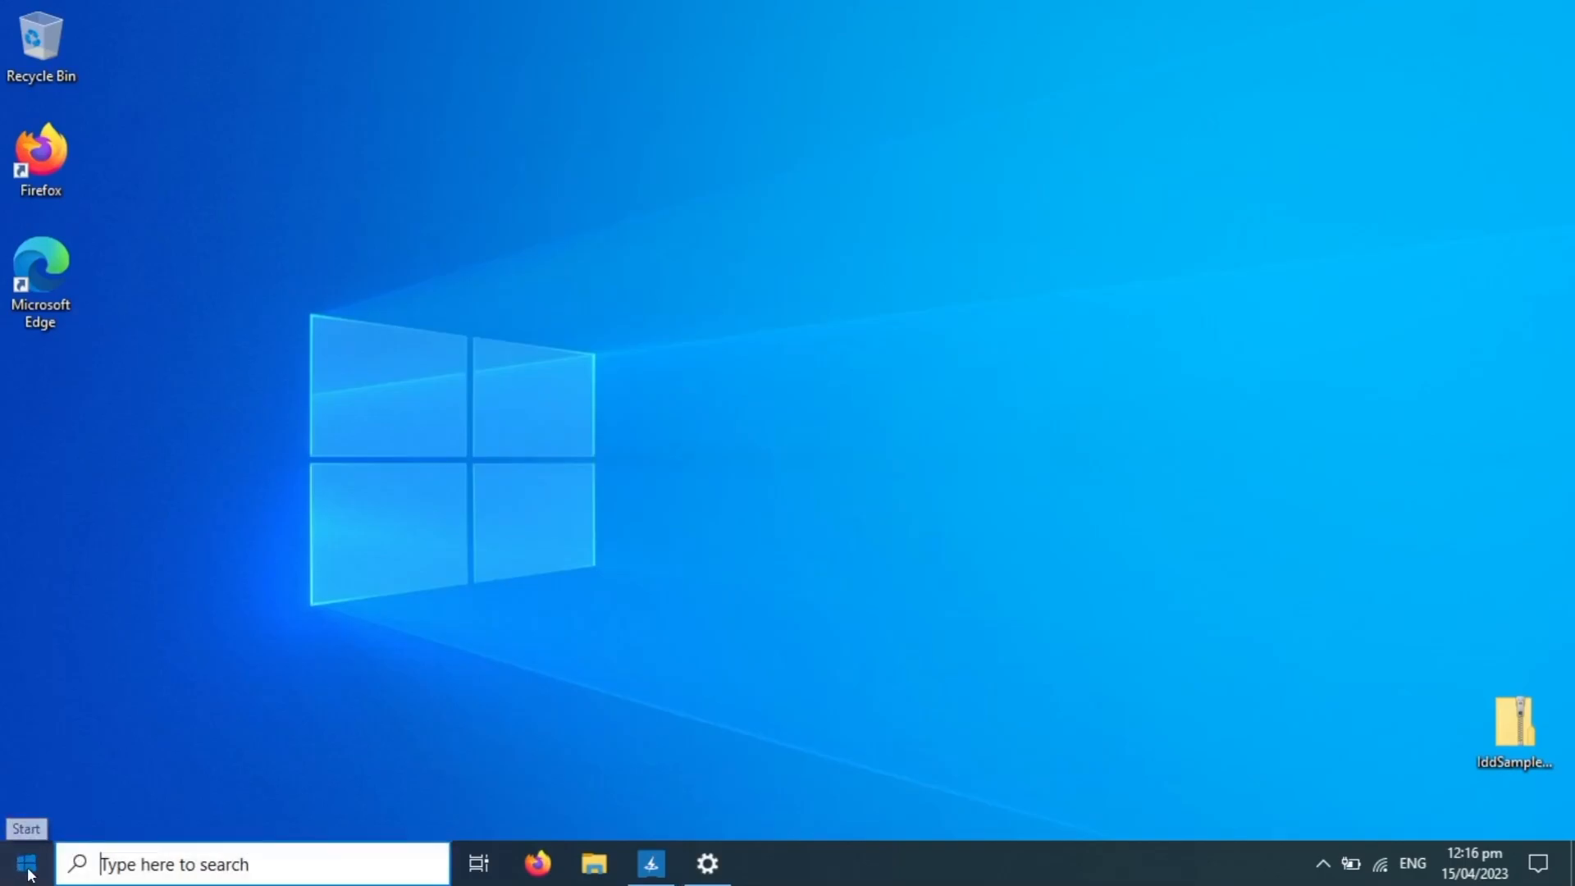
pyautogui.click(25, 863)
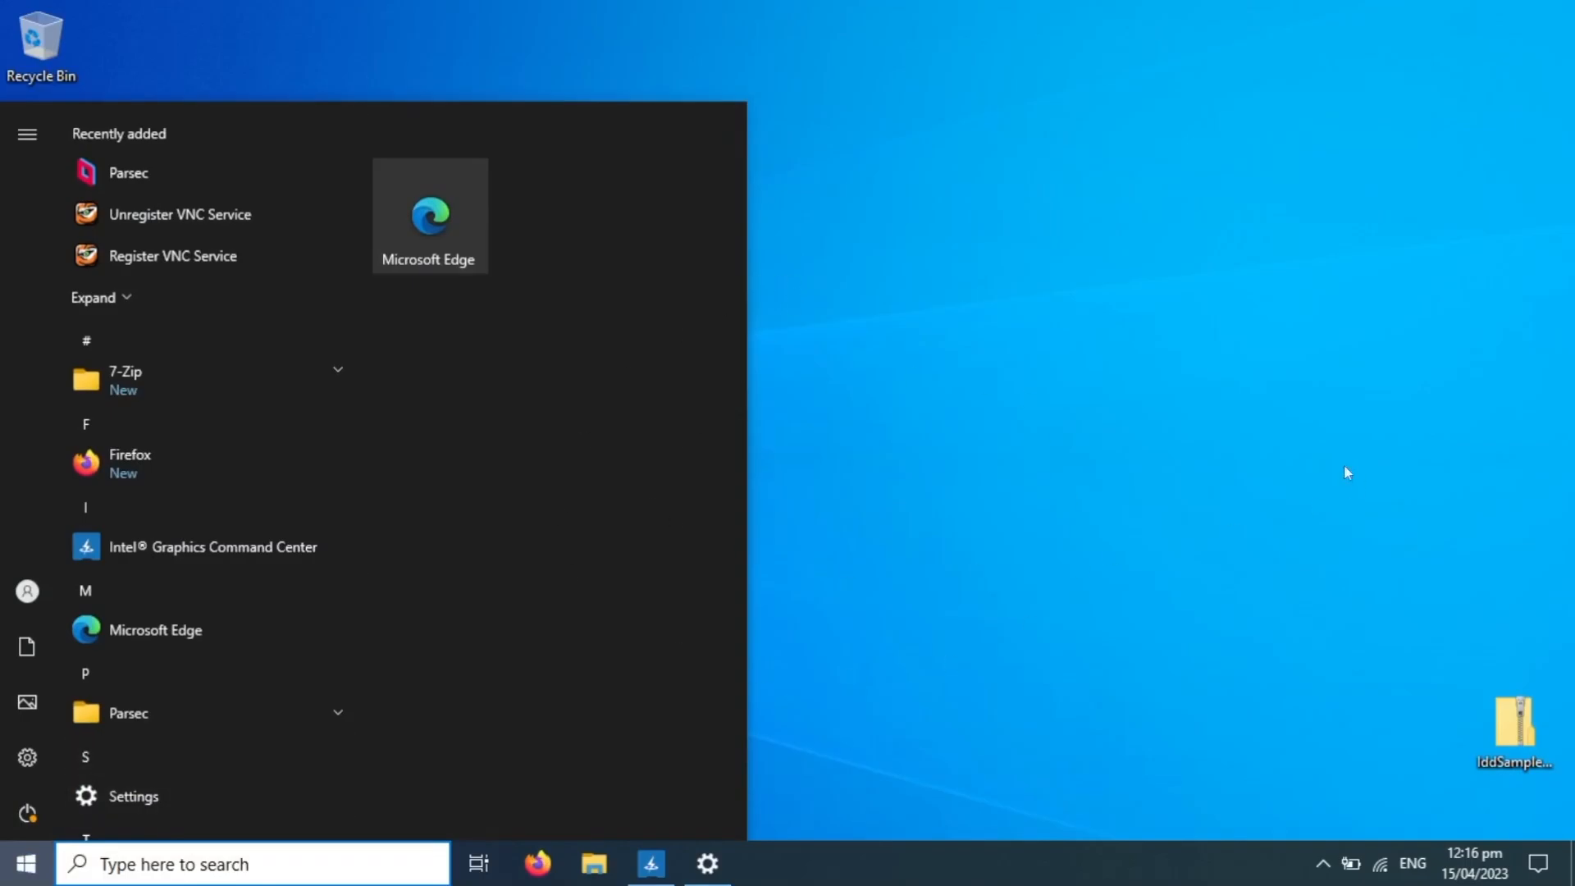
pyautogui.moveTo(522, 475)
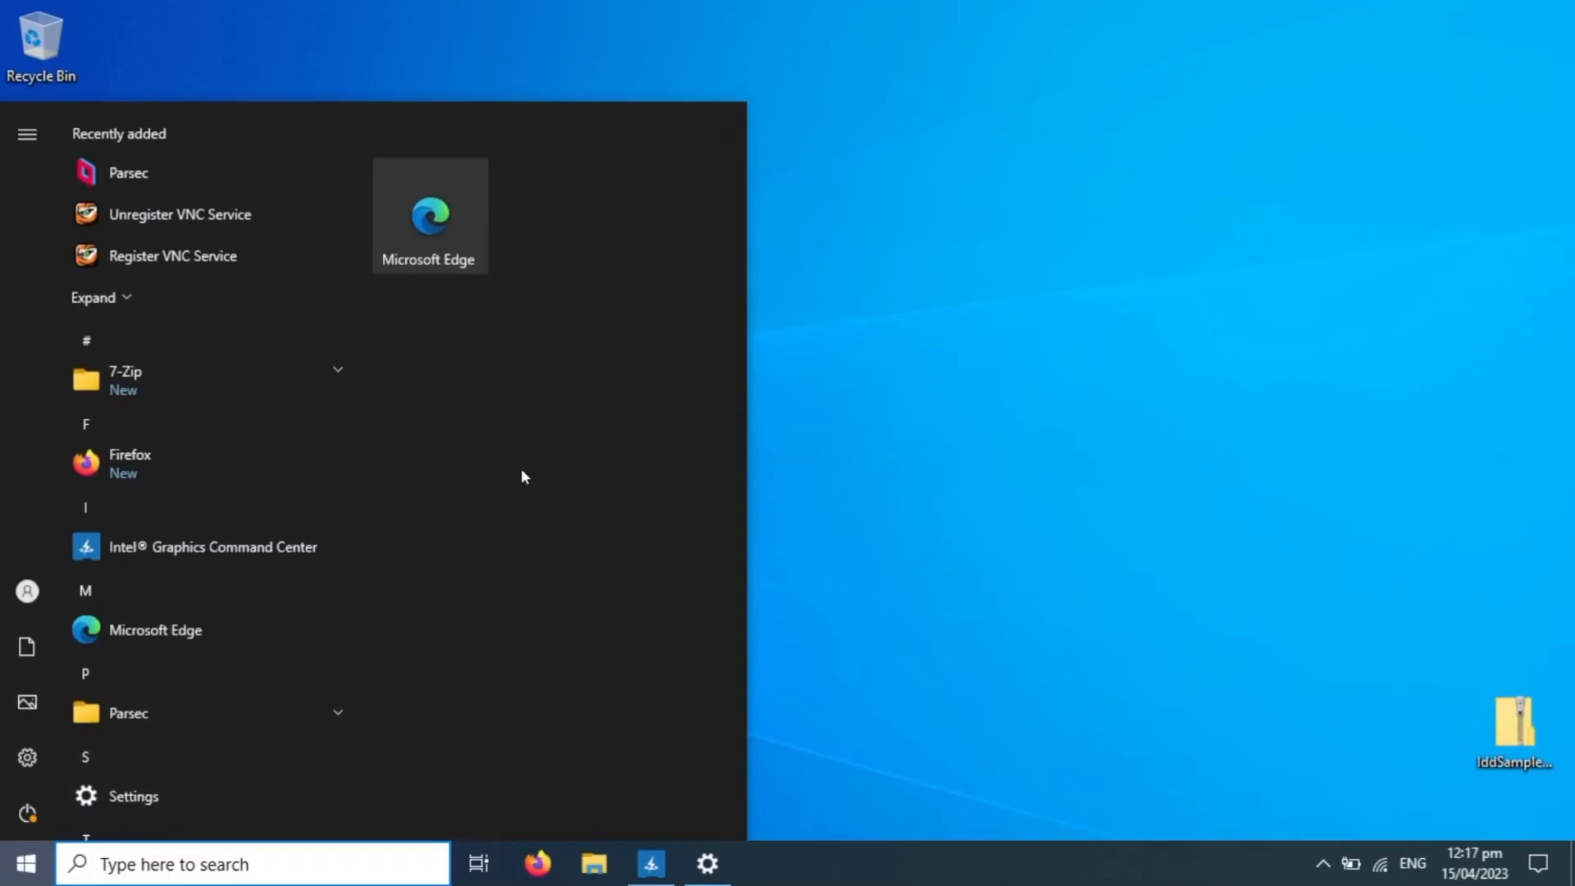
pyautogui.click(213, 546)
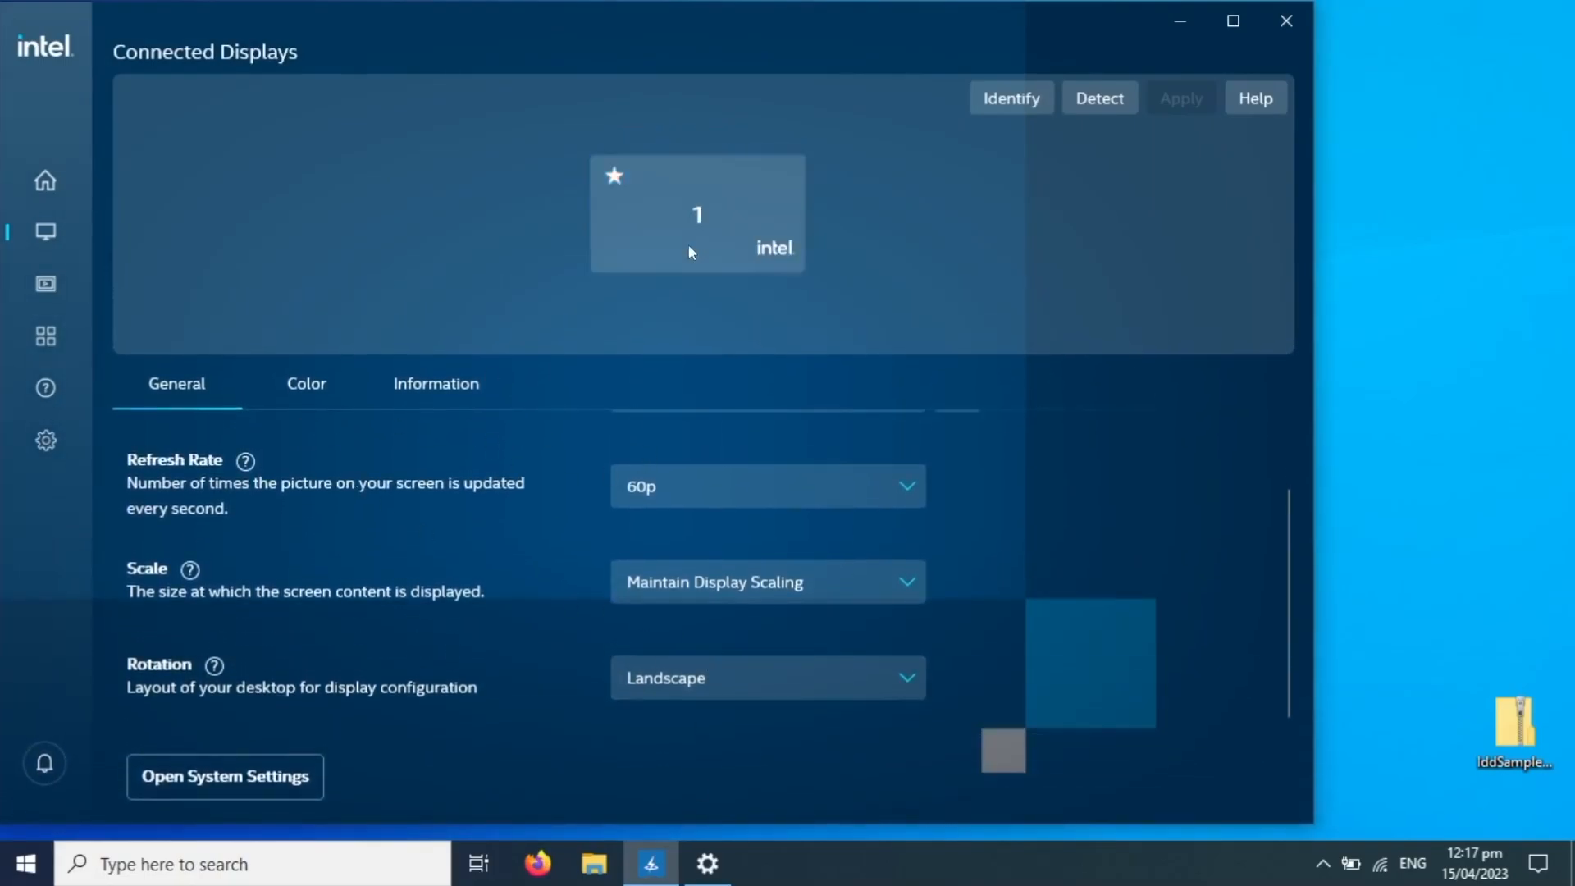
pyautogui.click(697, 213)
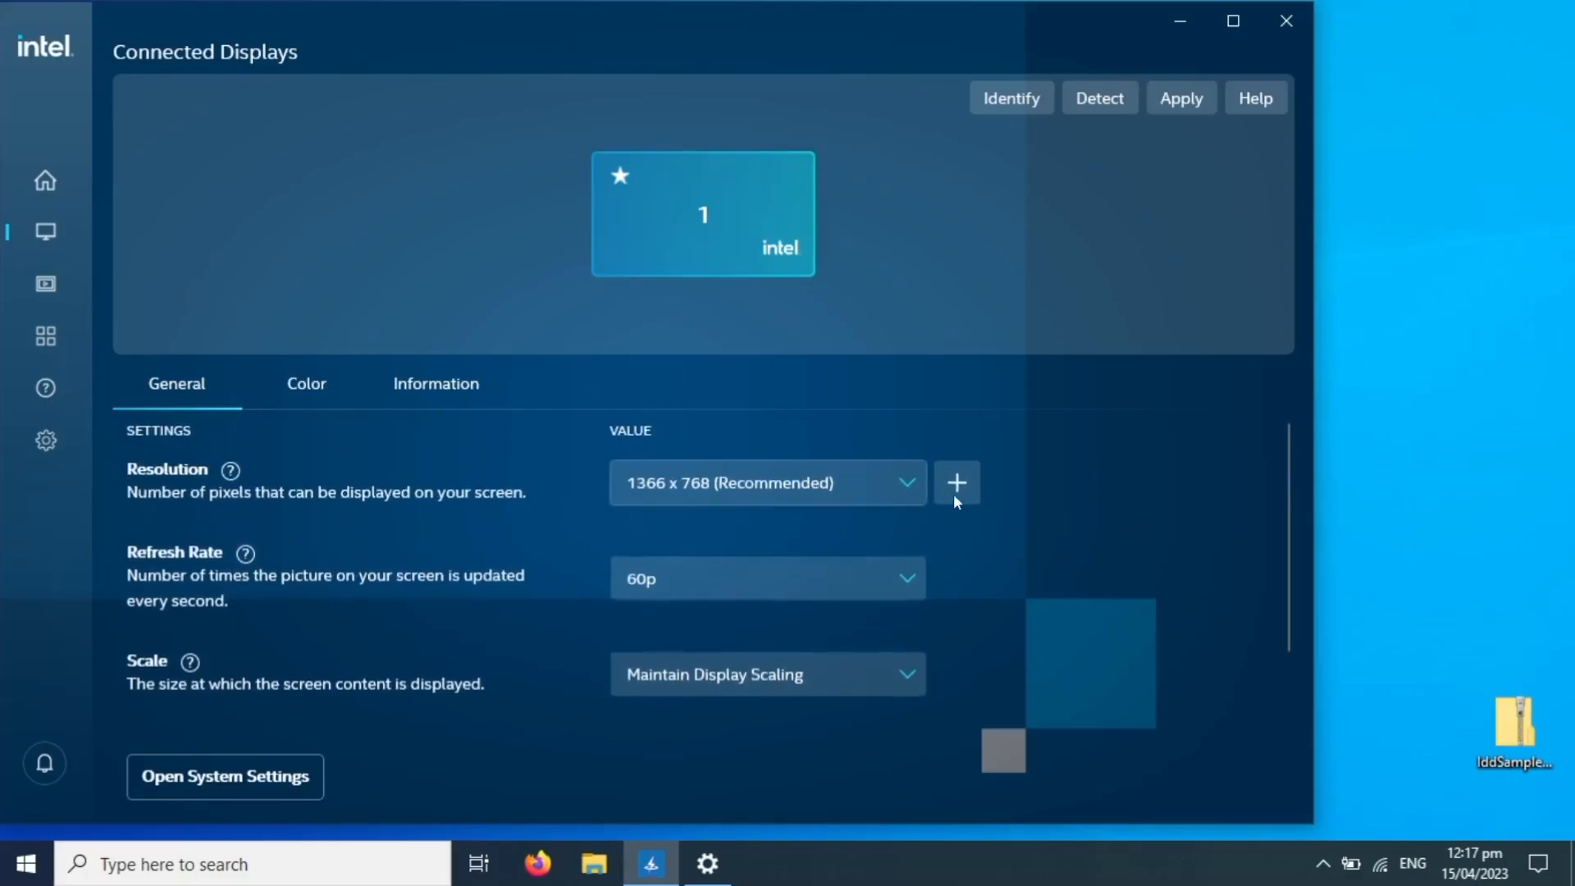
pyautogui.moveTo(463, 307)
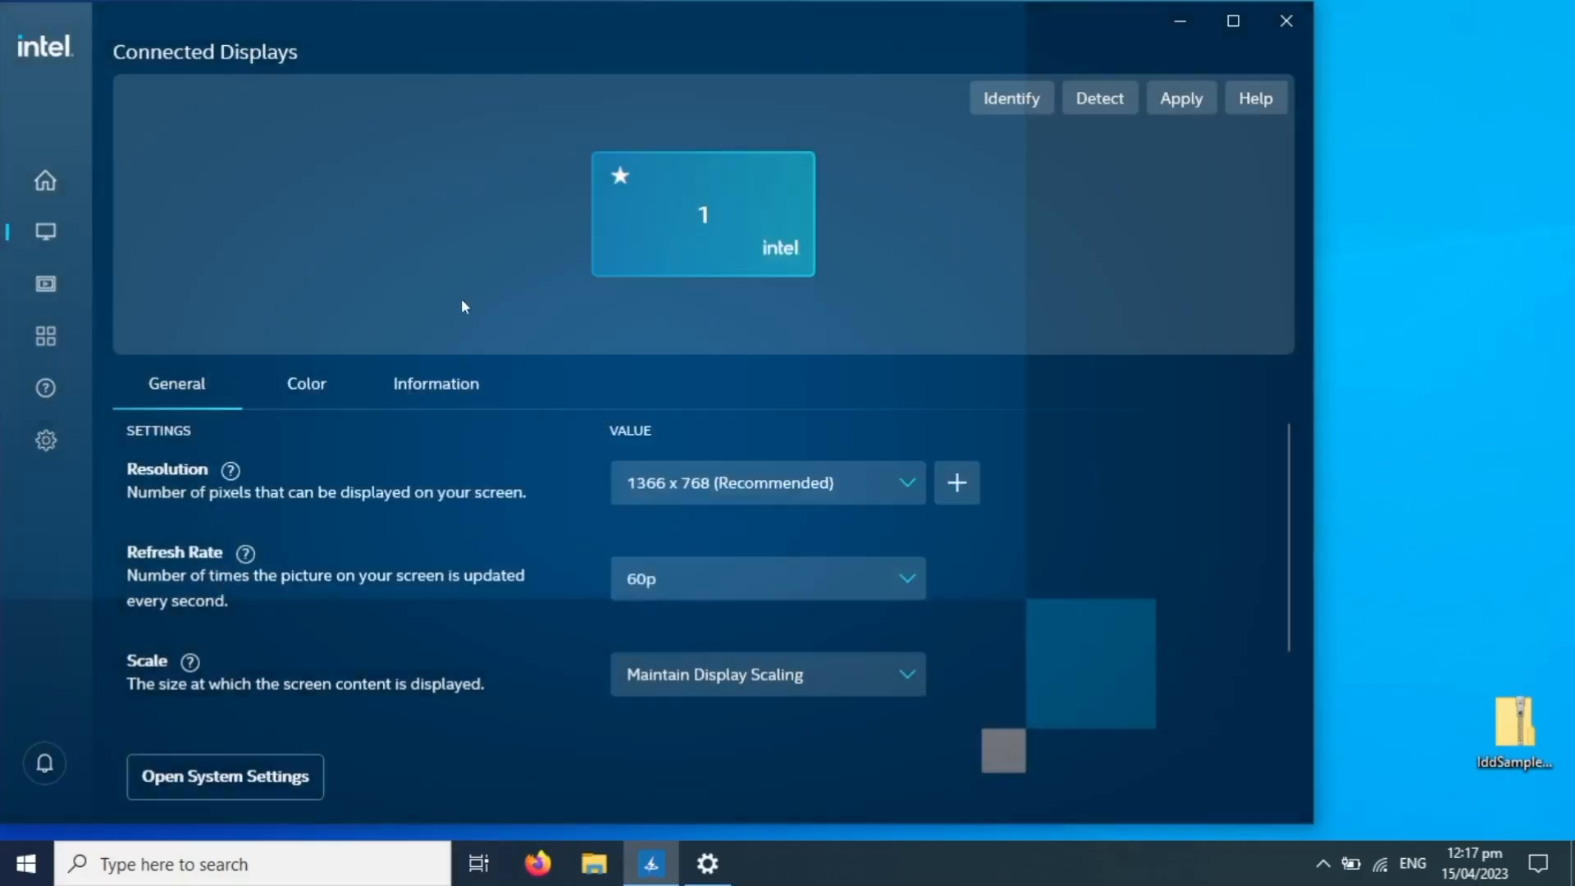
# - Attempt a 1920 × 1080 at 60 custom resolution; it fails with a bad-parameters error
pyautogui.click(955, 482)
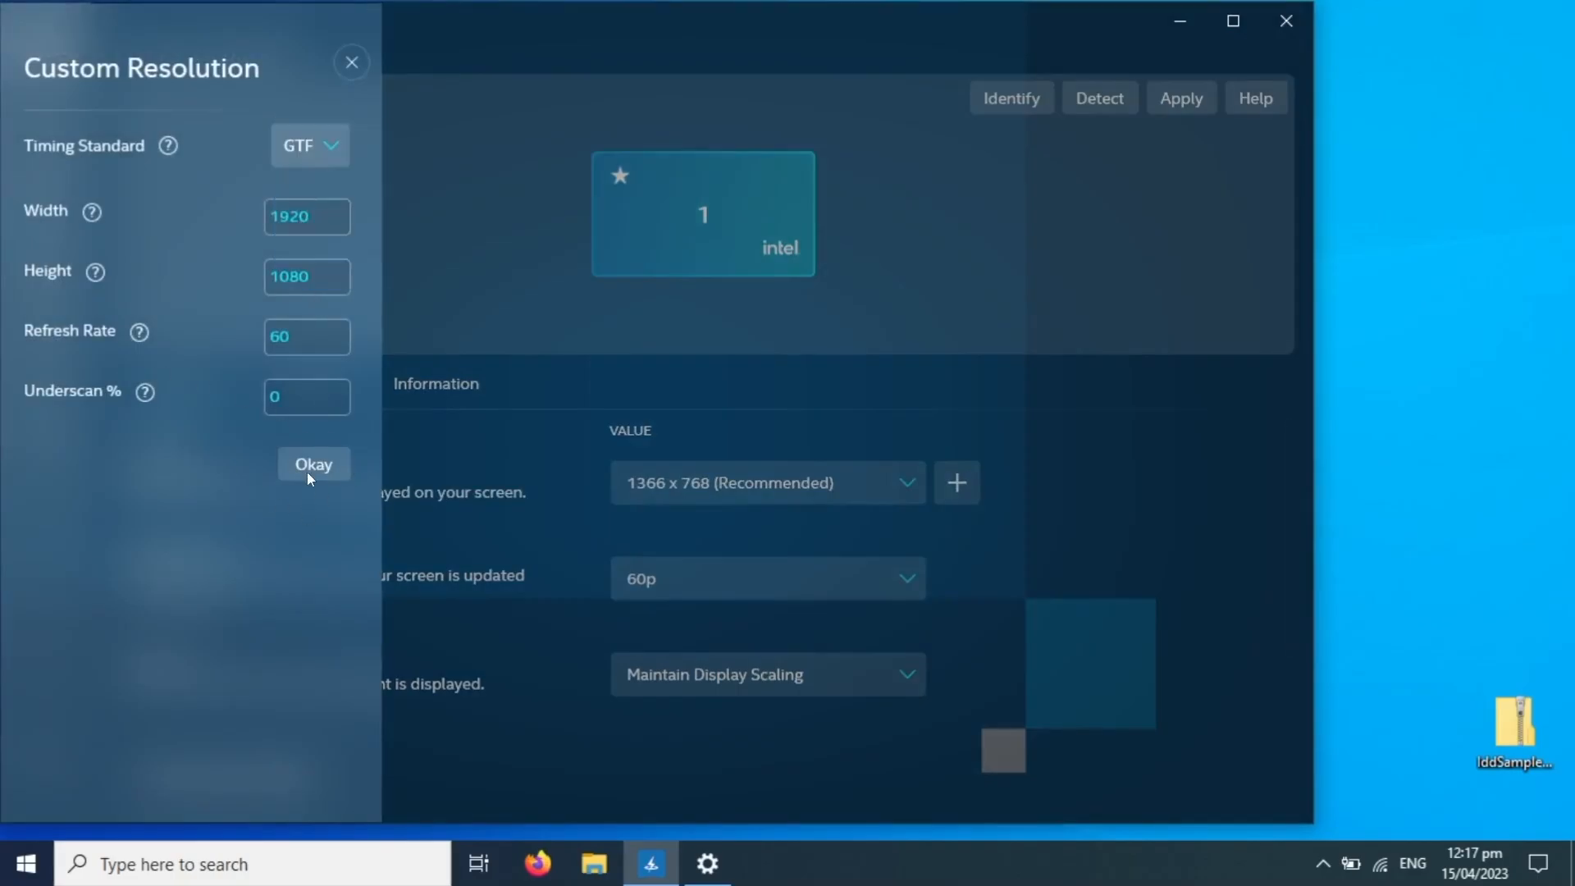
pyautogui.click(311, 465)
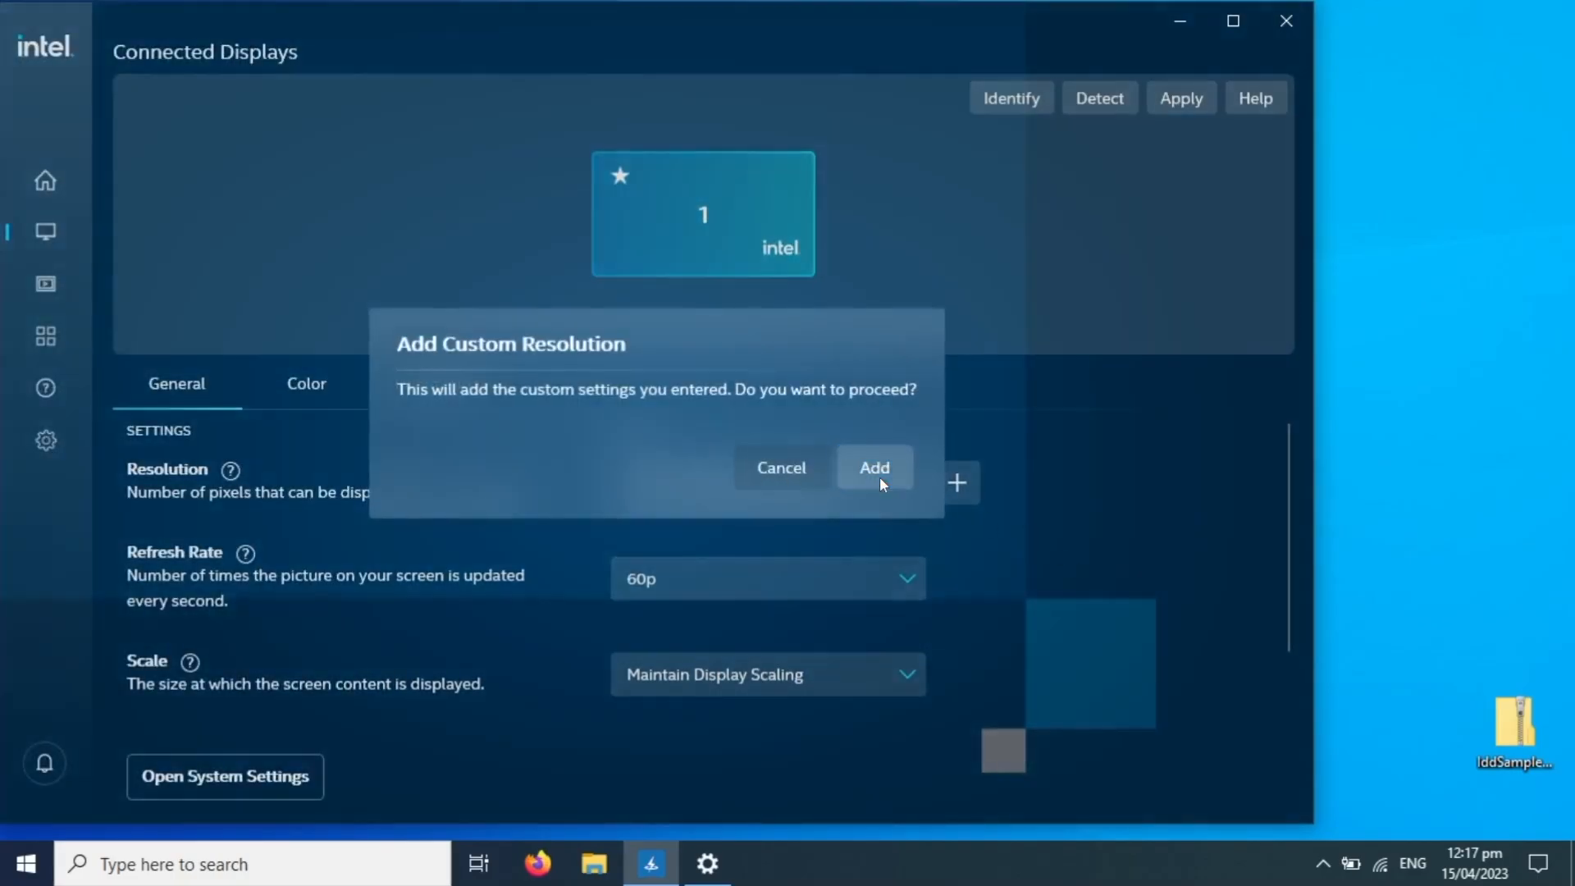
pyautogui.click(873, 467)
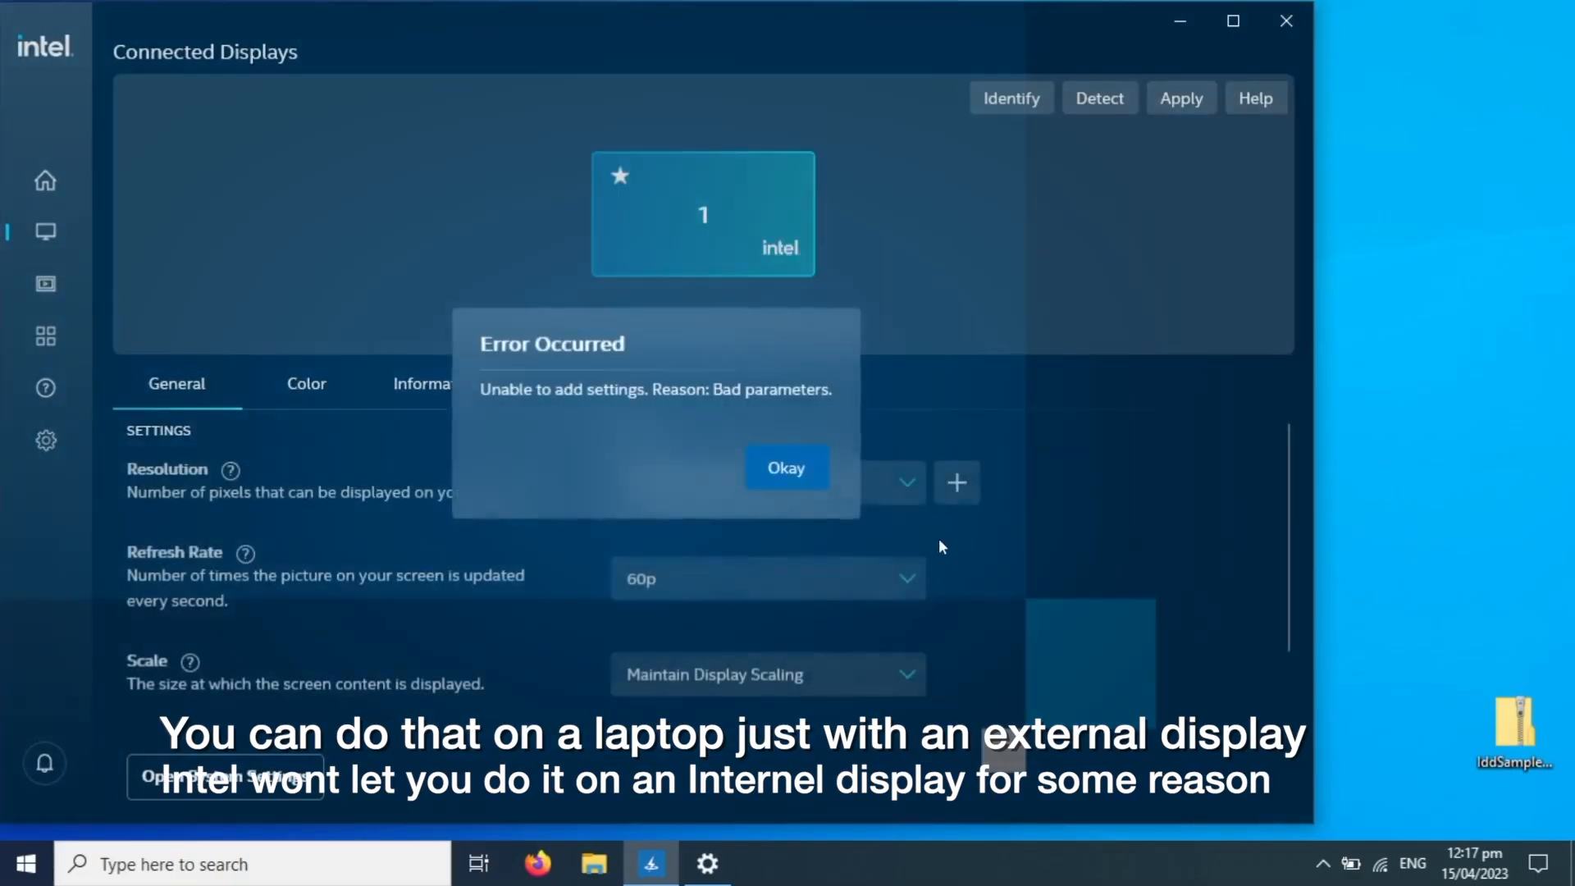
pyautogui.moveTo(481, 419)
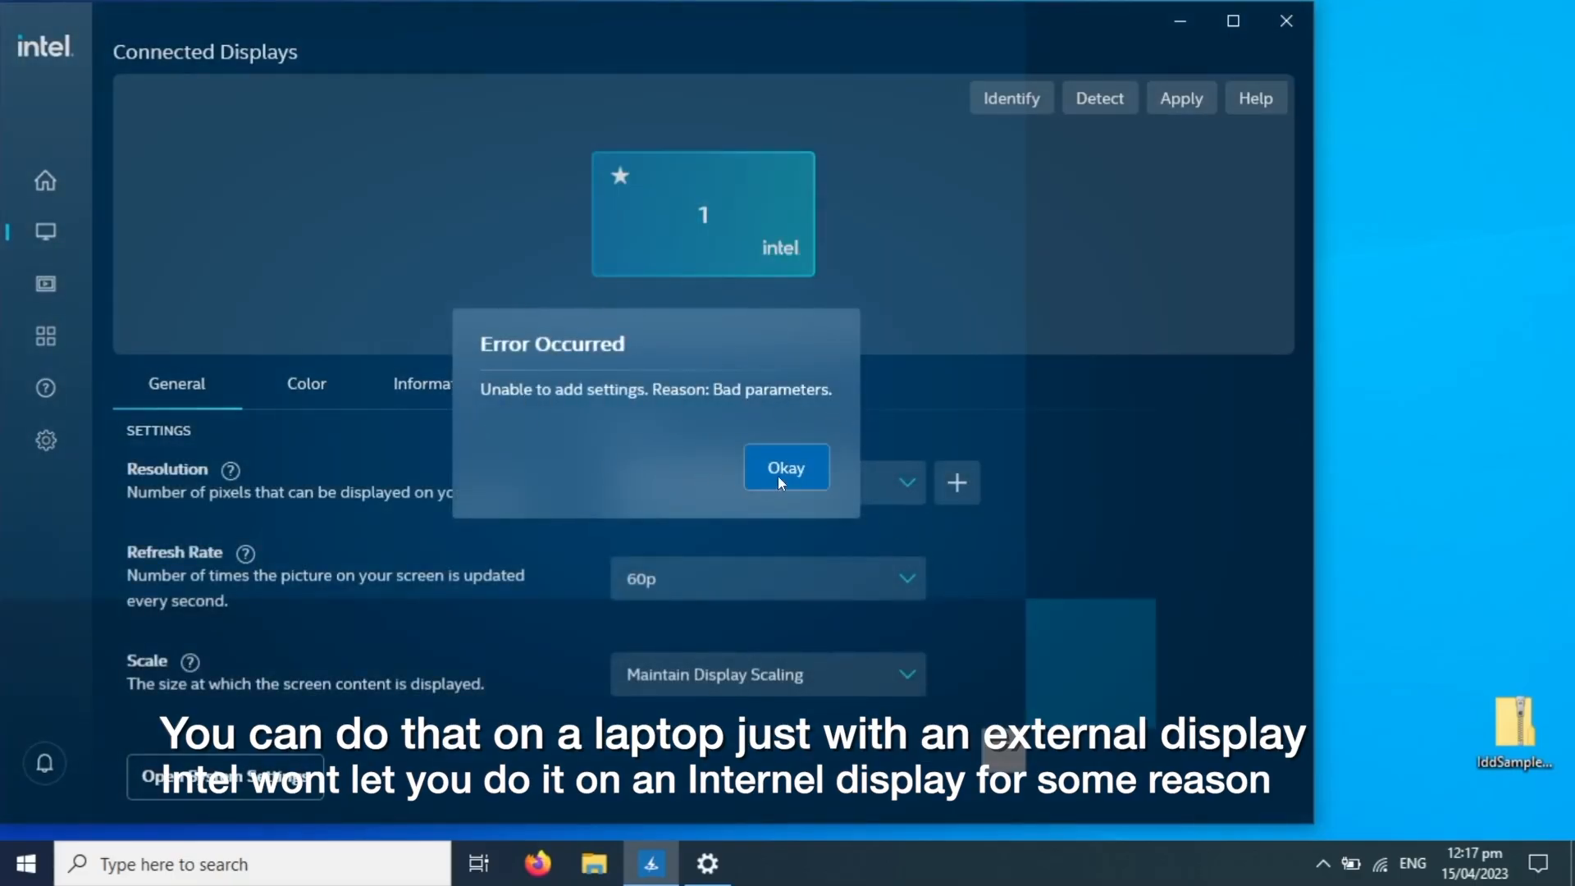
pyautogui.click(785, 468)
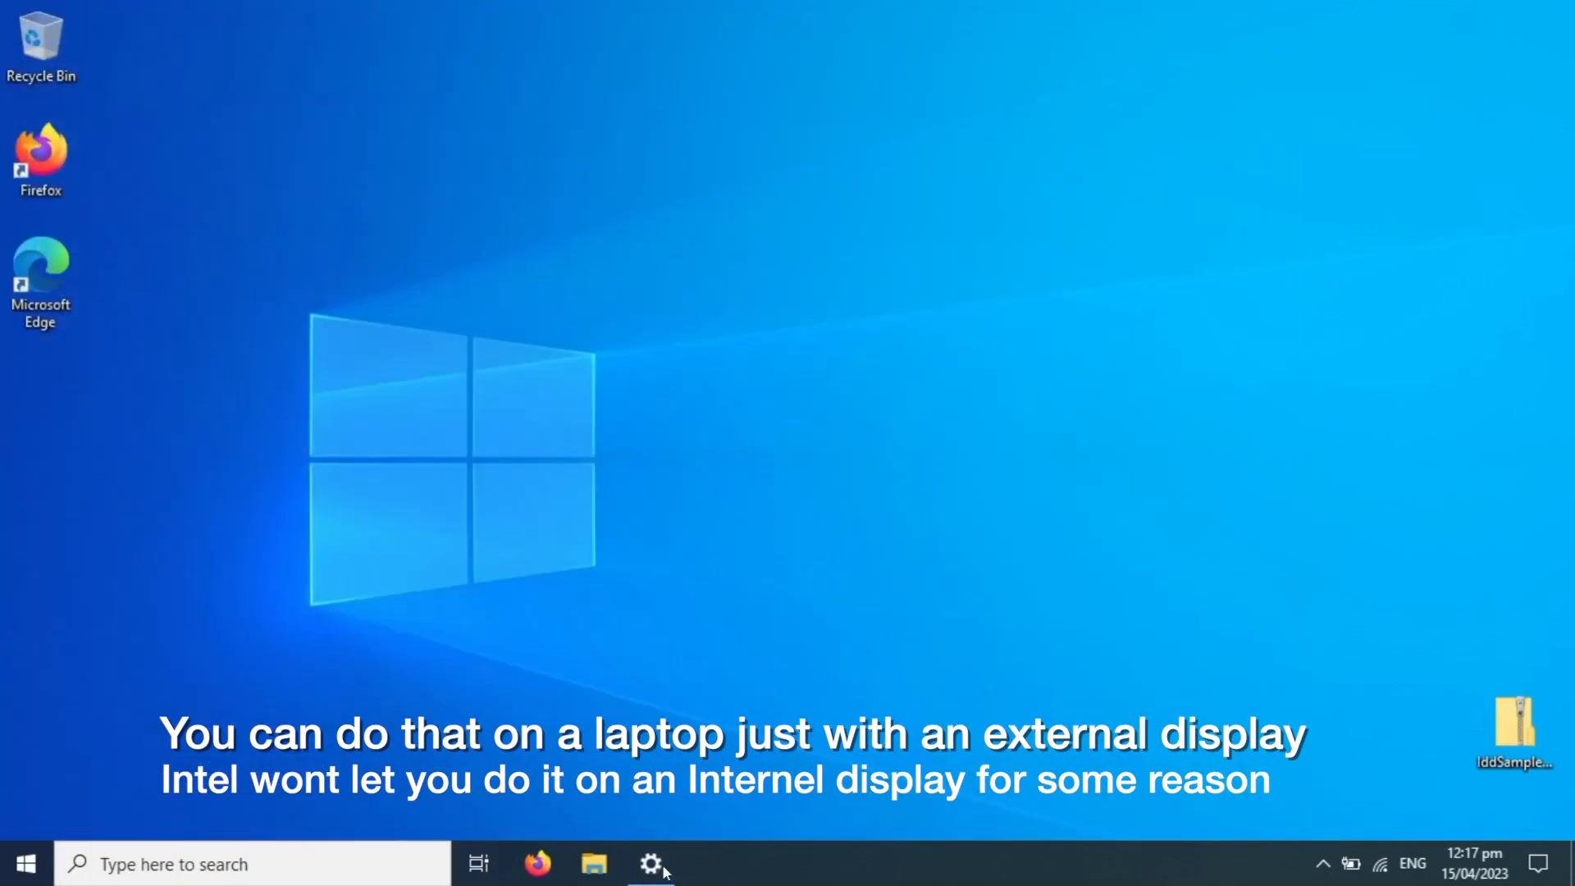
# - Restore the Display page, scroll up to Brightness and color, and bring up the Start apps list
pyautogui.click(649, 865)
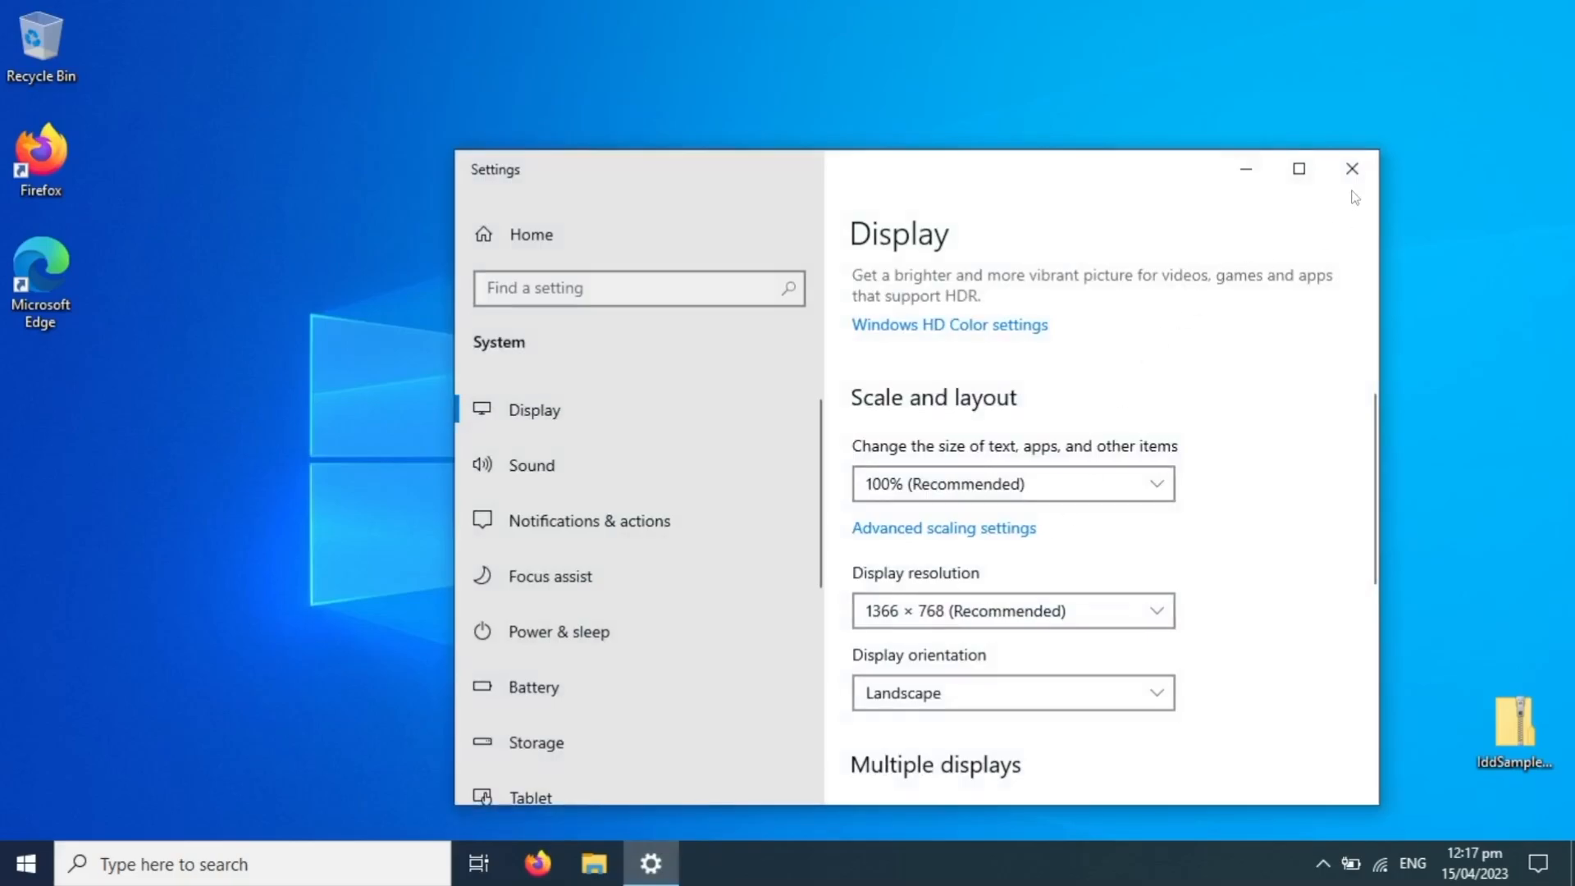
pyautogui.scroll(3)
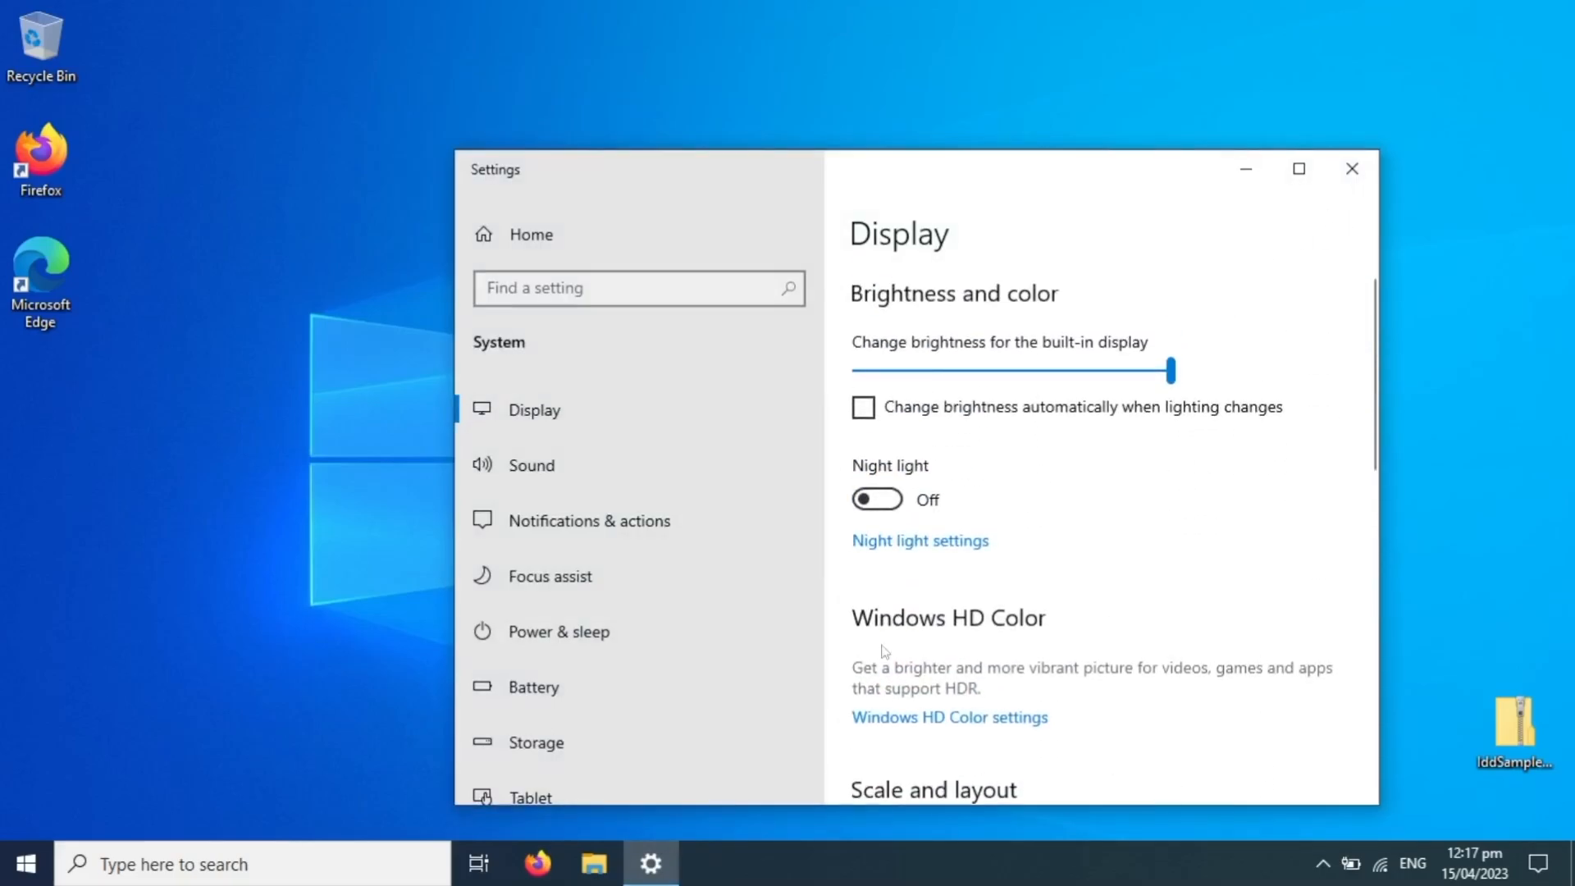
pyautogui.click(23, 865)
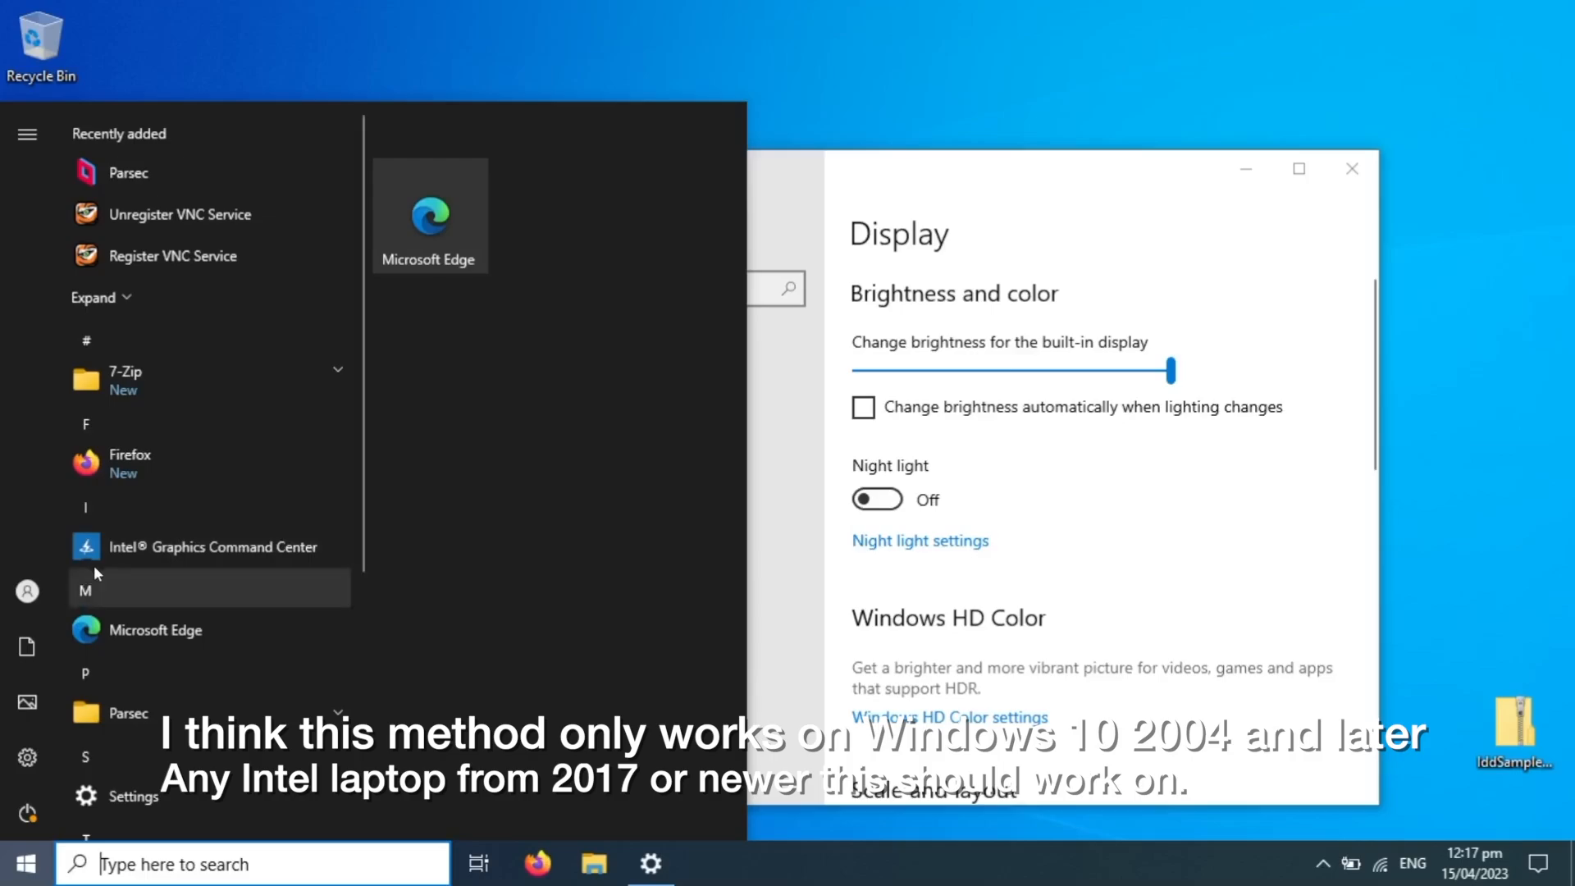
pyautogui.moveTo(241, 547)
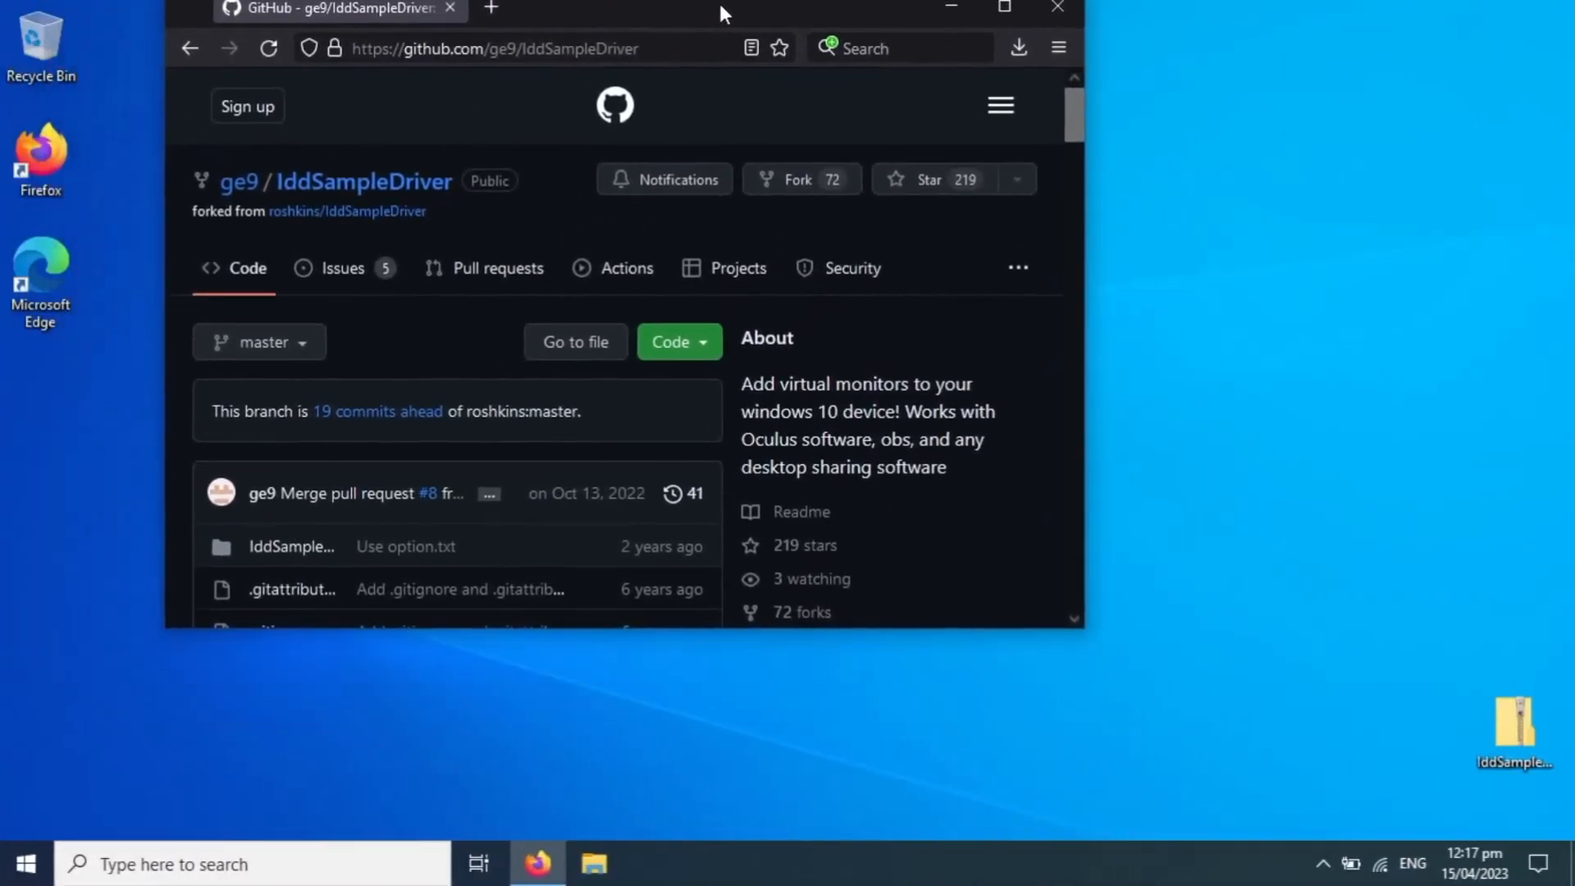
# - Maximize the browser, reach the IddSampleDriver 0.1.2 release and its Assets section with the zip
pyautogui.click(1001, 6)
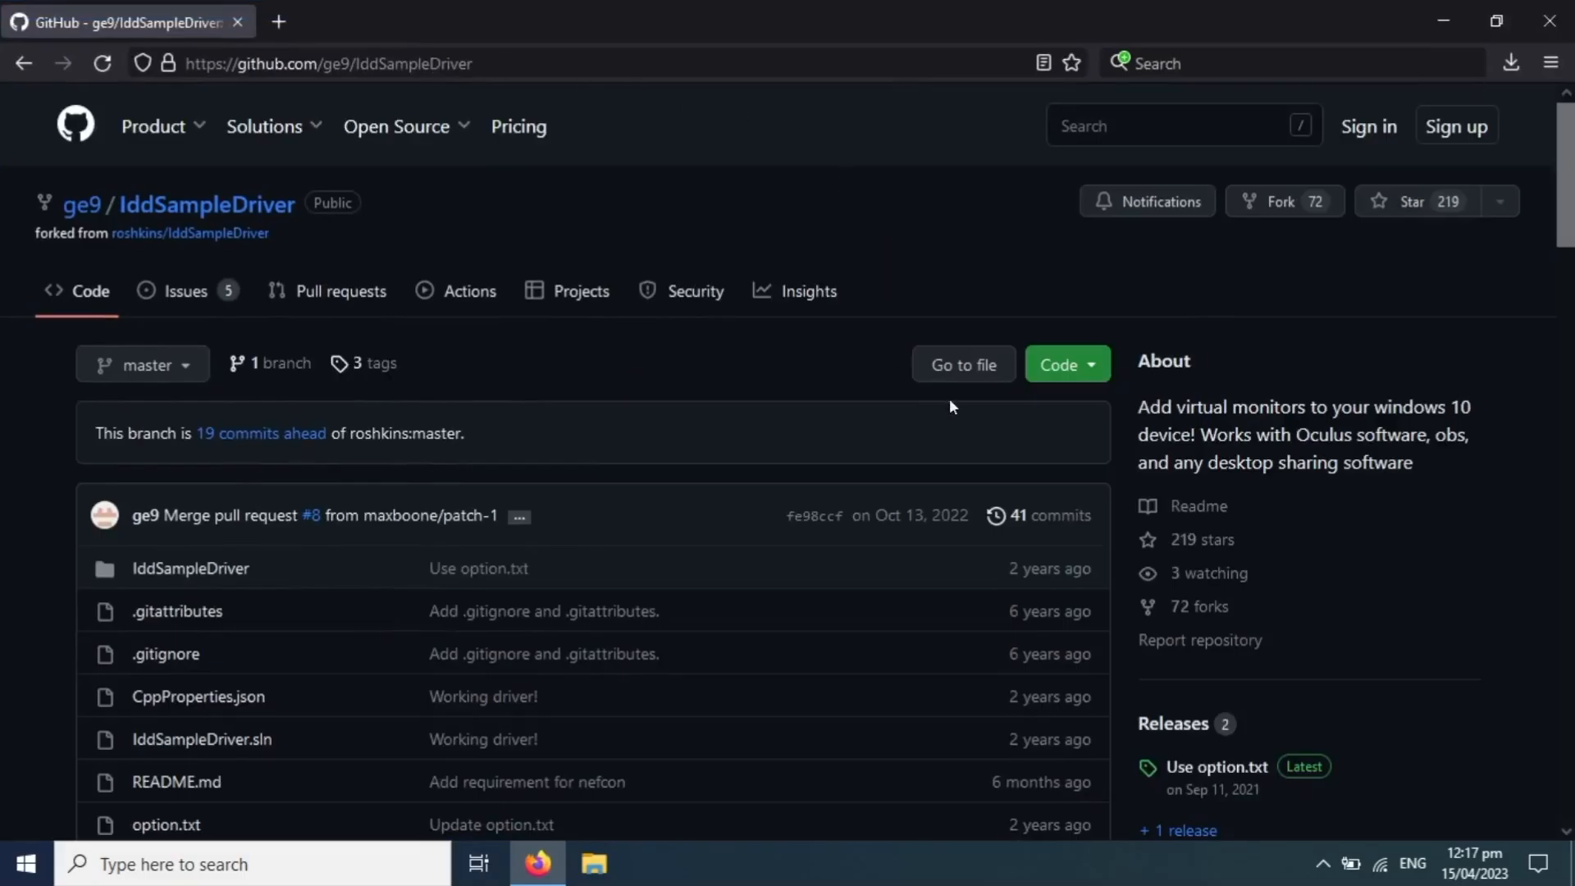
pyautogui.scroll(-3)
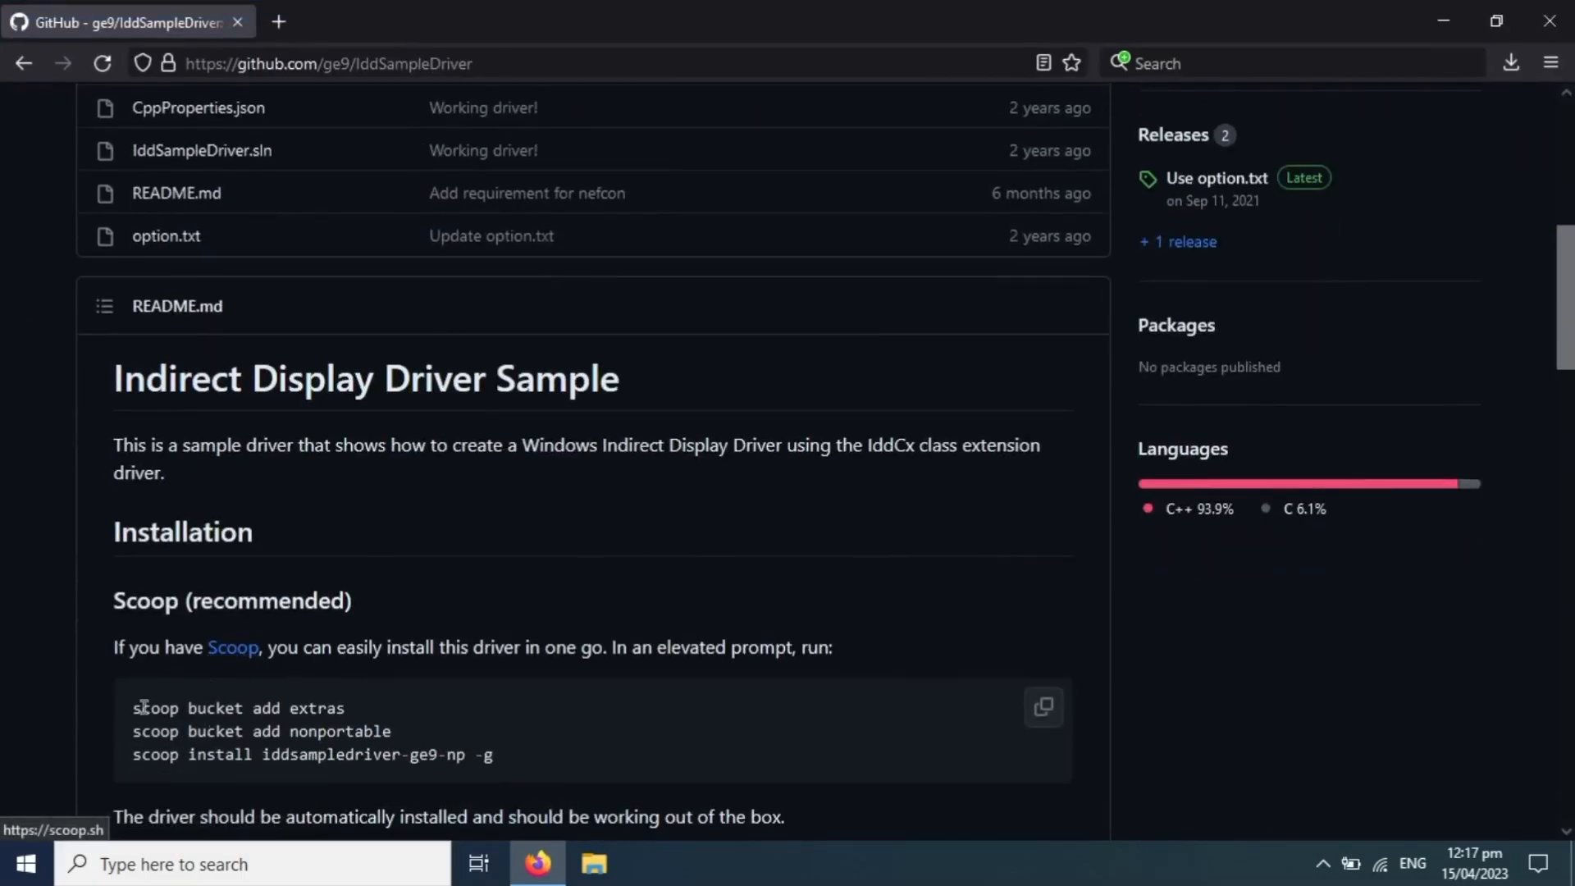
pyautogui.moveTo(465, 310)
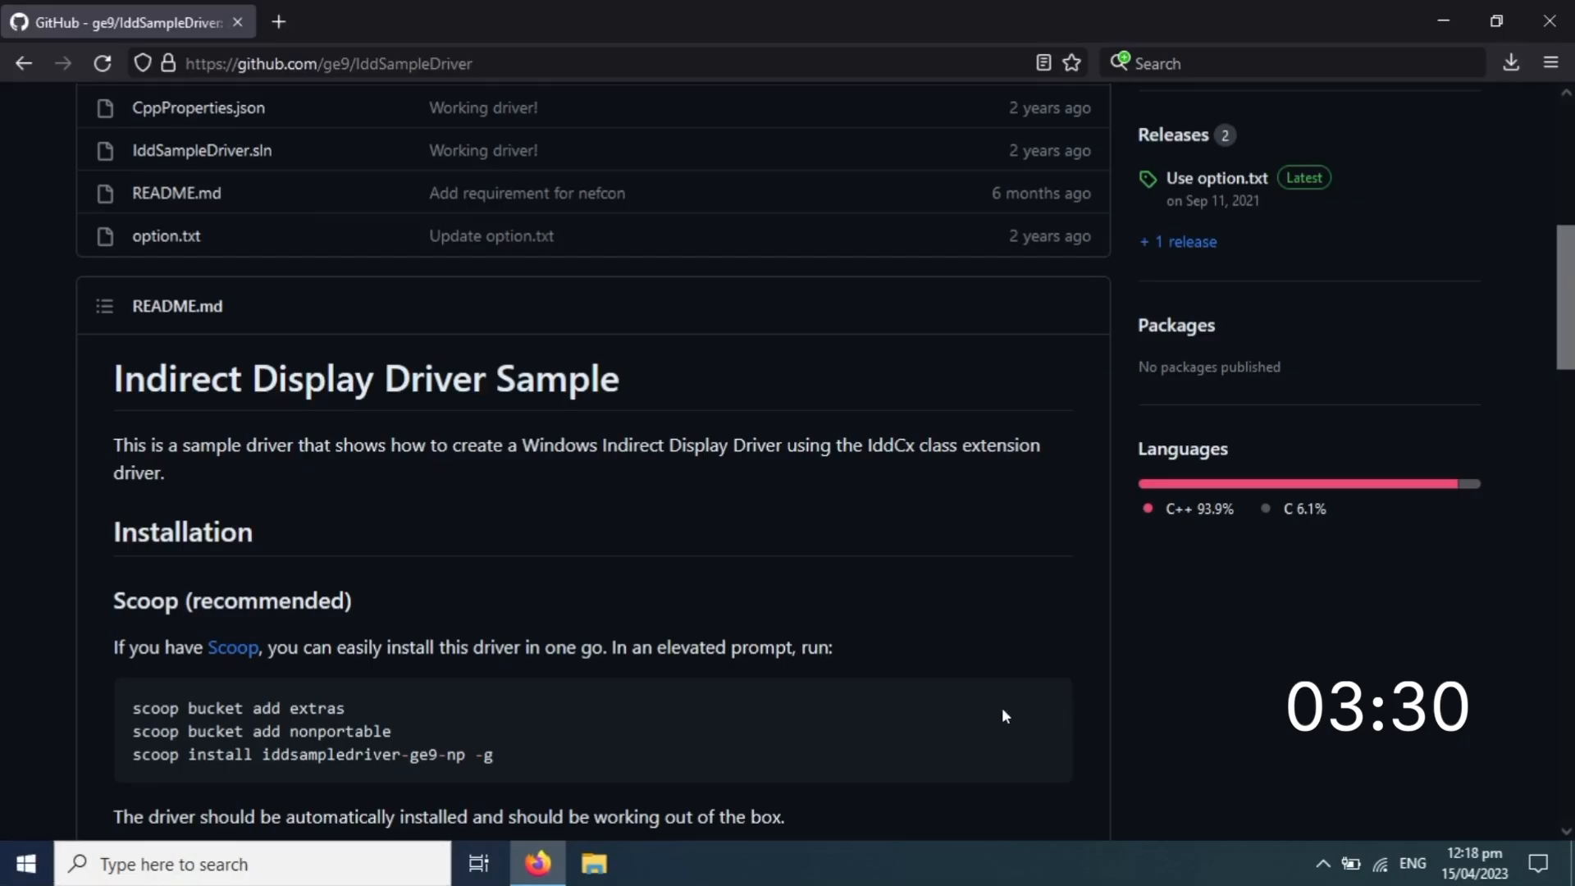
pyautogui.moveTo(689, 614)
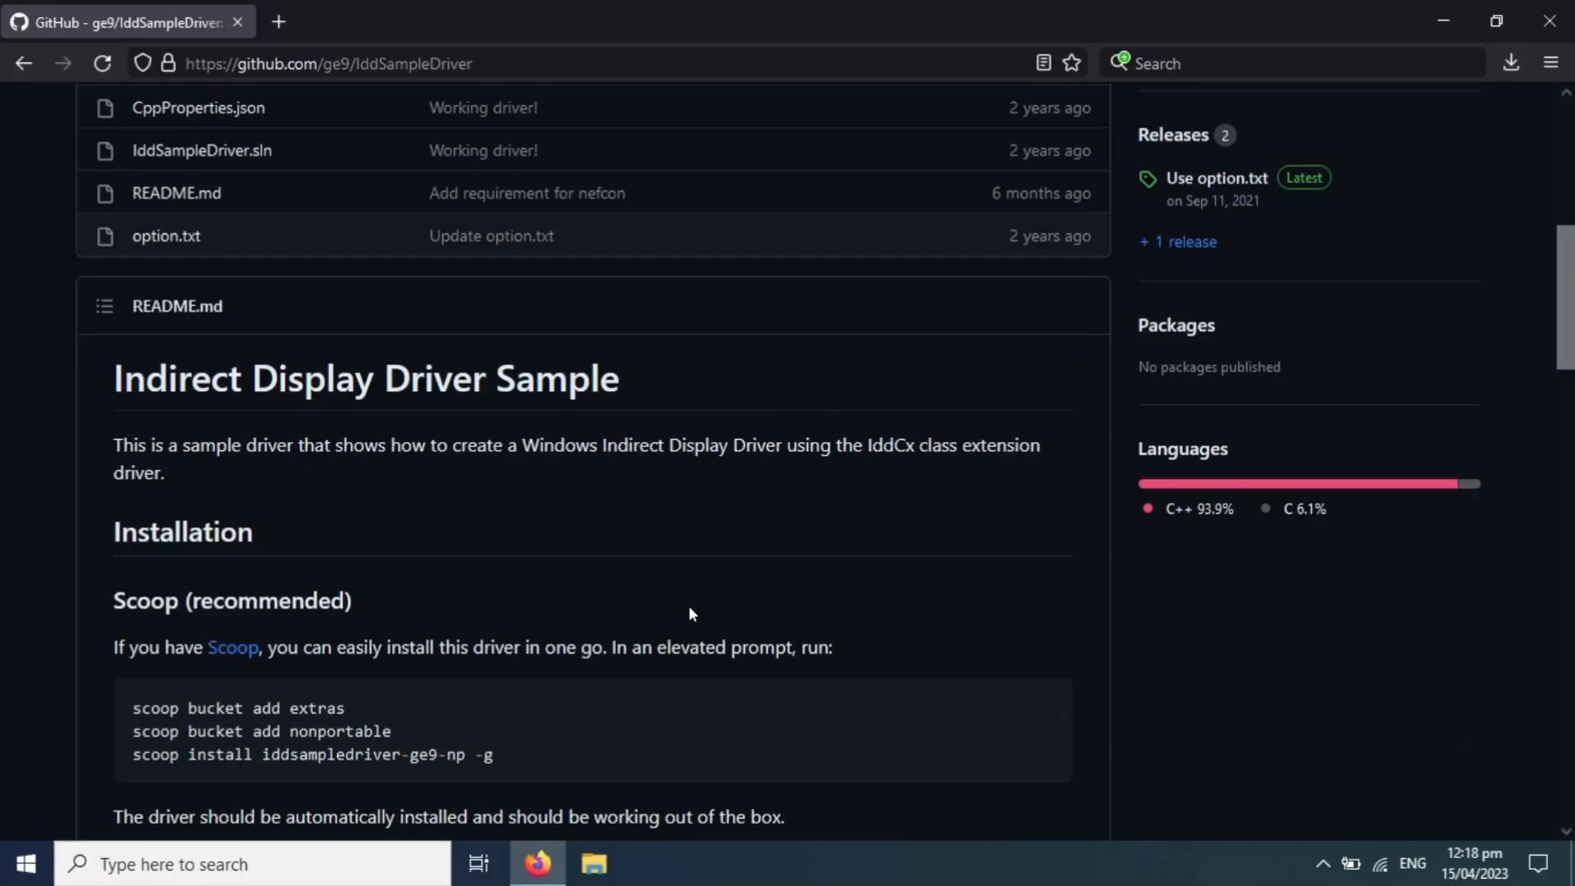
pyautogui.scroll(3)
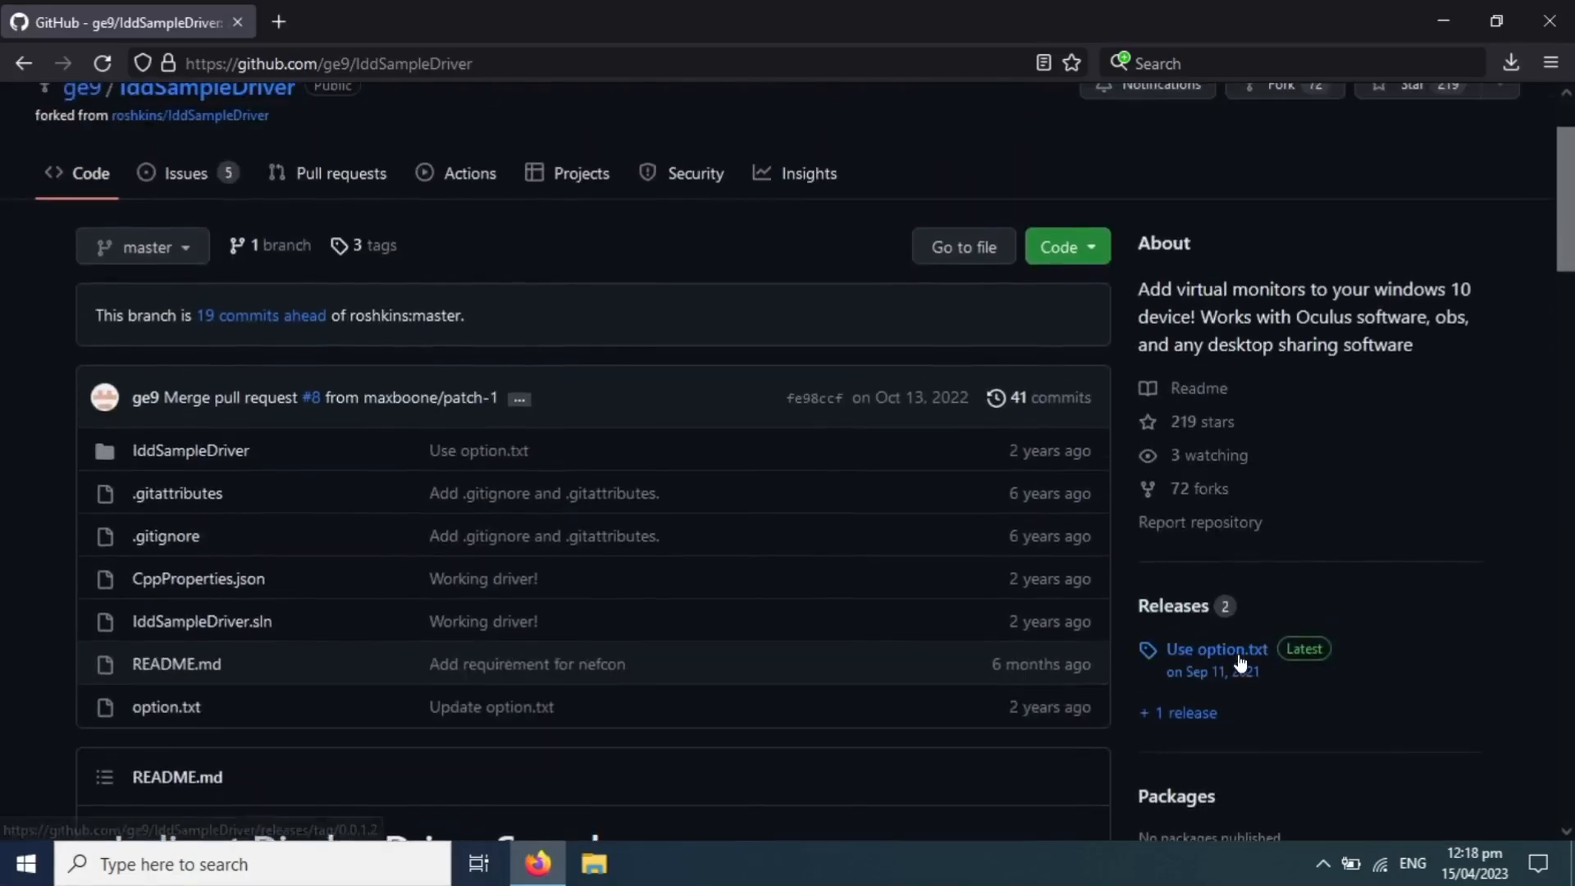
pyautogui.click(1216, 649)
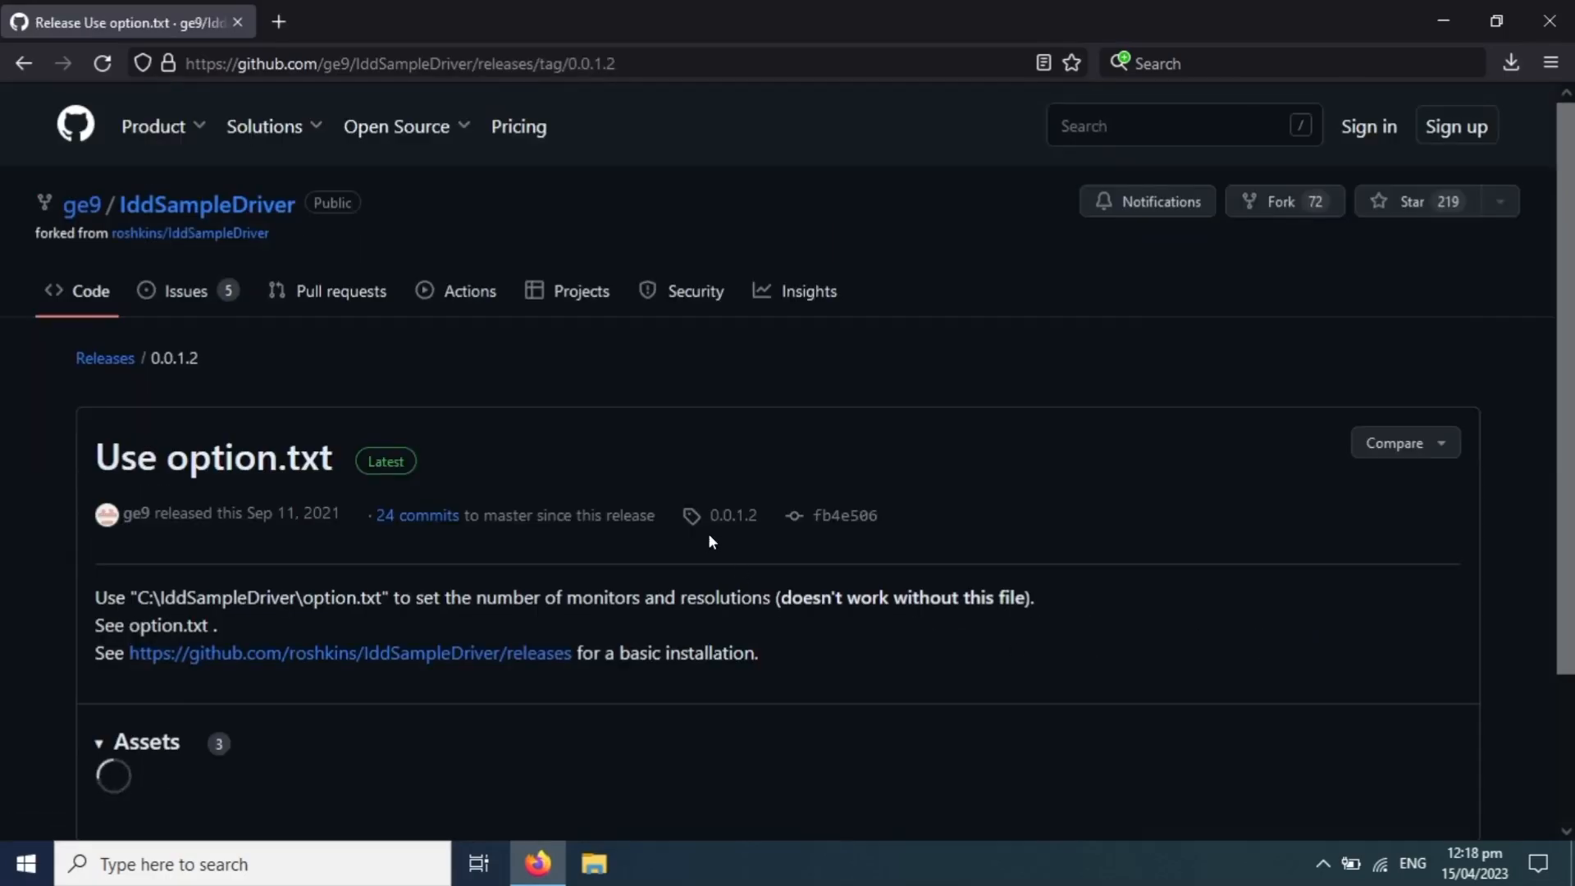
pyautogui.scroll(-3)
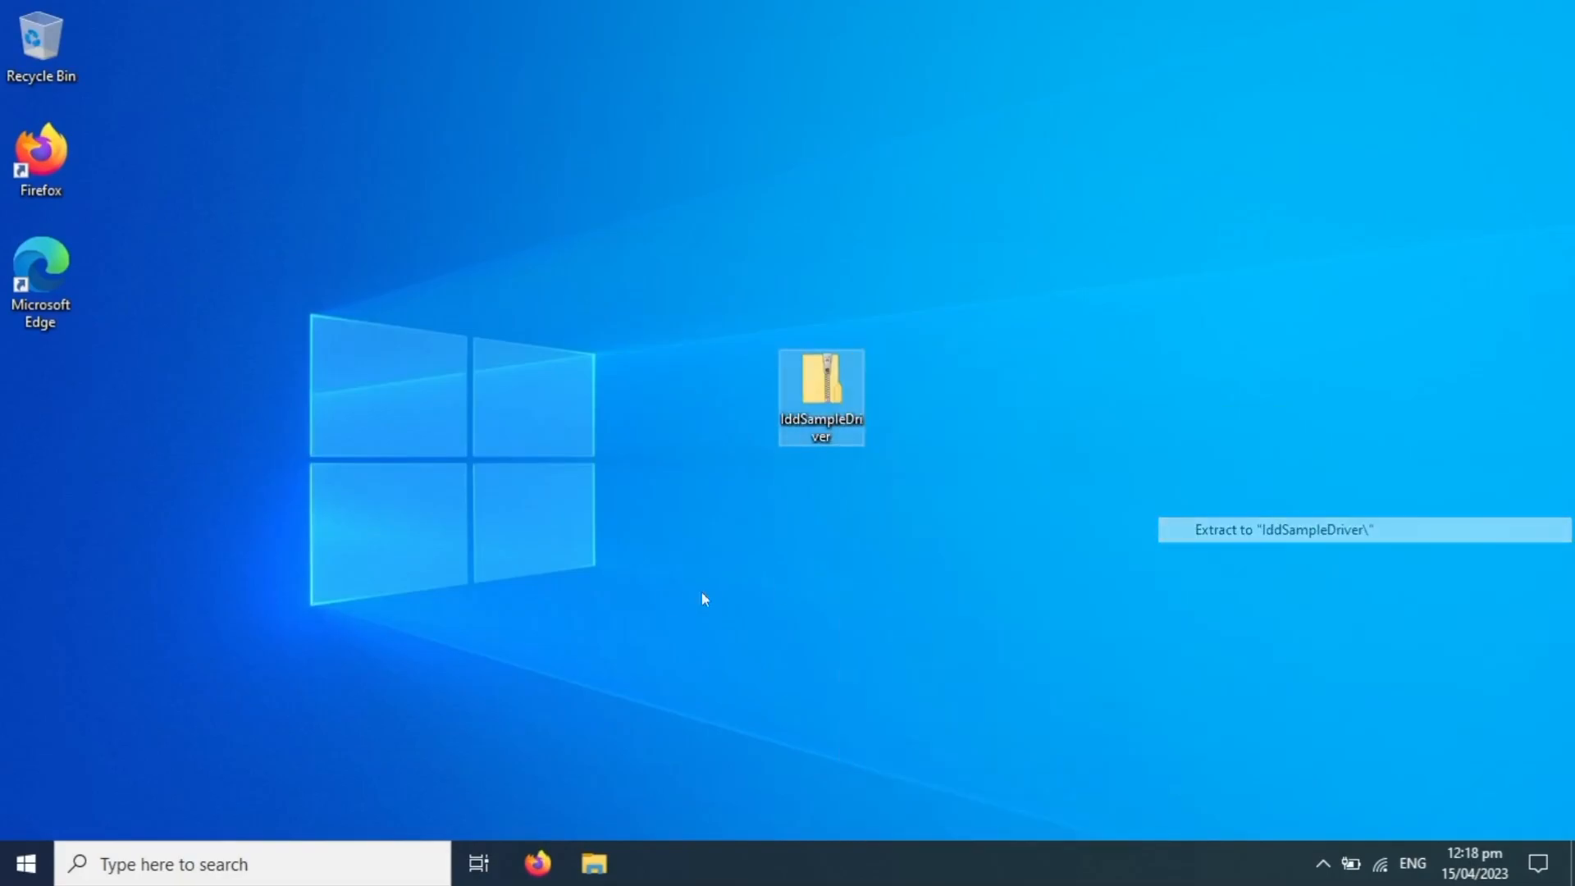
# - Extract the IddSampleDriver zip via 7-Zip into "IddSampleDriver\" on the desktop
pyautogui.click(1281, 530)
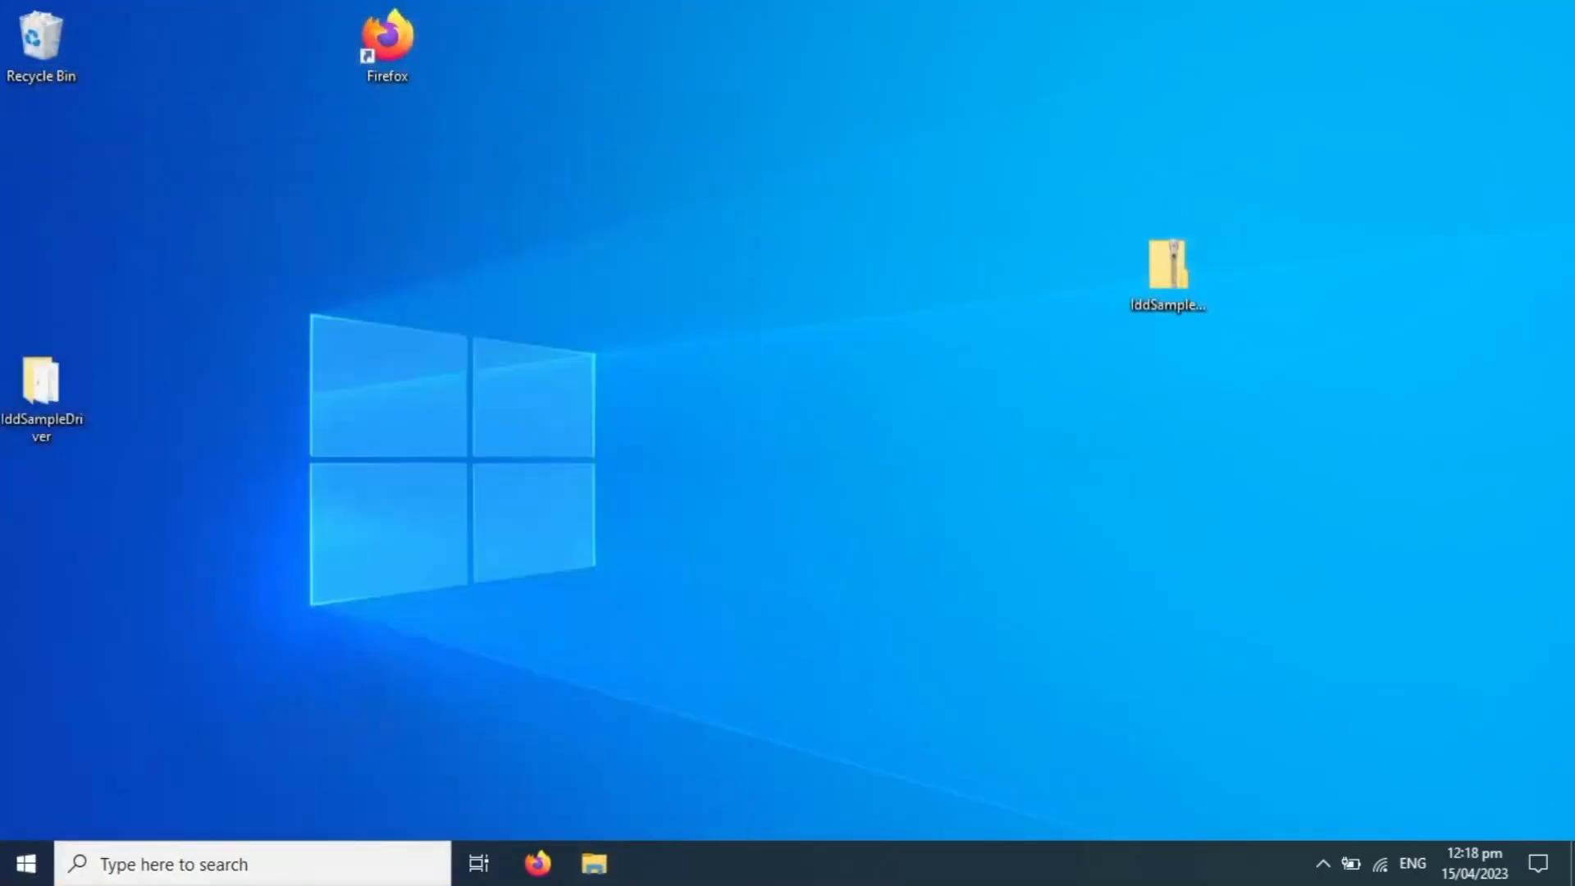
# - Browse to C:\IddSampleDriver in File Explorer and select the installCert batch file
pyautogui.click(594, 864)
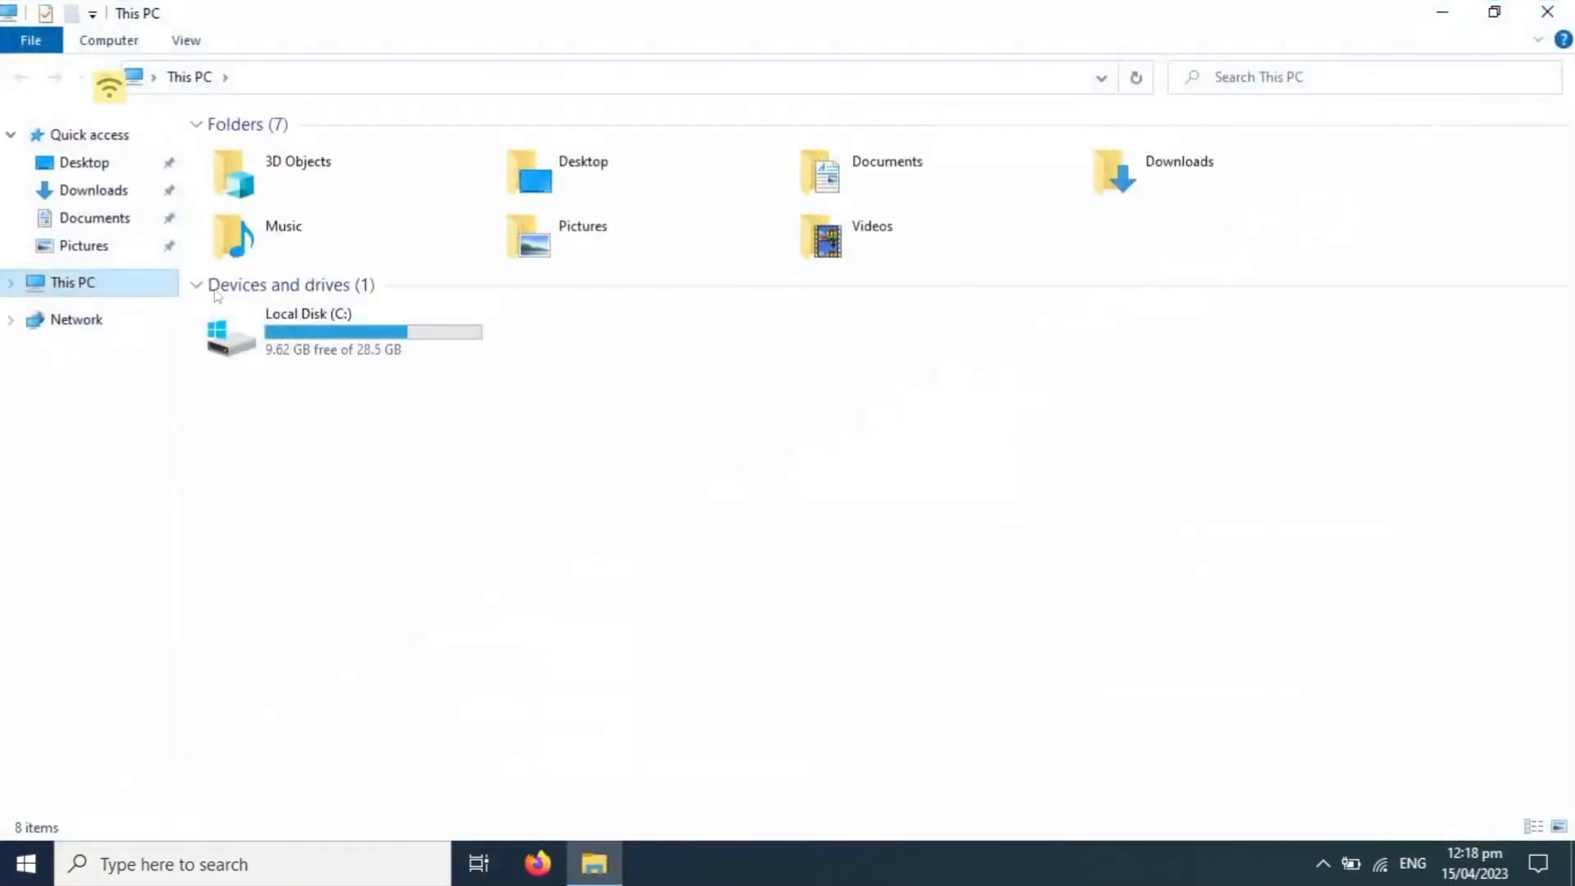
pyautogui.doubleClick(308, 331)
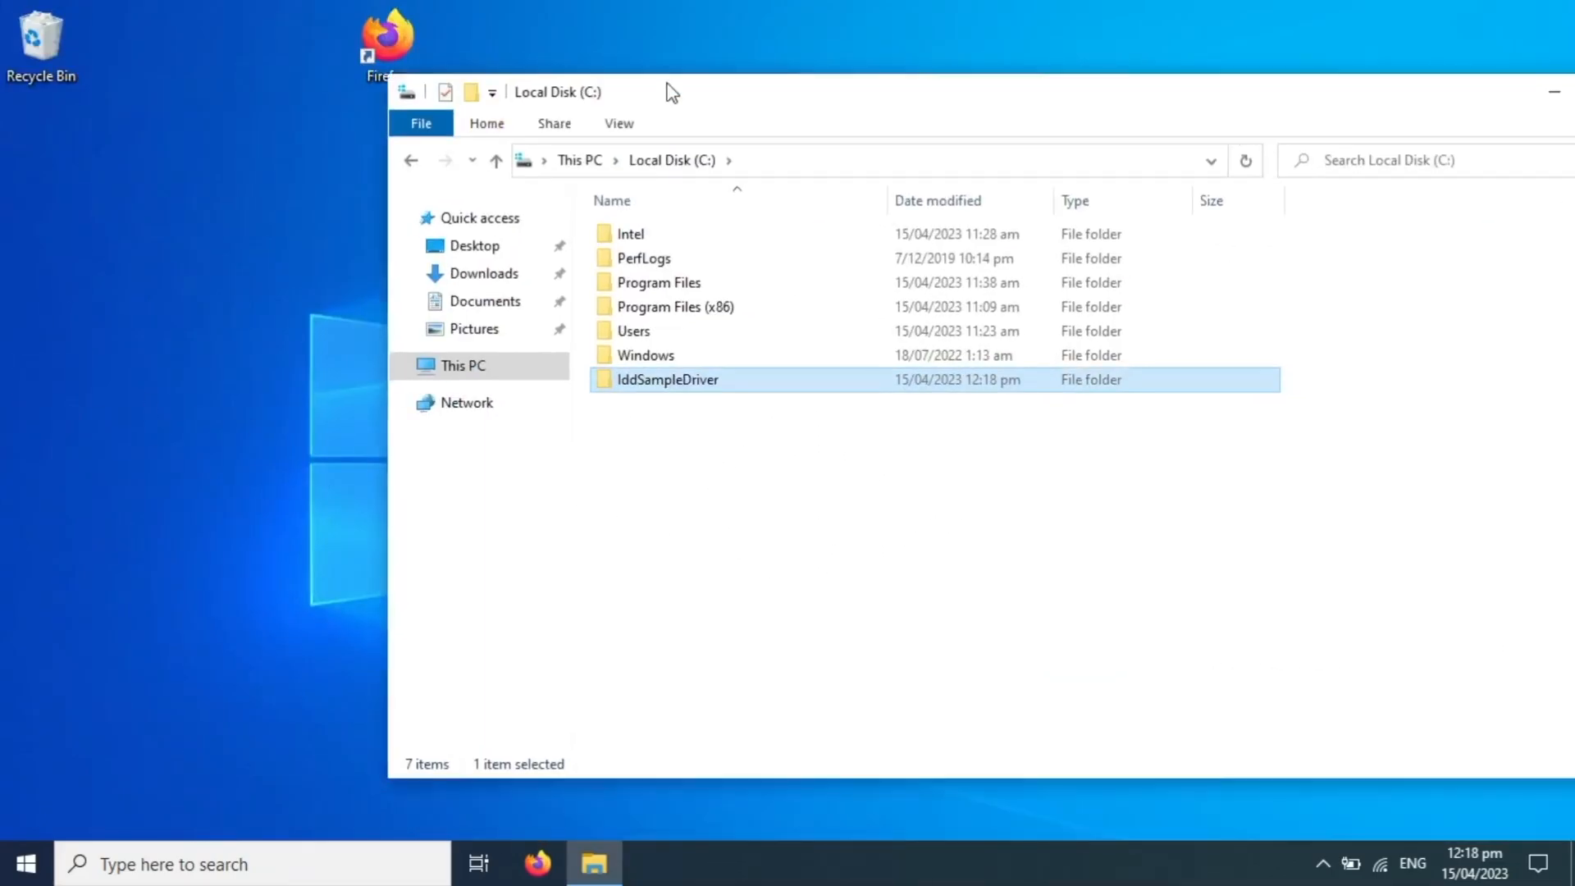
pyautogui.doubleClick(666, 379)
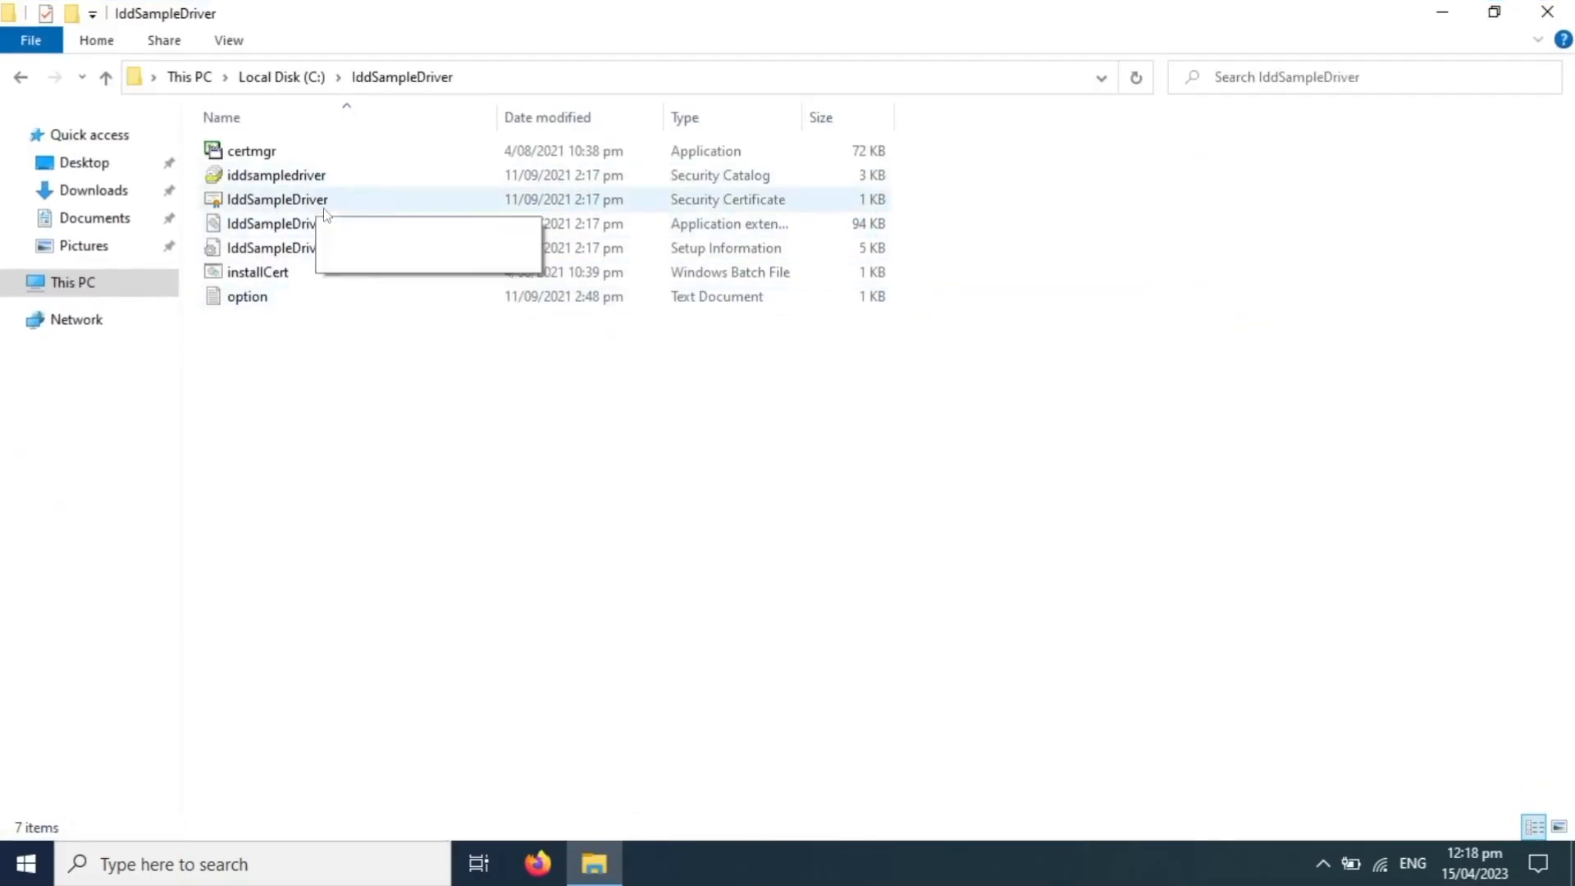
pyautogui.click(257, 271)
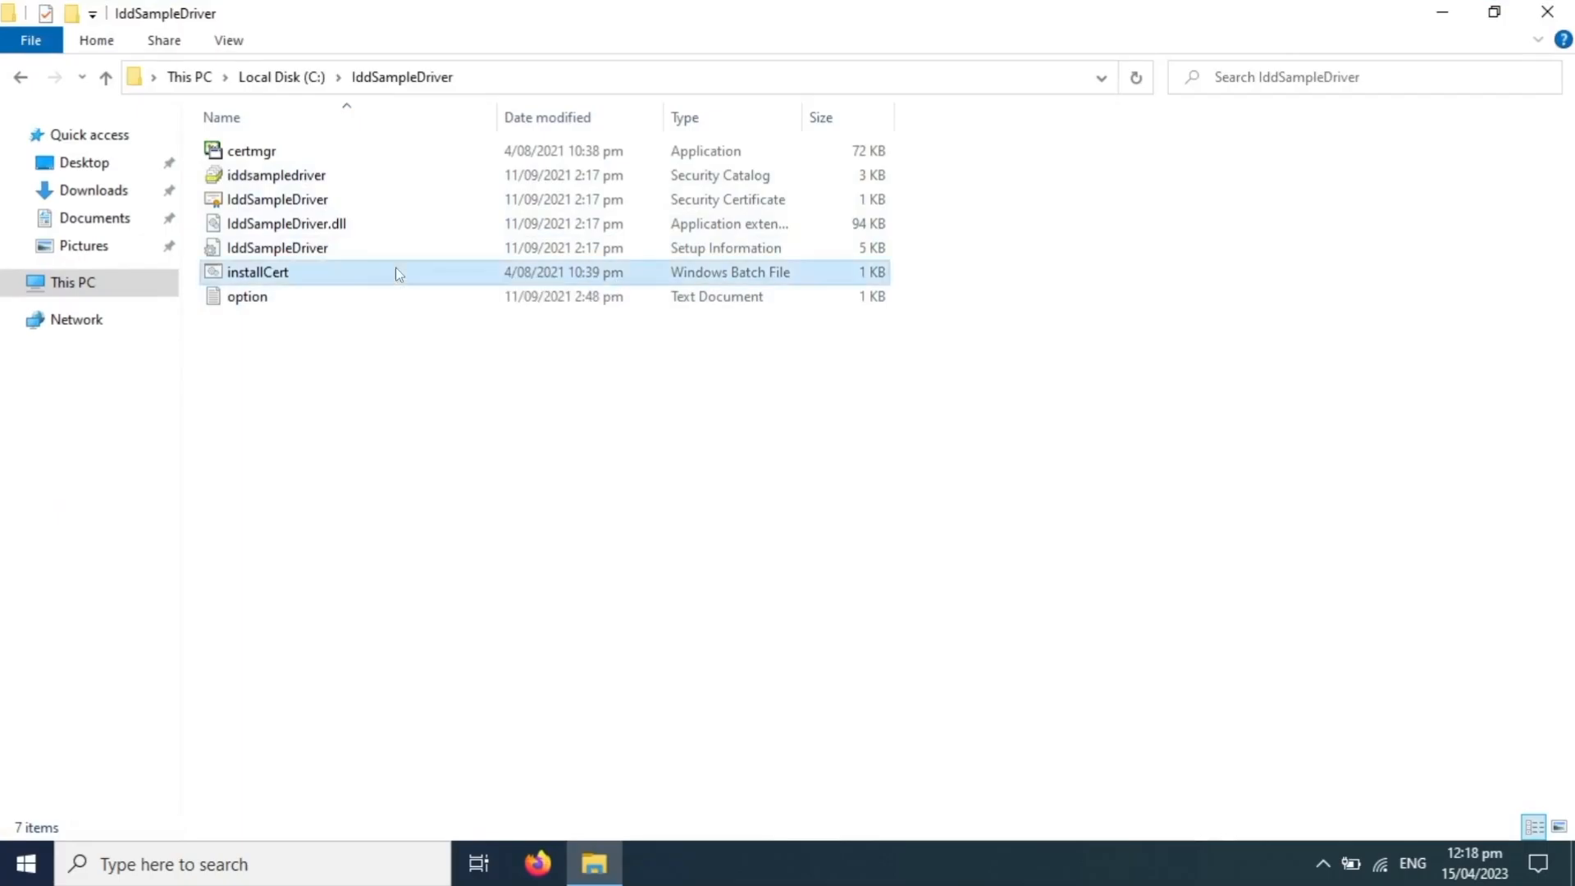
pyautogui.click(258, 271)
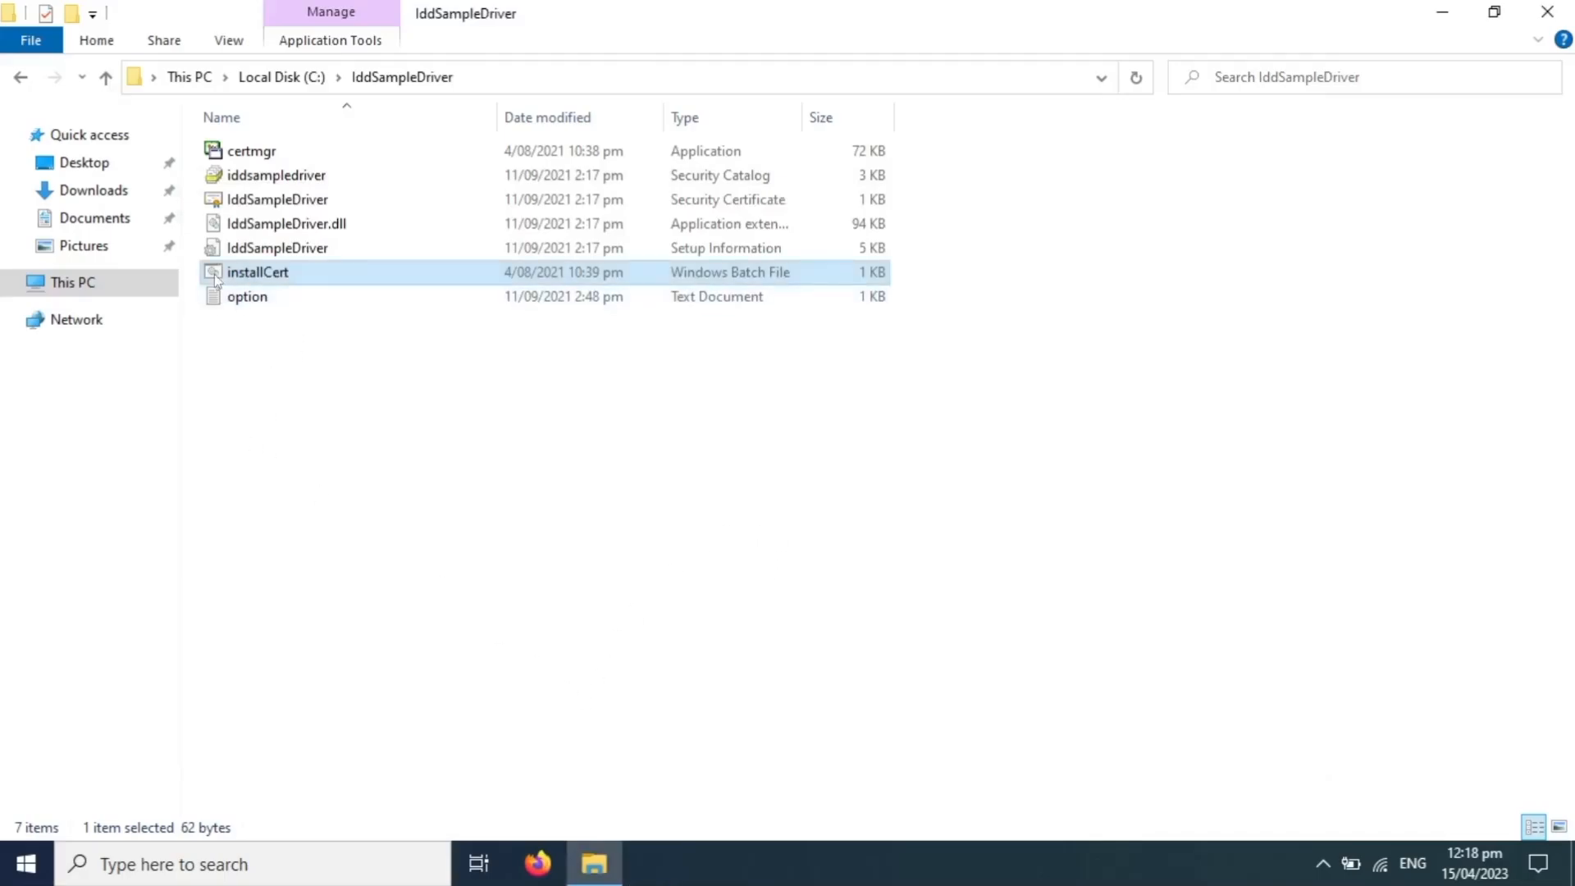
# - Start an administrator Command Prompt and change directory to C:\IddSampleDriver
pyautogui.click(201, 864)
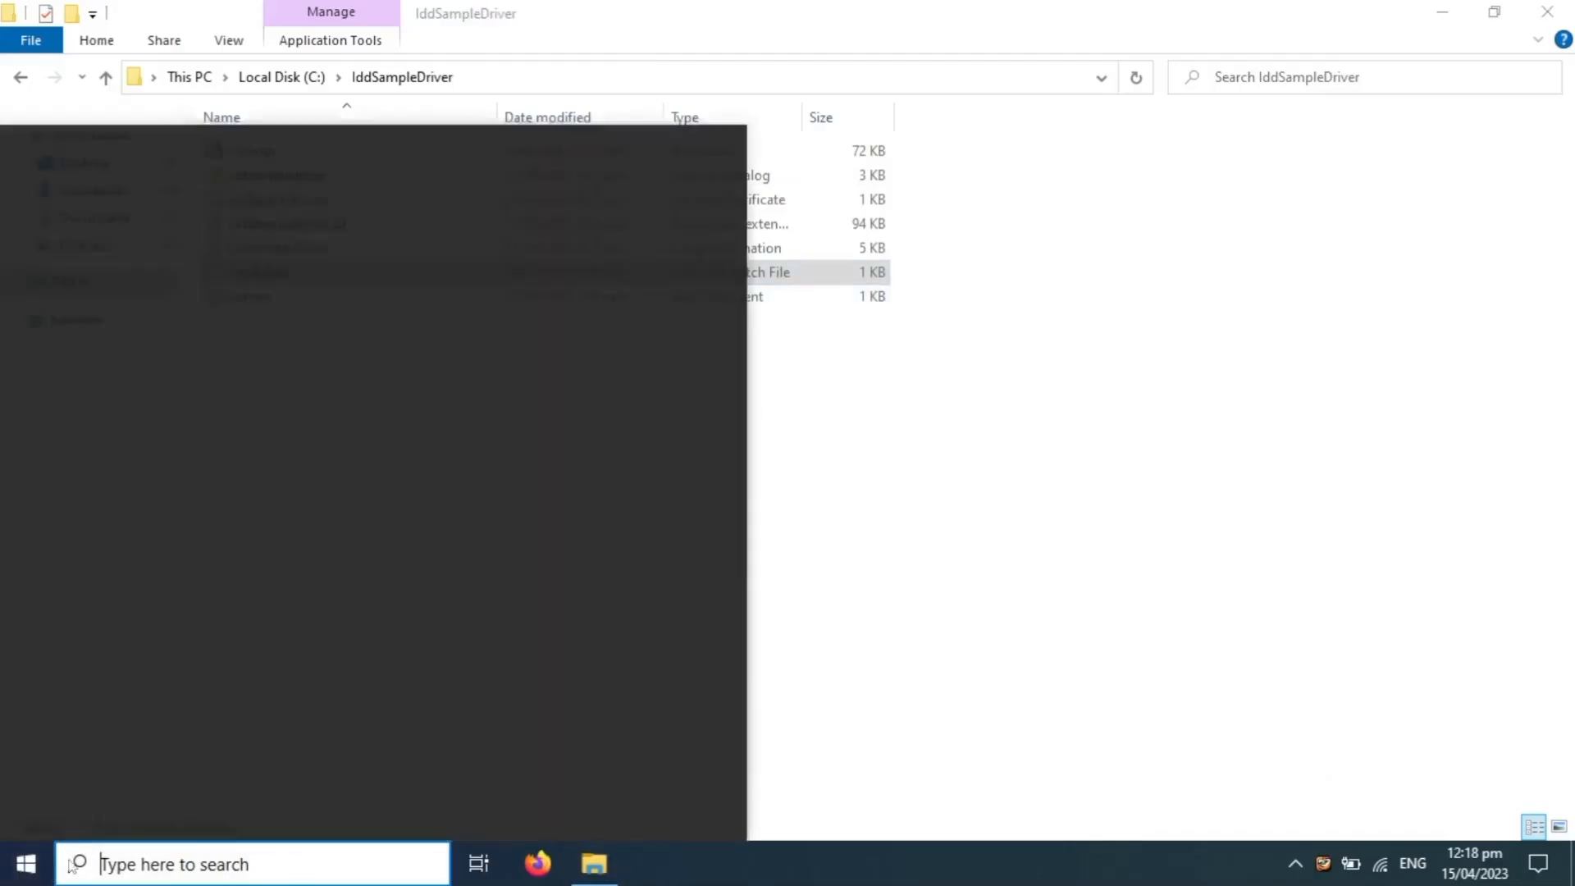
pyautogui.write('cmd')
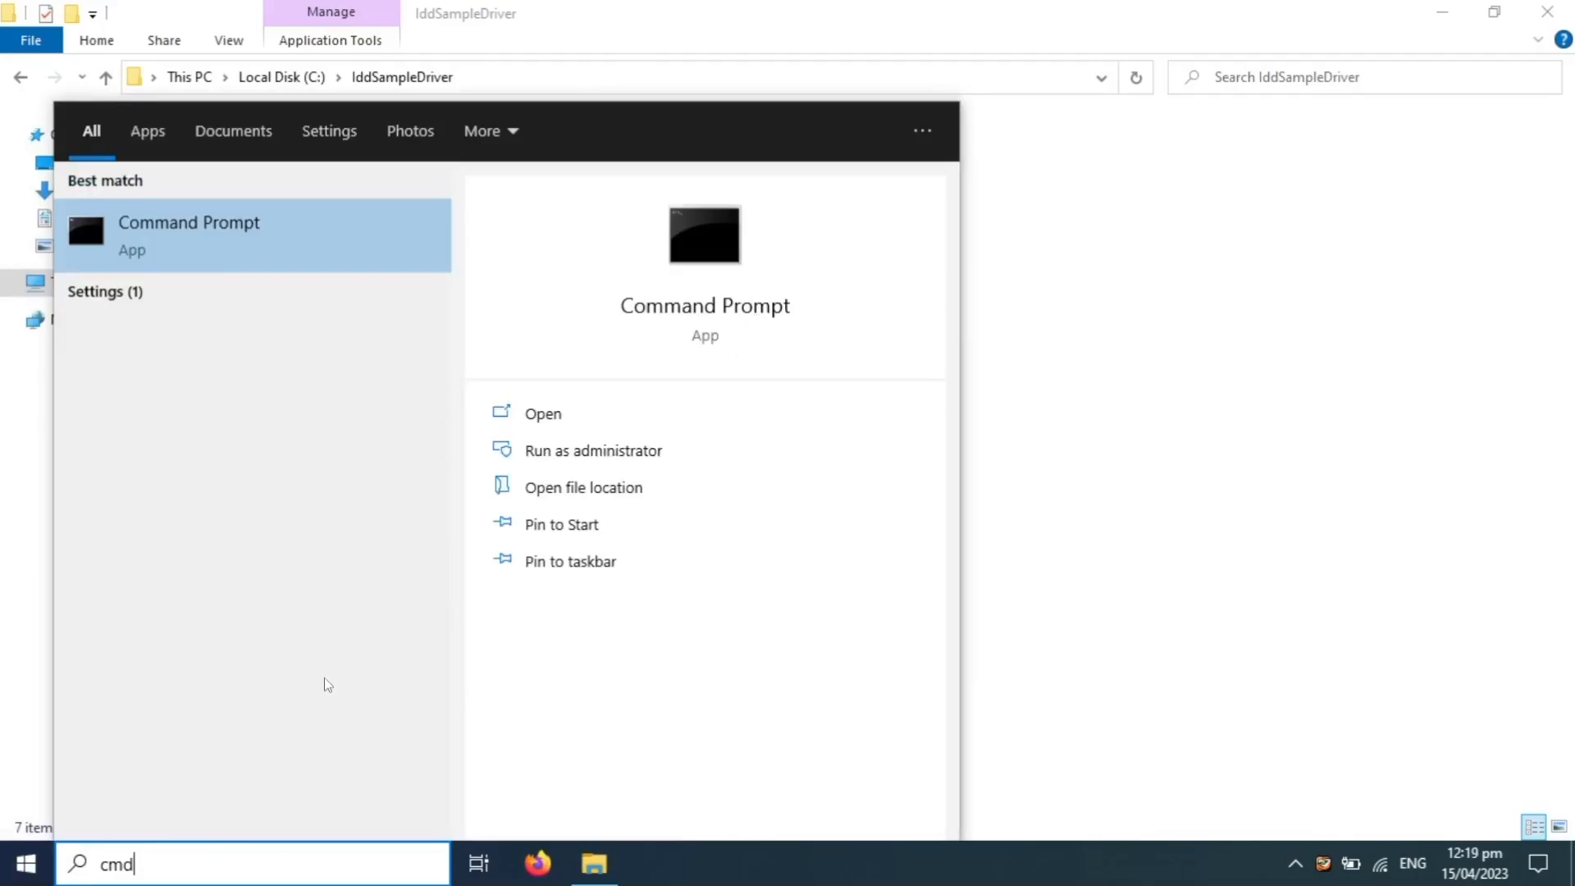
pyautogui.click(592, 450)
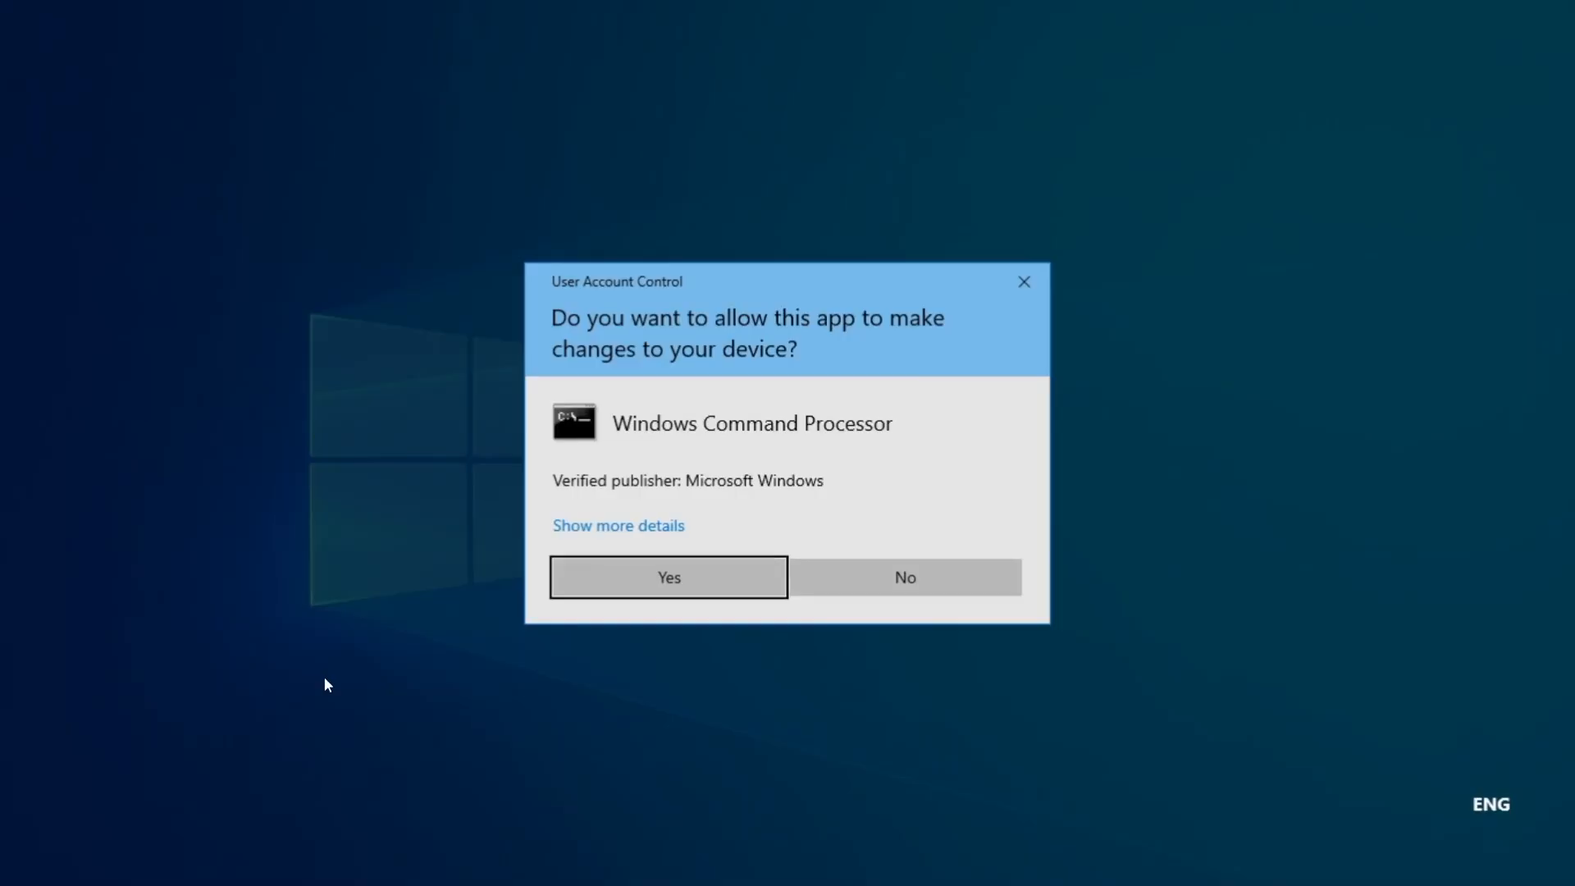
pyautogui.click(667, 576)
pyautogui.write('cd')
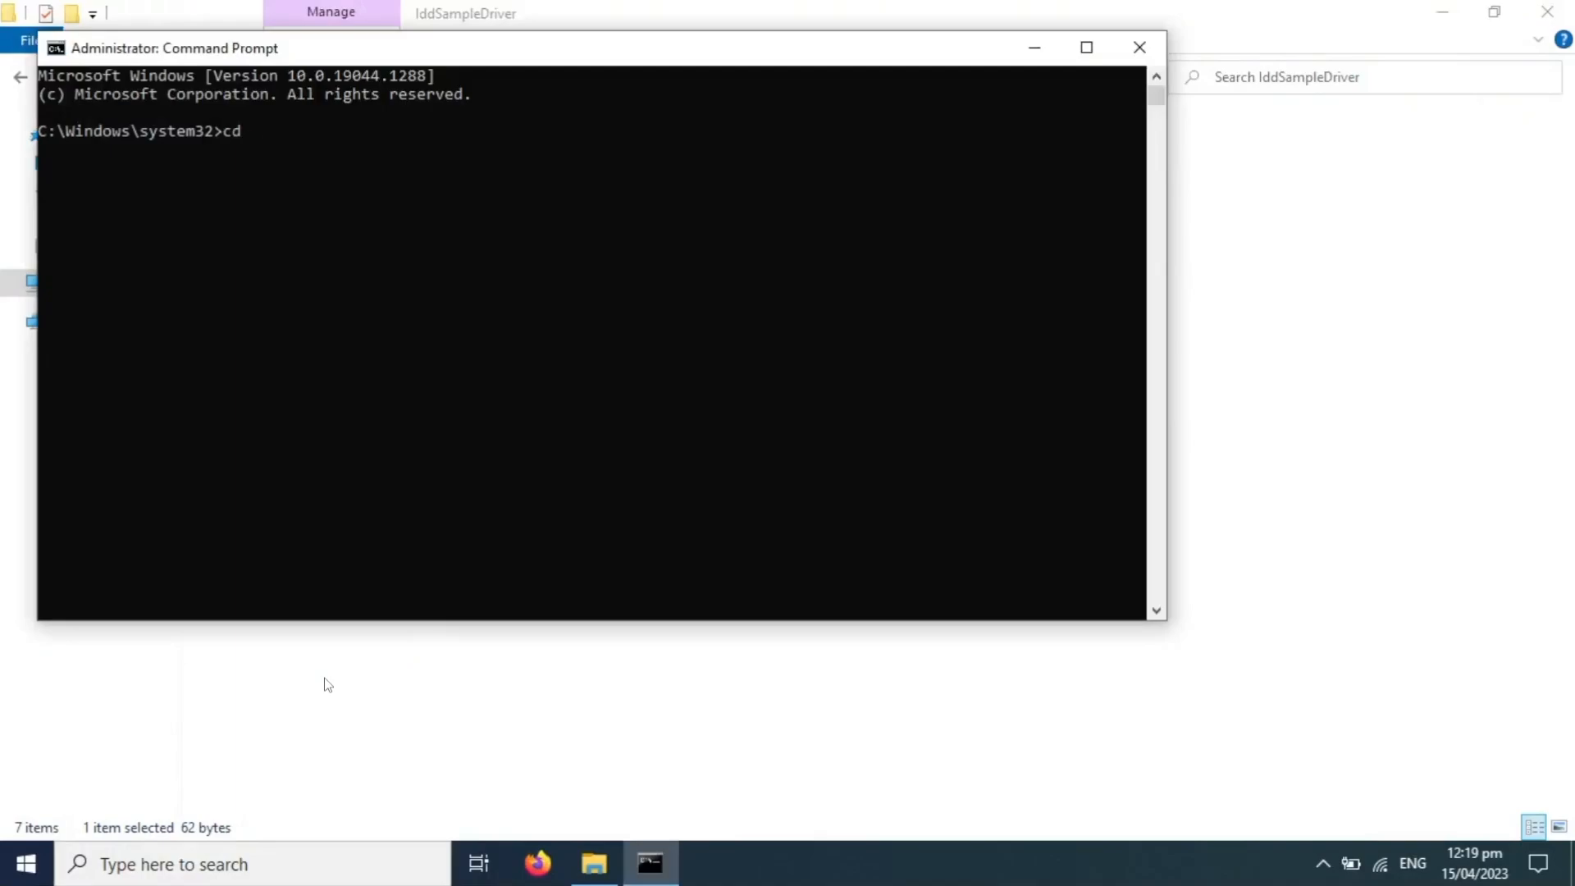
pyautogui.write('C:\\IddSampleDriver')
pyautogui.write('di')
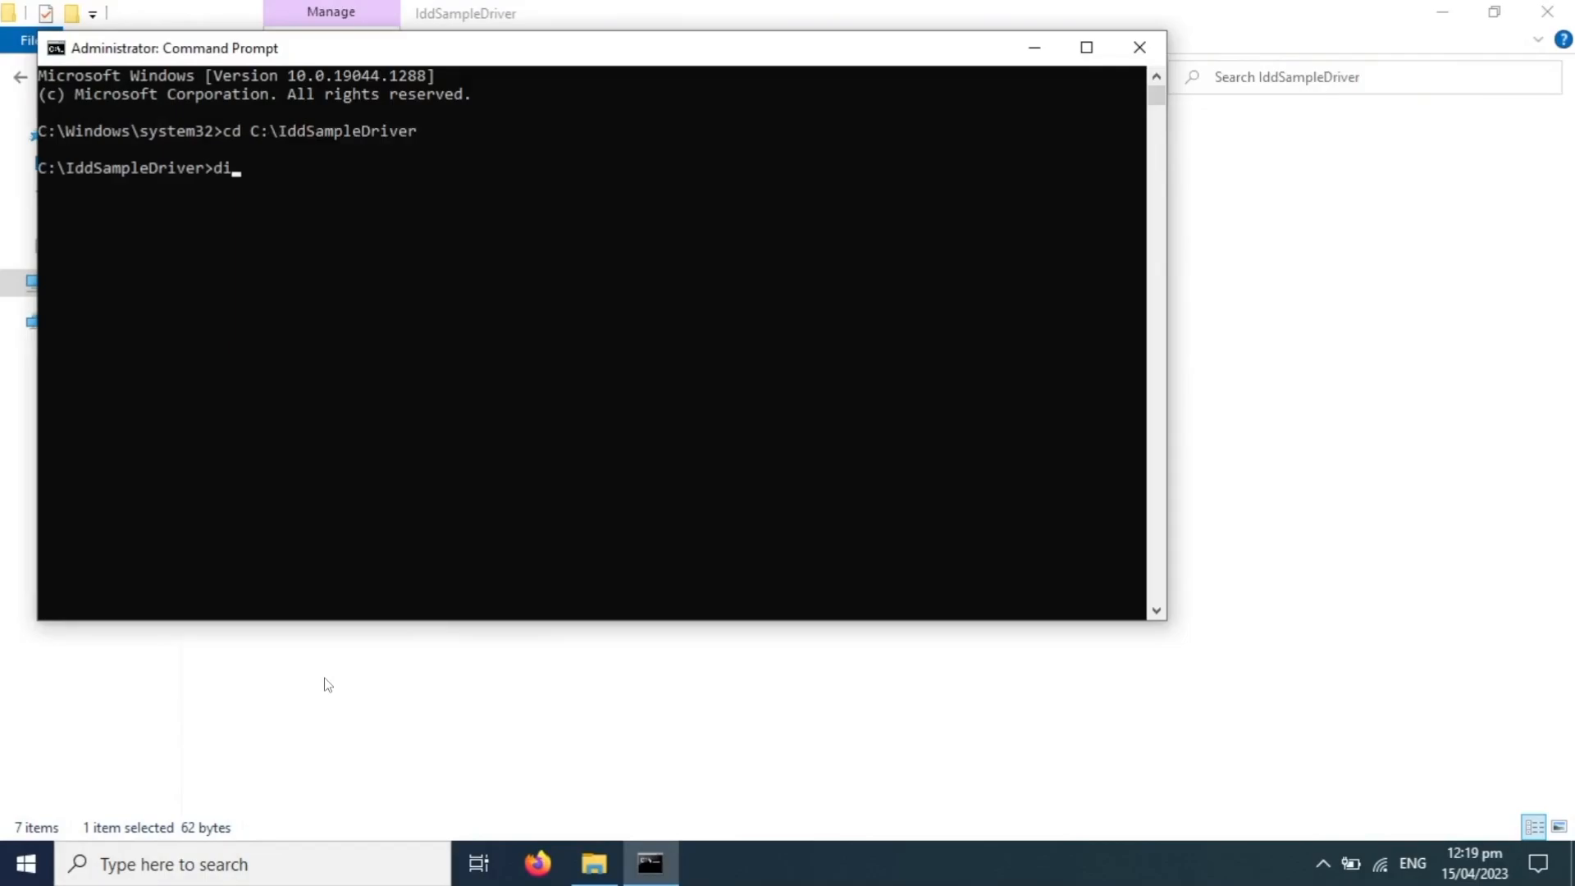
pyautogui.press('Return')
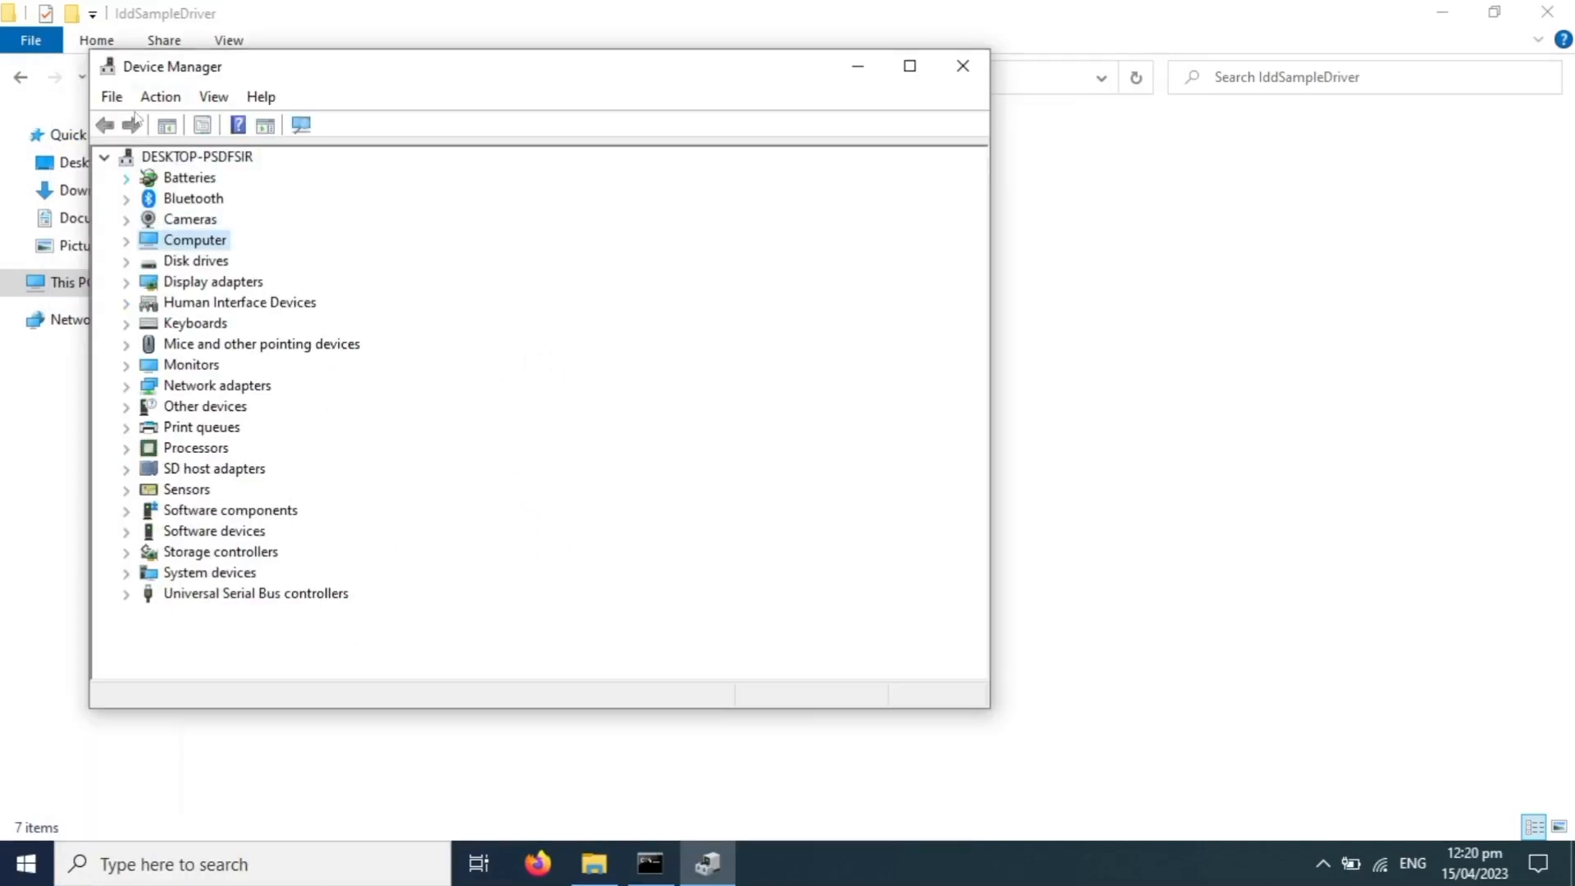
# - In Device Manager, start Add legacy hardware and choose manual hardware selection
pyautogui.click(161, 96)
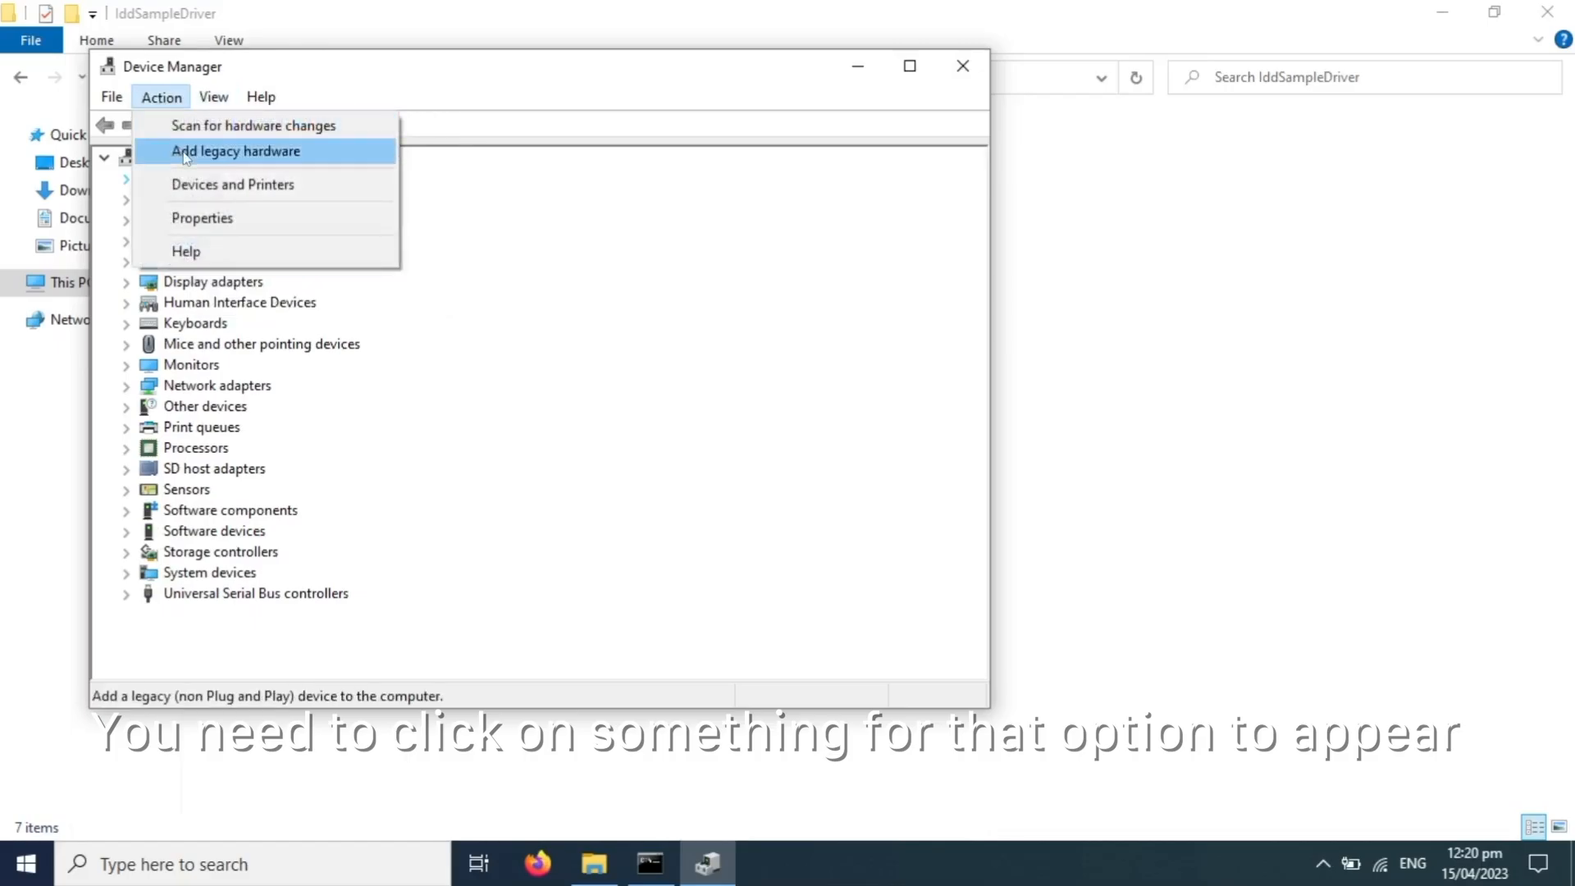
pyautogui.click(235, 151)
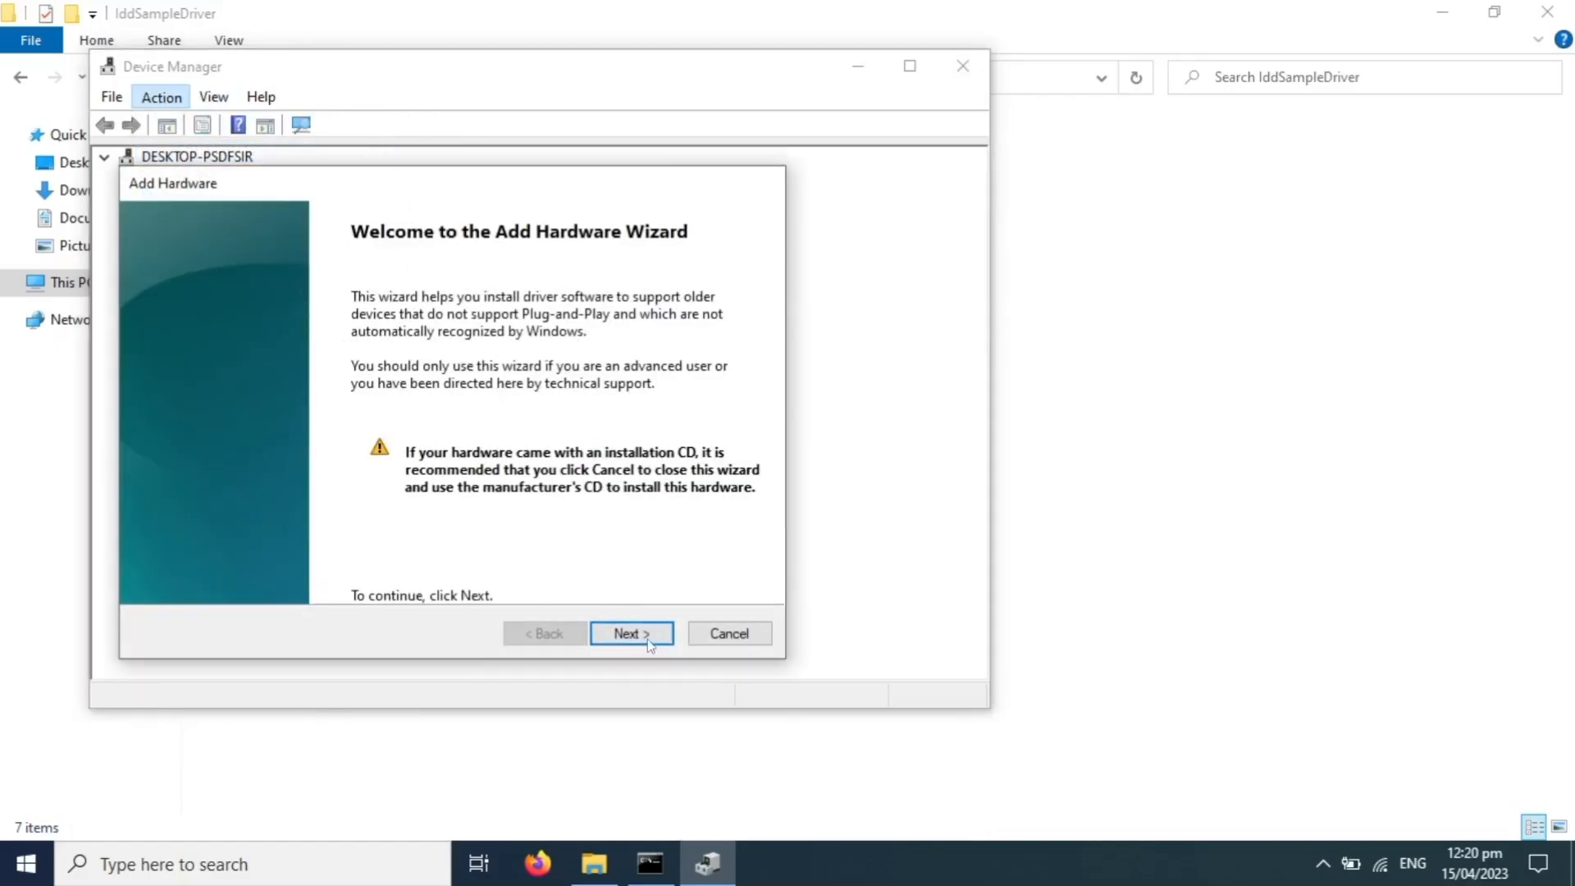
pyautogui.click(630, 633)
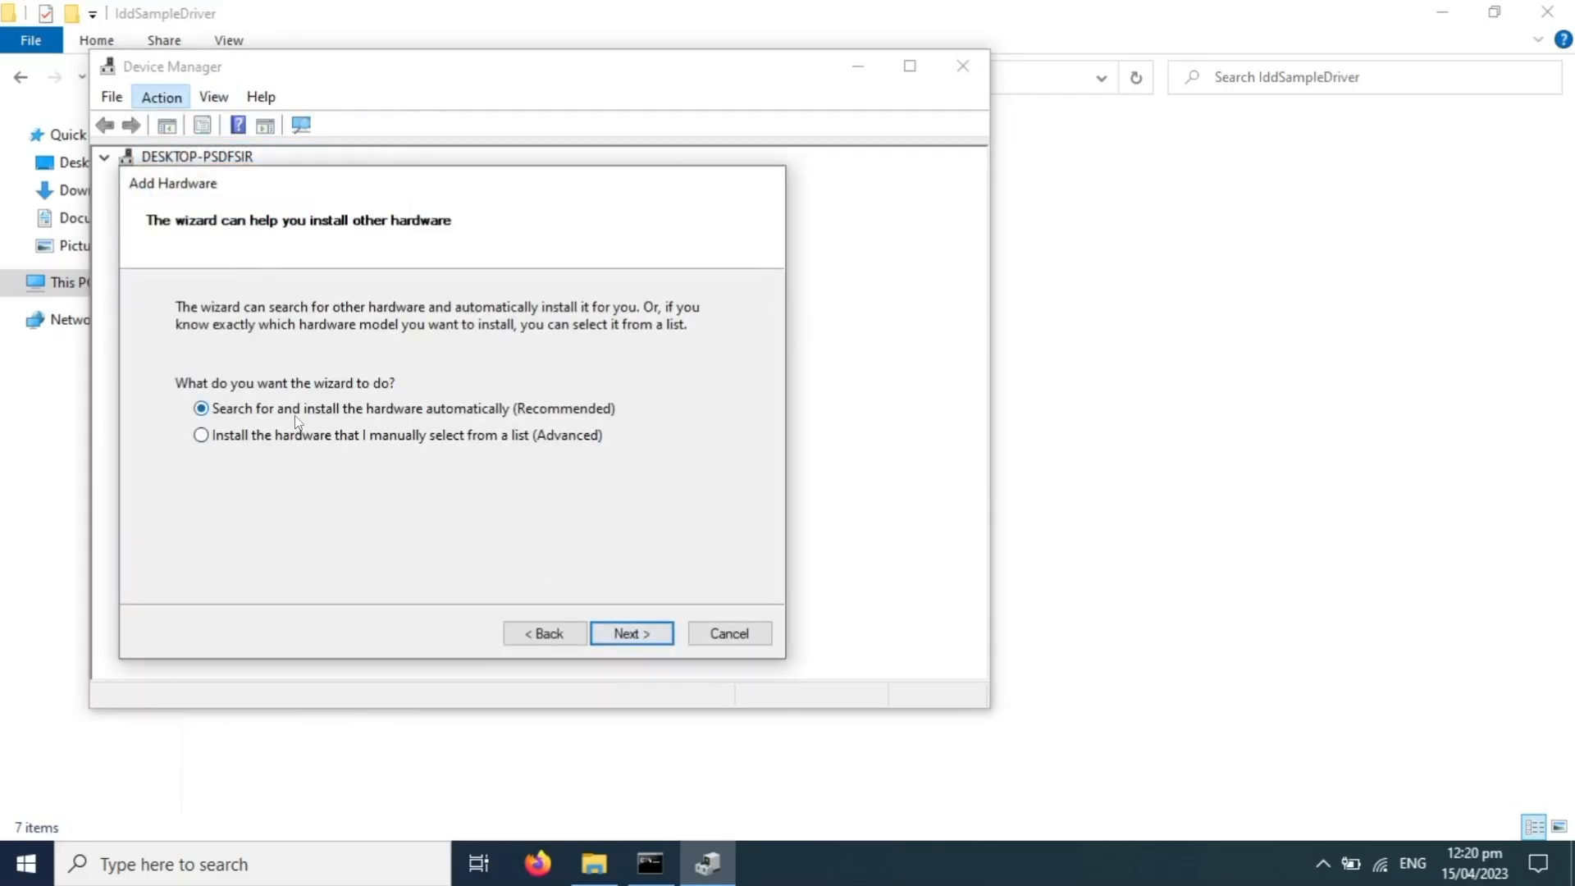
pyautogui.moveTo(313, 444)
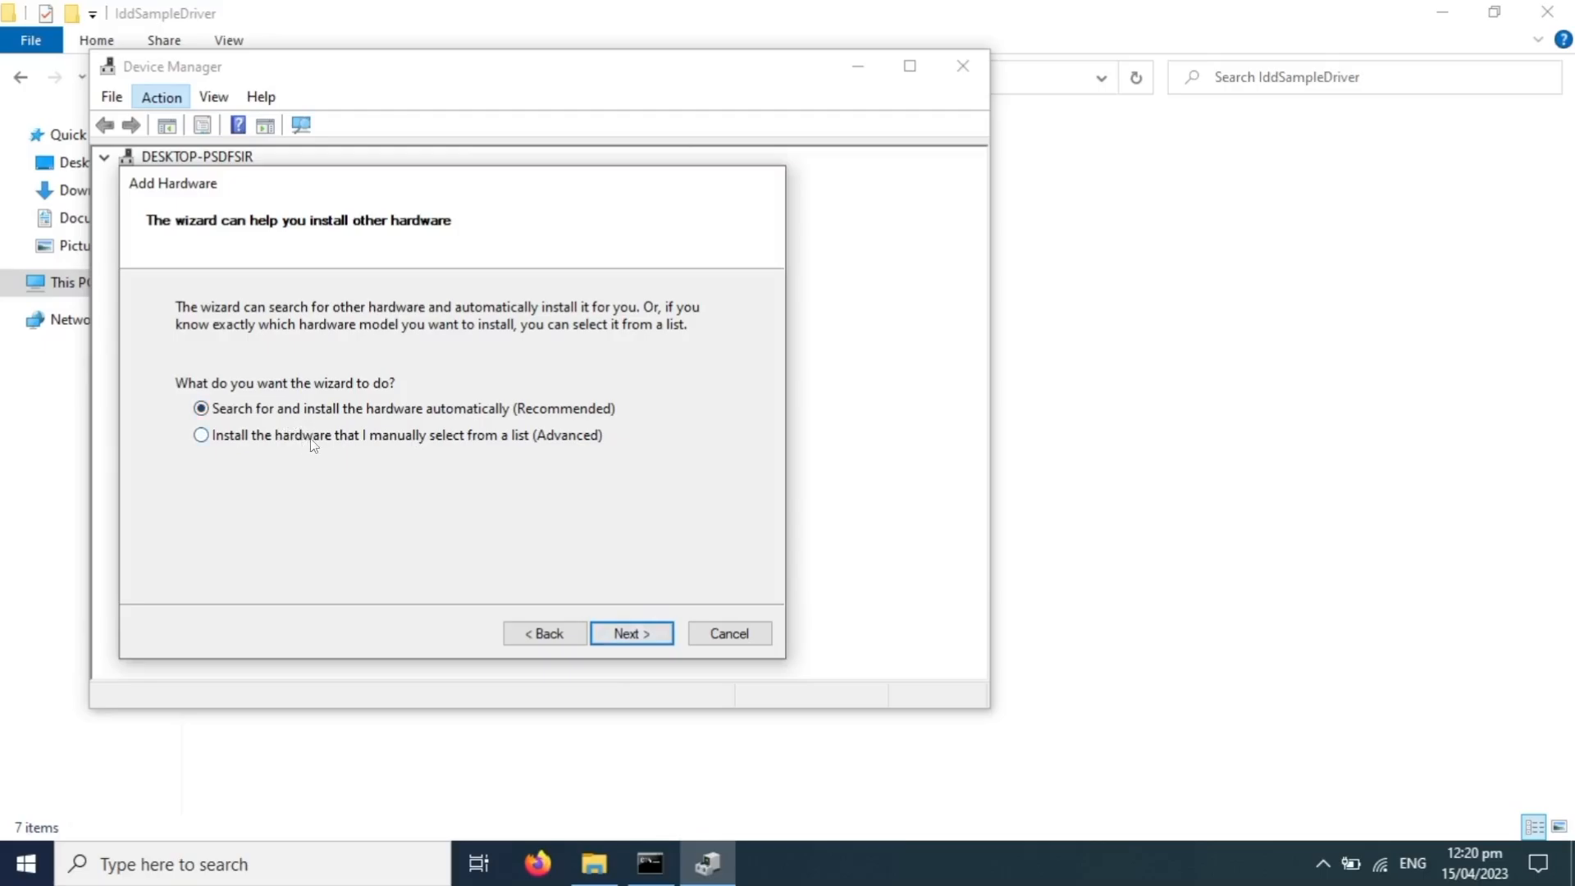
pyautogui.click(630, 633)
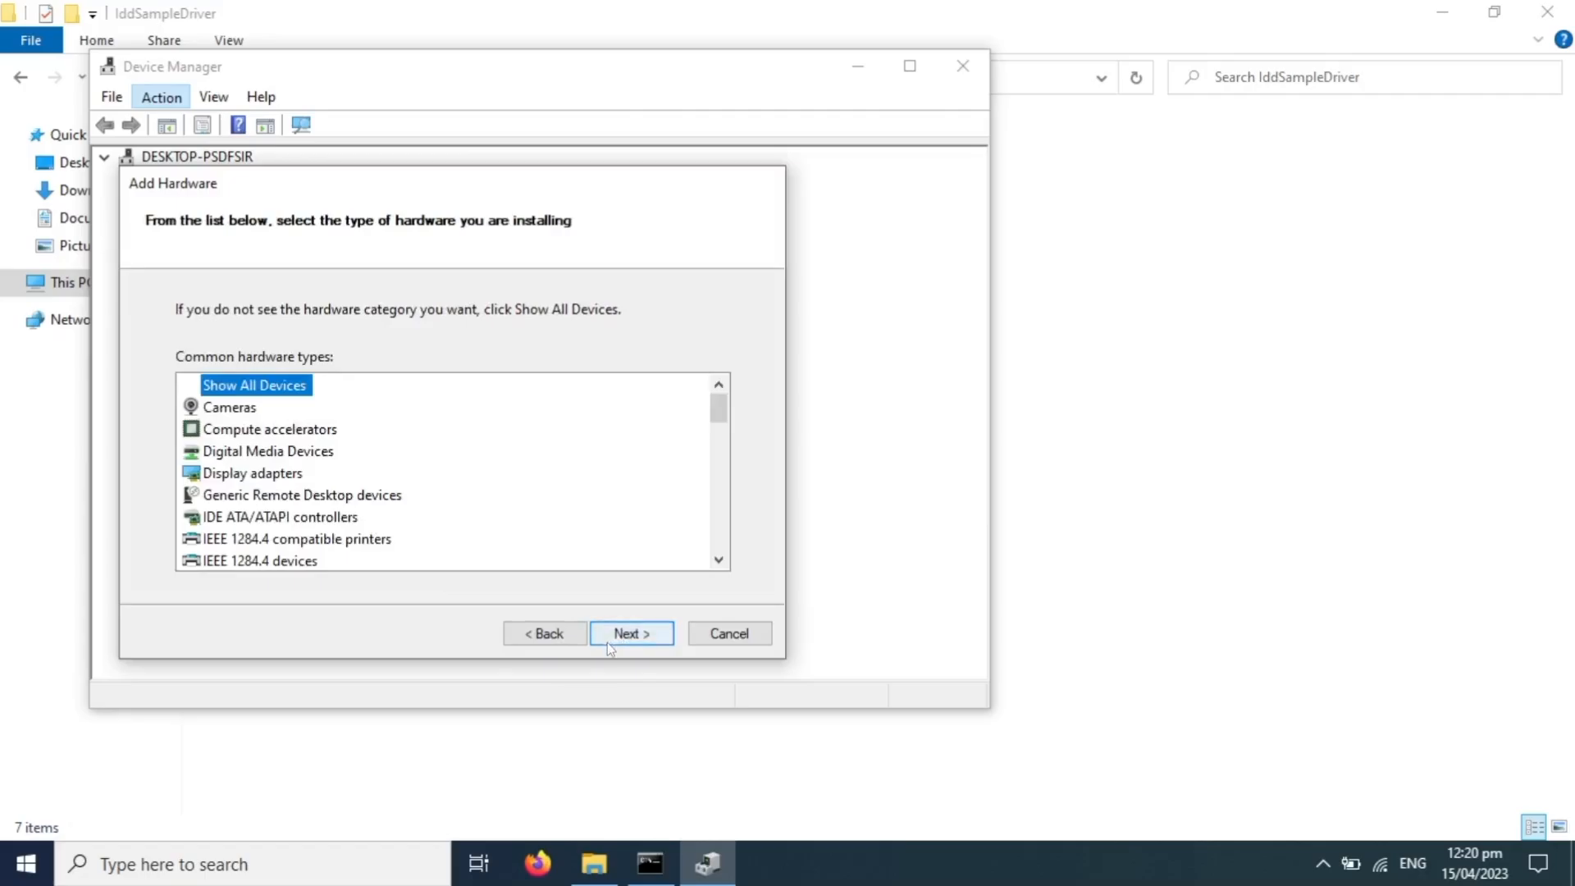
# - Show all devices and load C:\IddSampleDriver\IddSampleDriver.inf via Have Disk
pyautogui.click(630, 633)
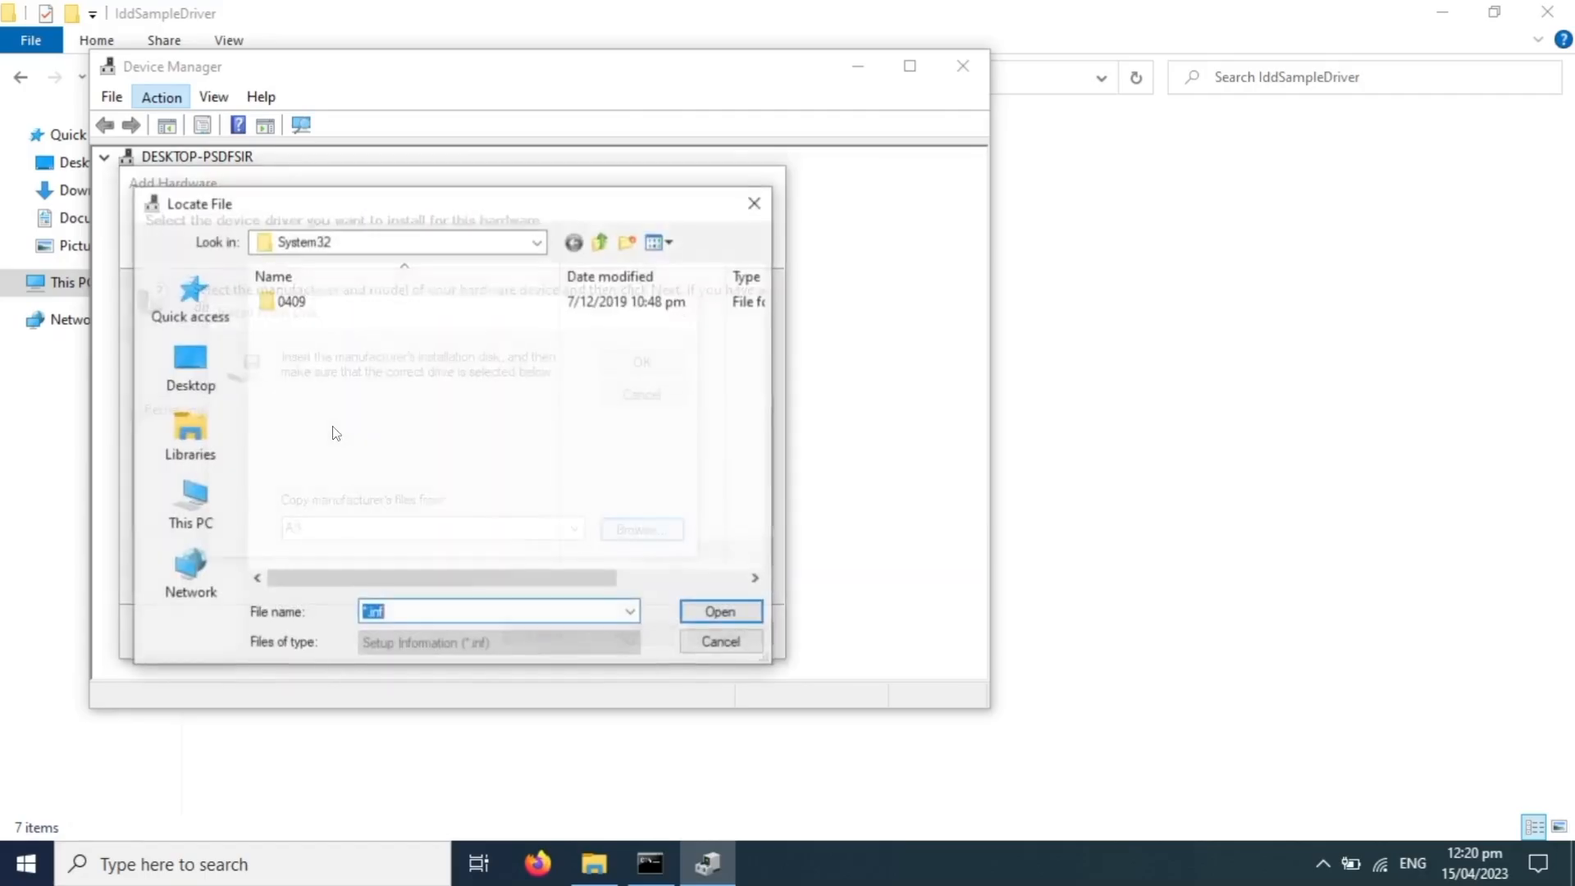
pyautogui.click(190, 504)
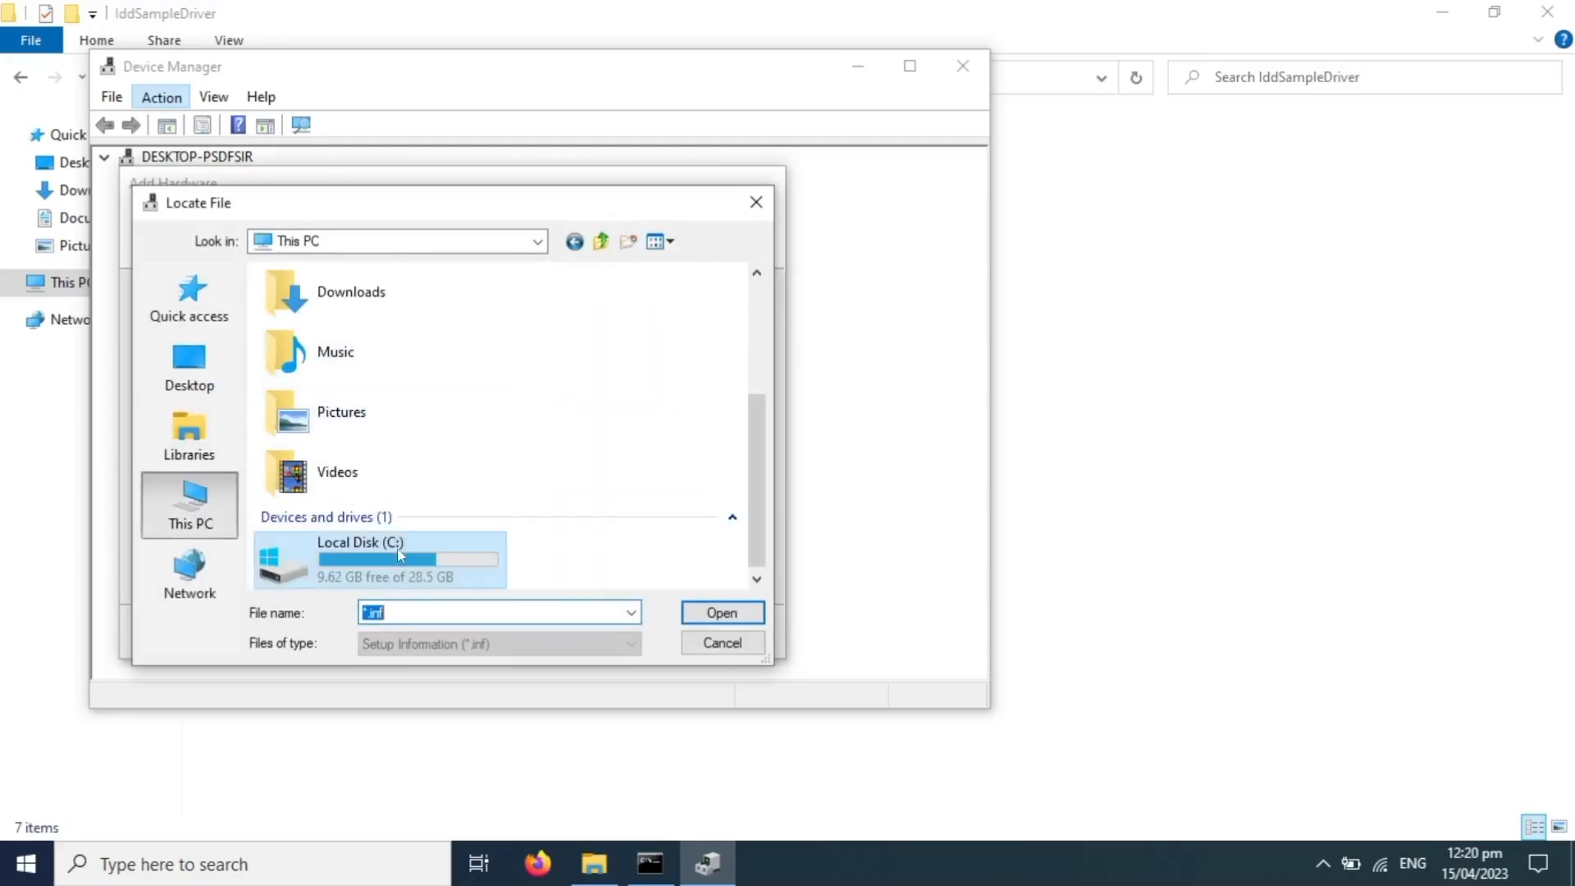
pyautogui.doubleClick(376, 558)
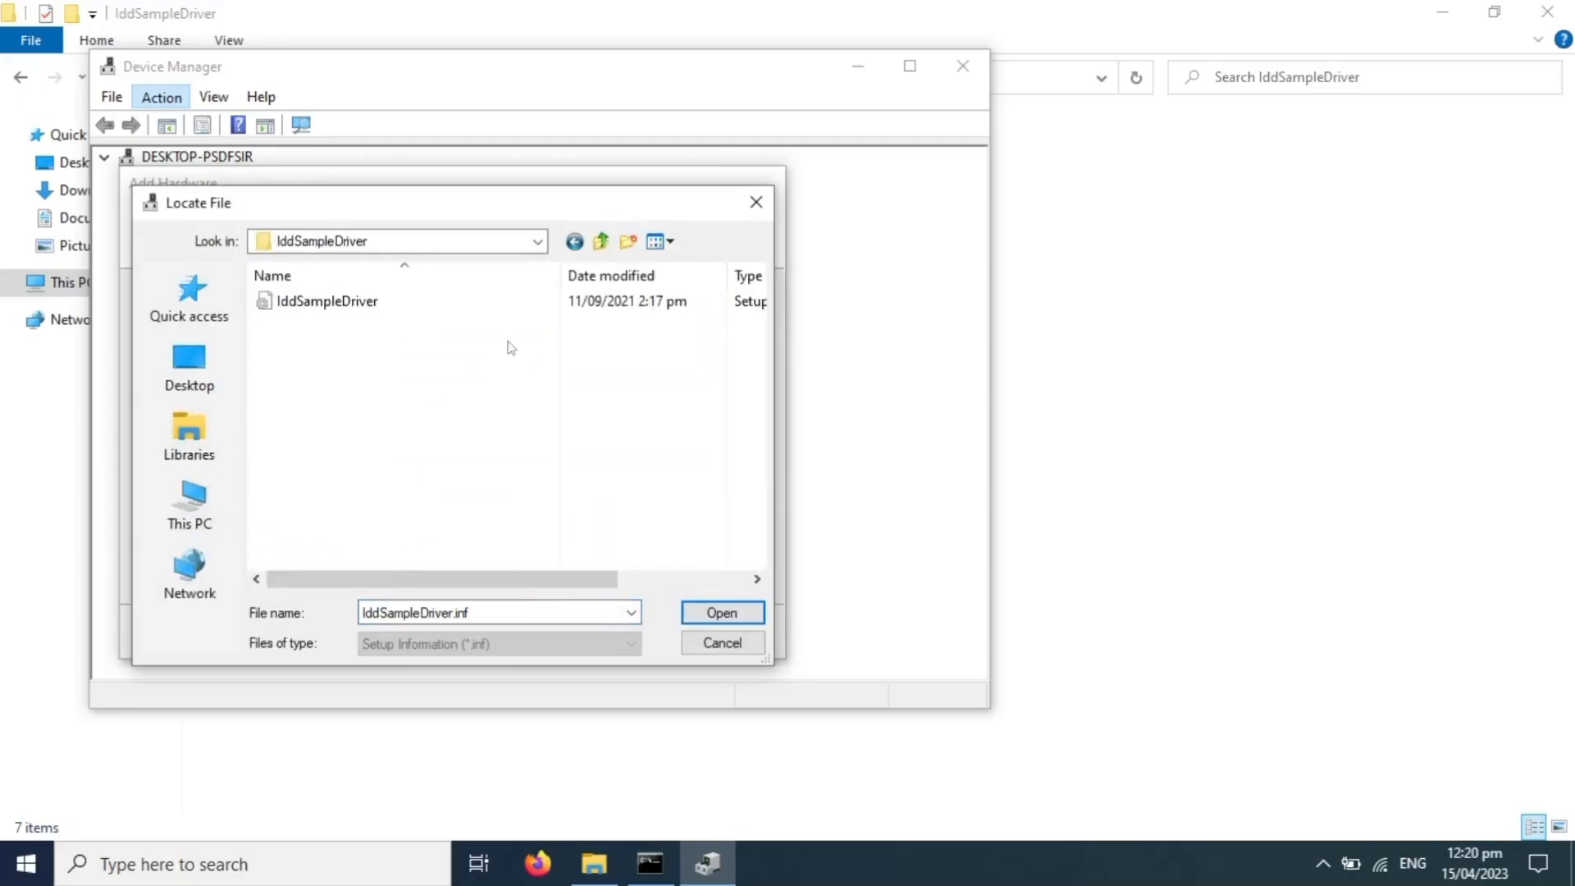
pyautogui.click(721, 612)
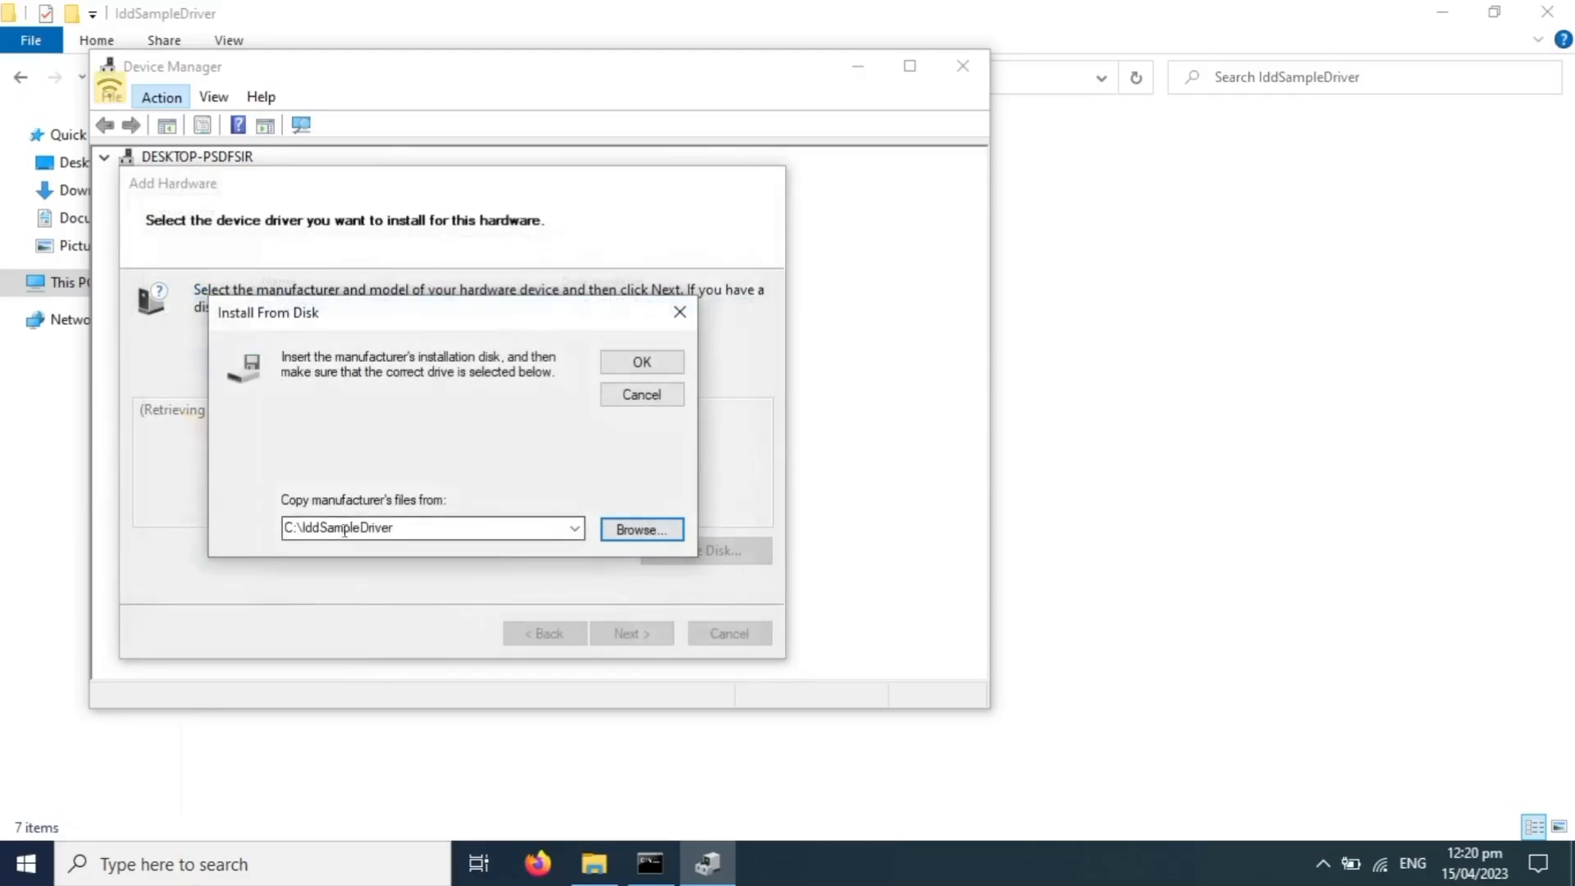
pyautogui.click(641, 361)
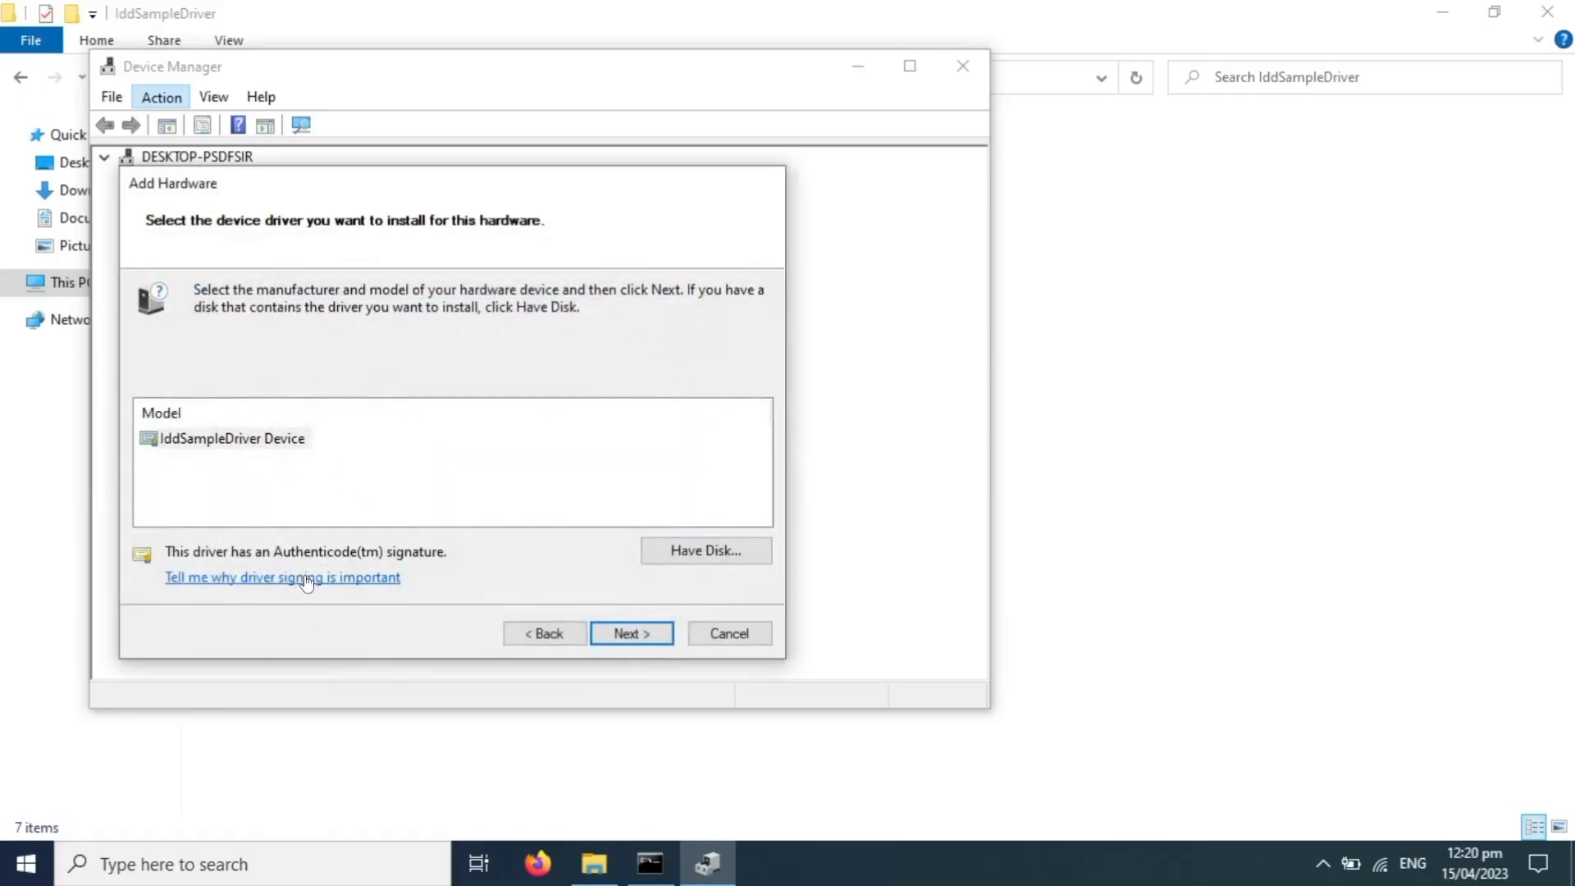
pyautogui.moveTo(574, 620)
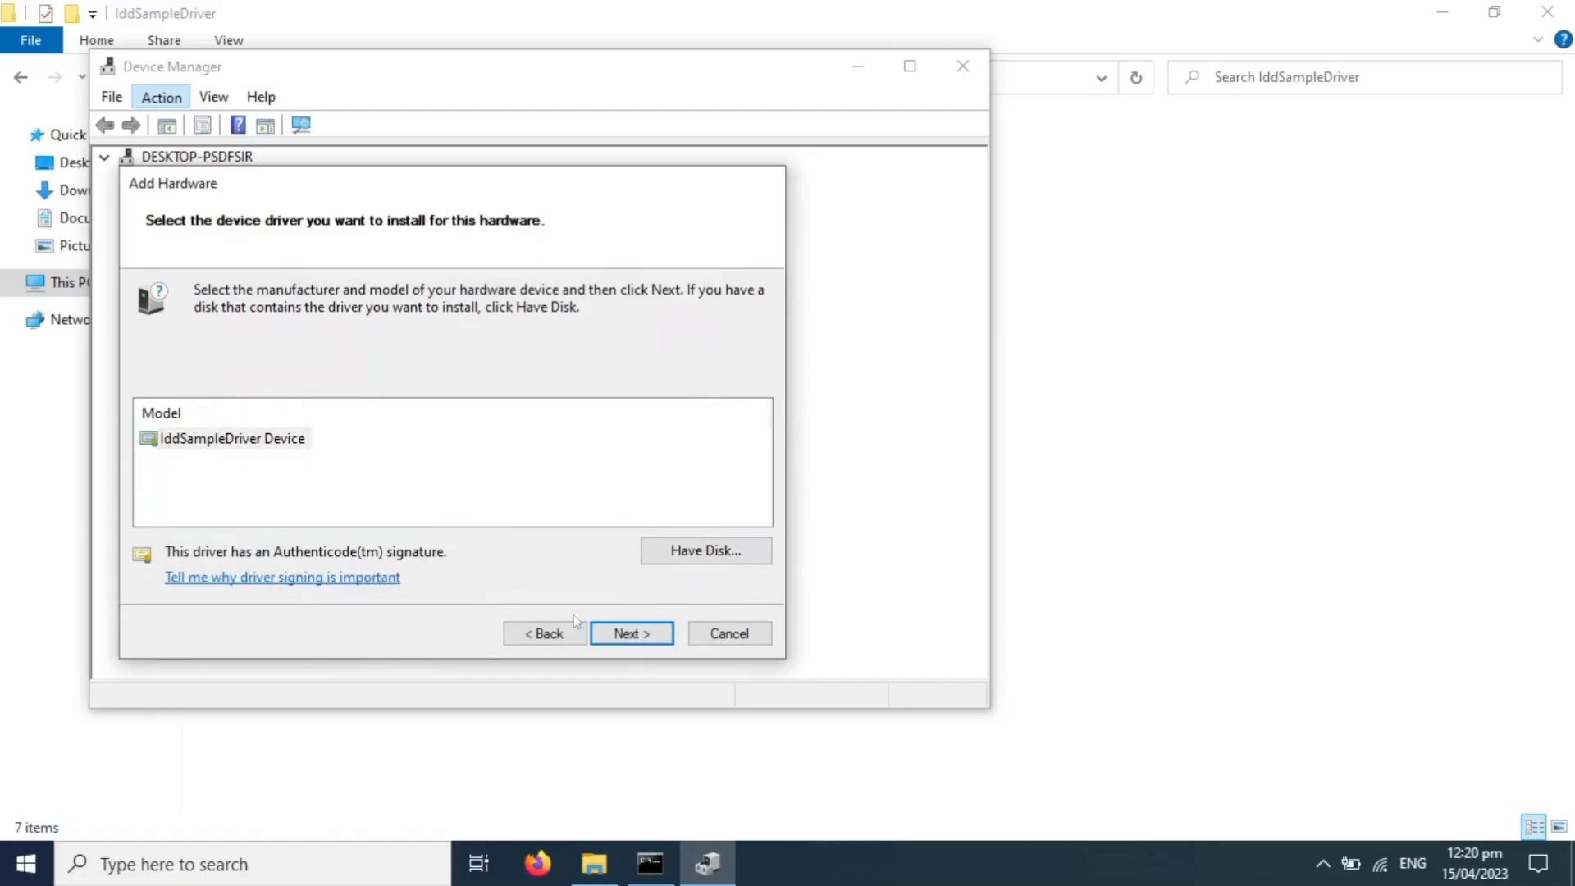
# - Install the IddSampleDriver Device model, approve the driver software, and finish the wizard
pyautogui.click(630, 634)
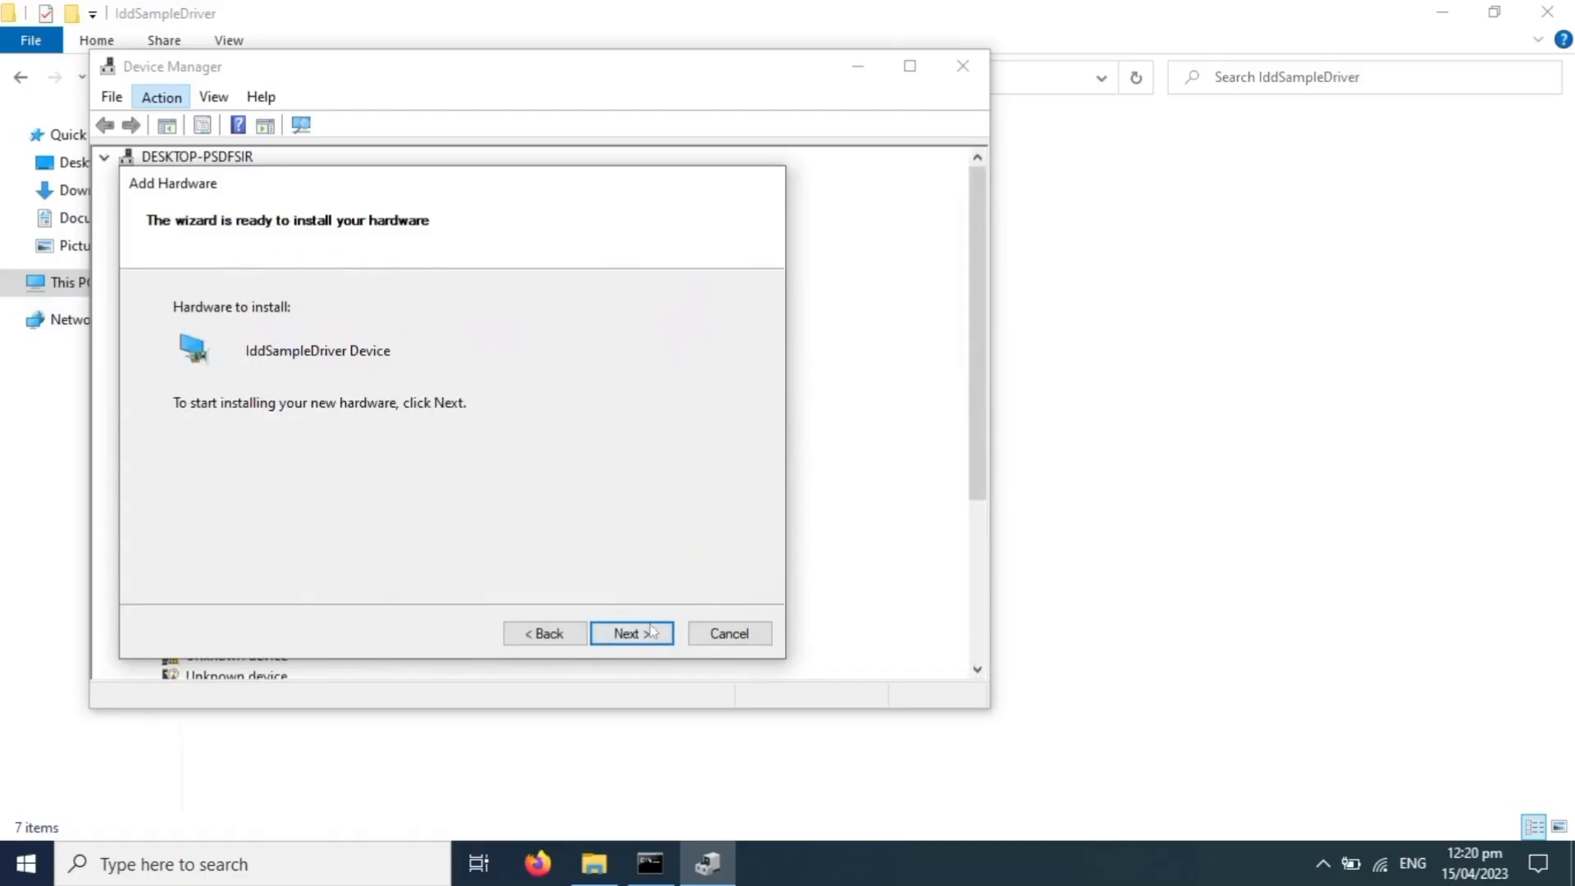
pyautogui.click(630, 633)
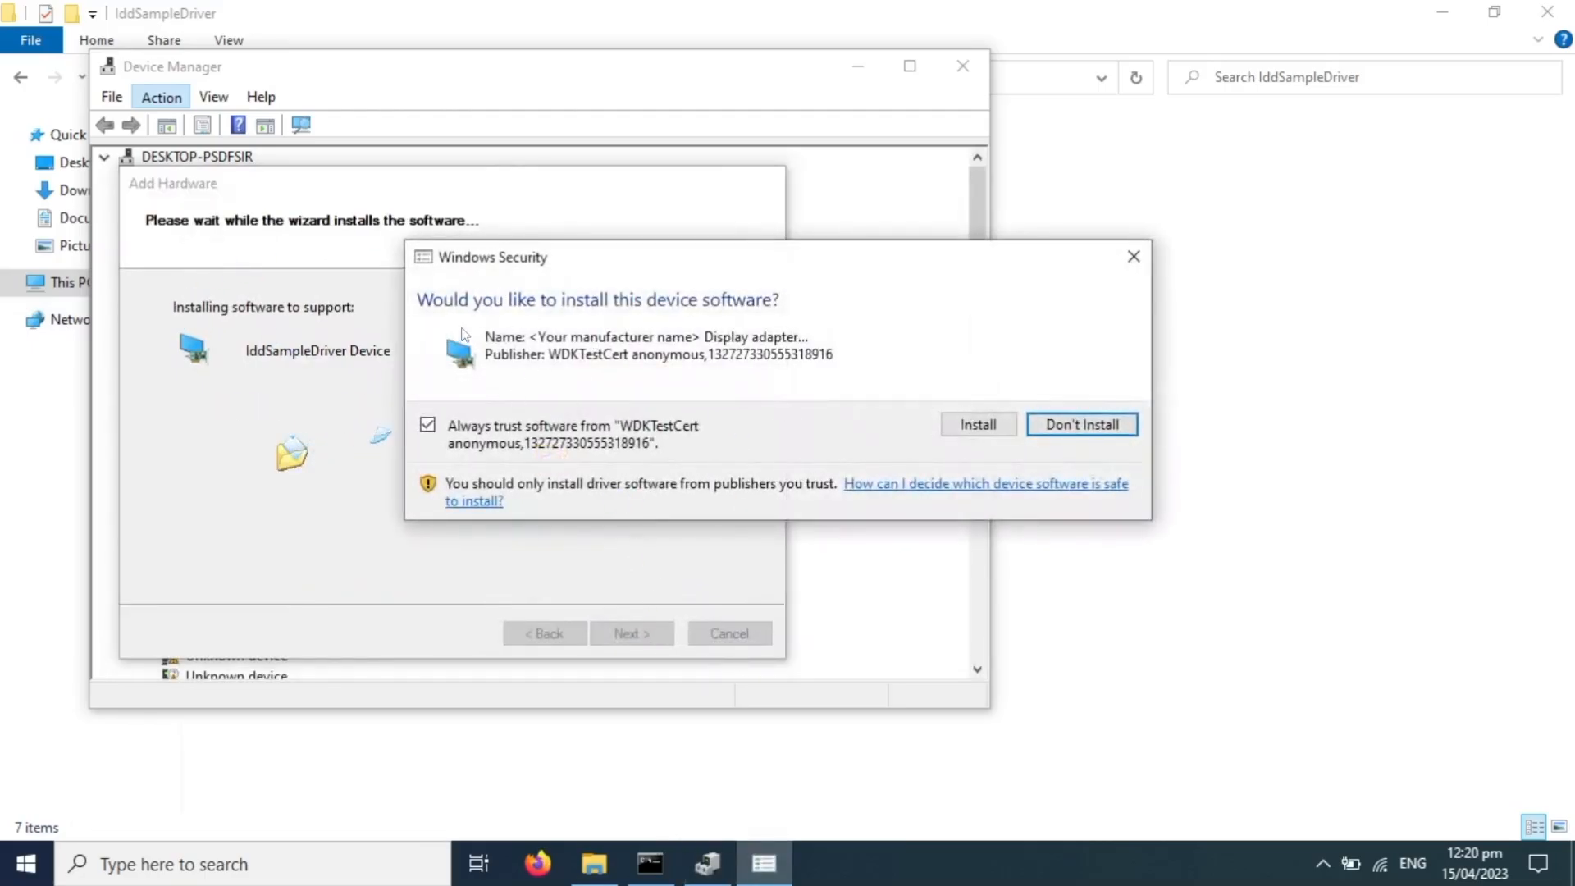
pyautogui.moveTo(562, 349)
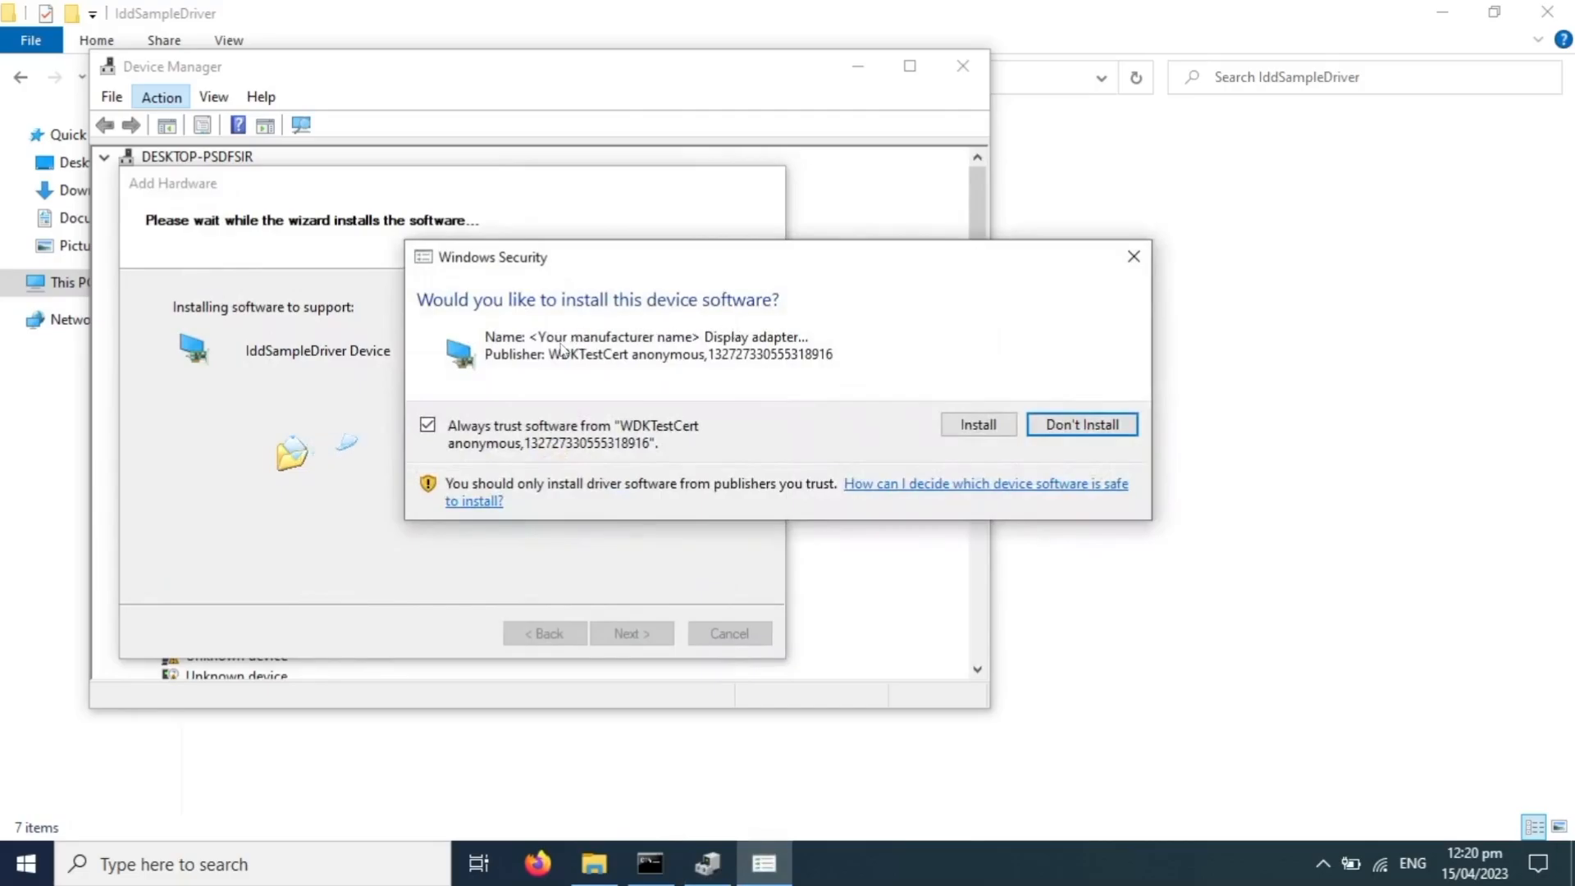
pyautogui.moveTo(904, 407)
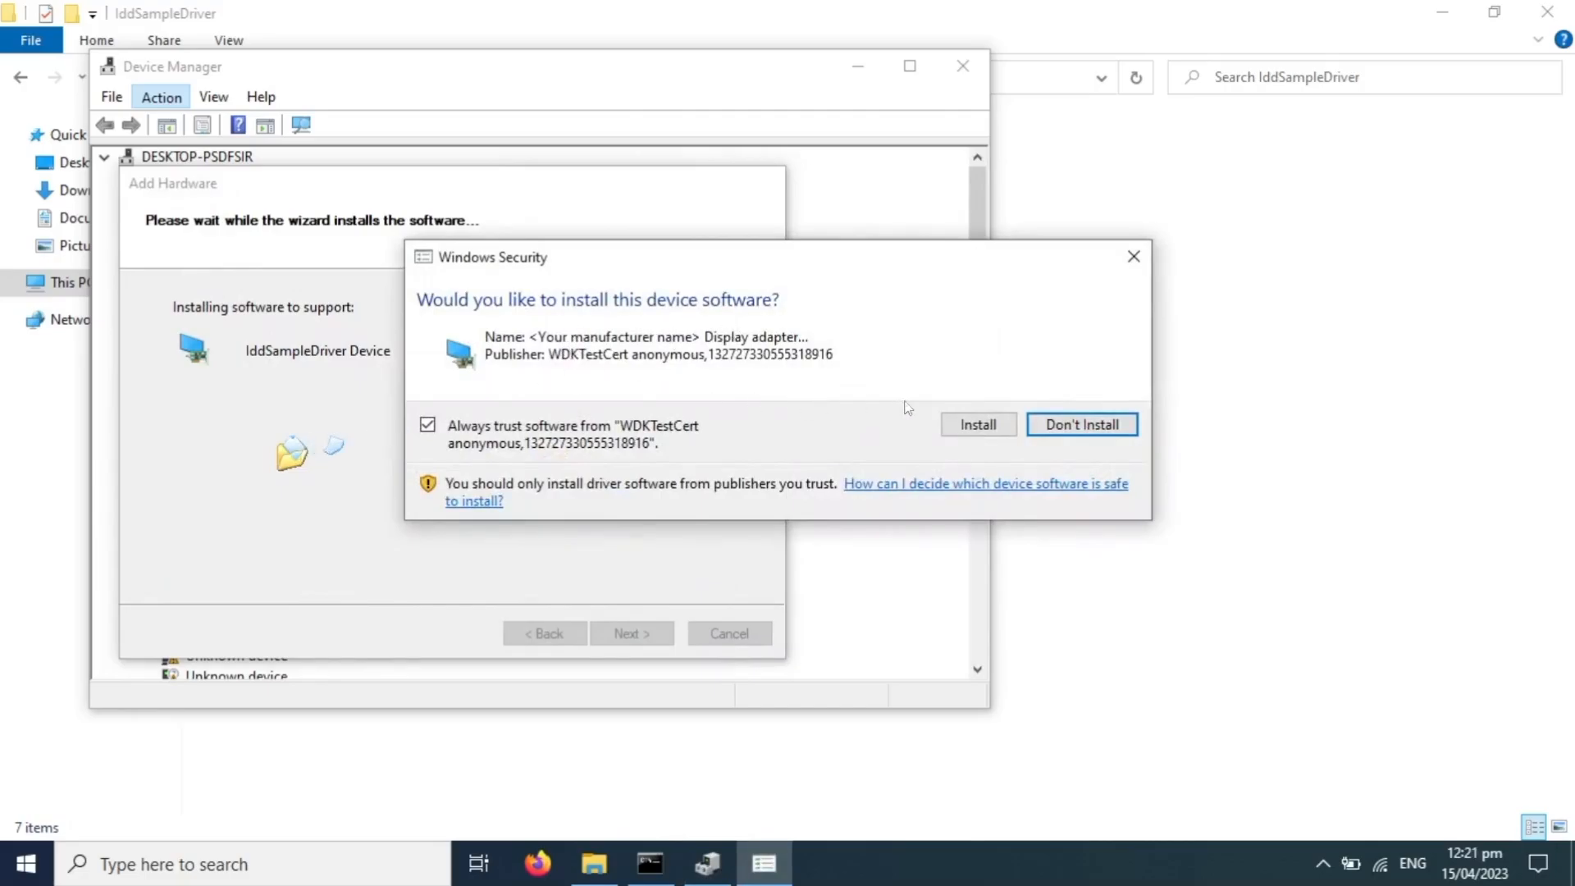
pyautogui.click(976, 423)
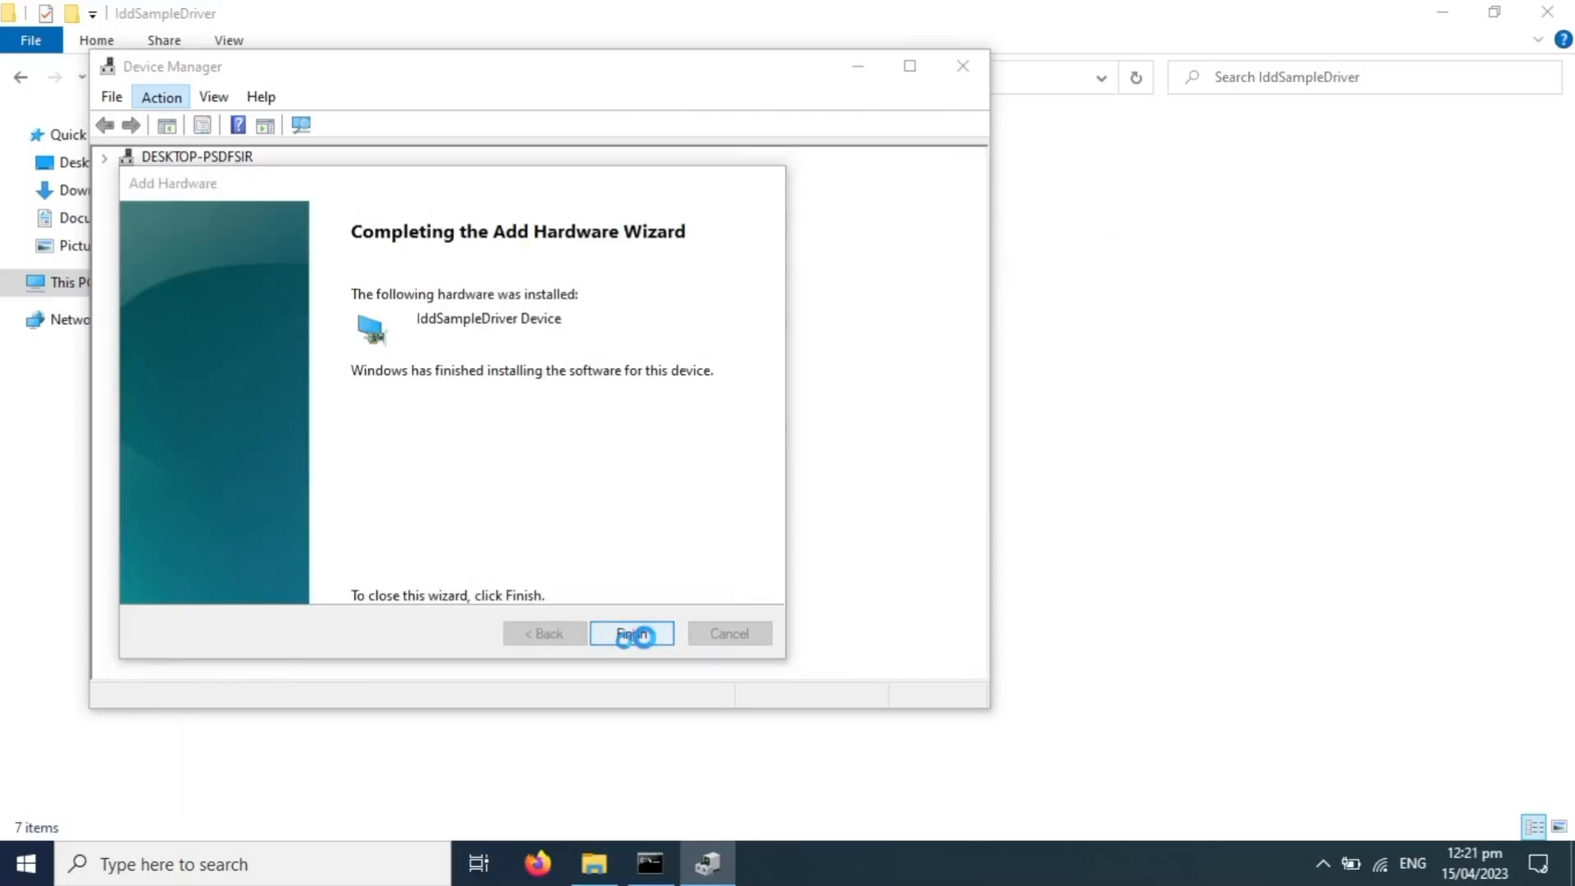
pyautogui.click(630, 633)
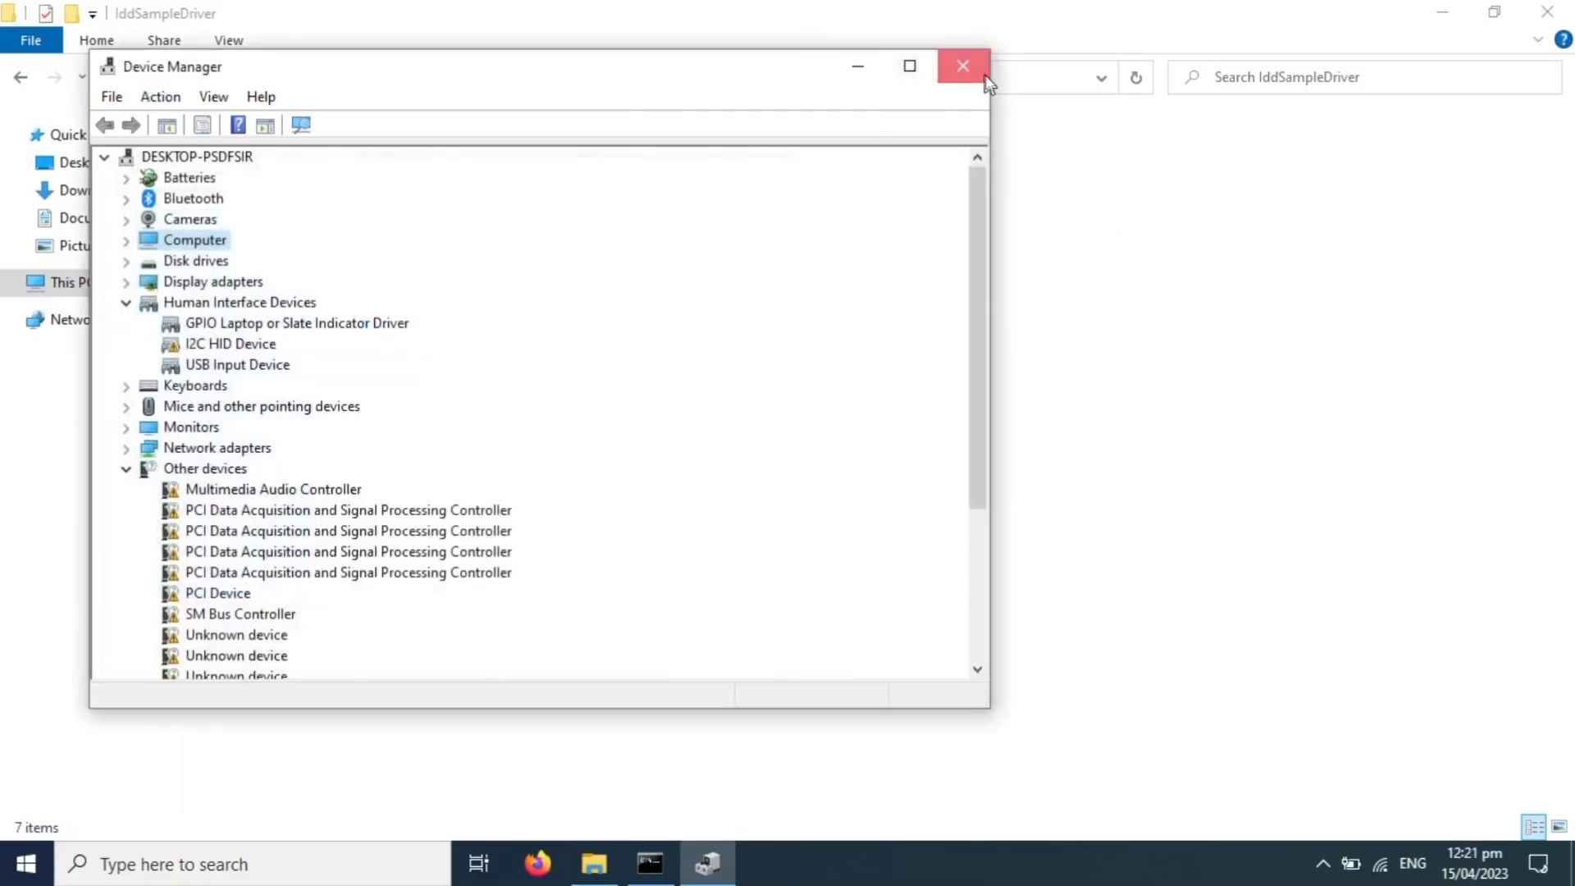
# - Close Device Manager and Command Prompt and return to Display settings
pyautogui.click(961, 66)
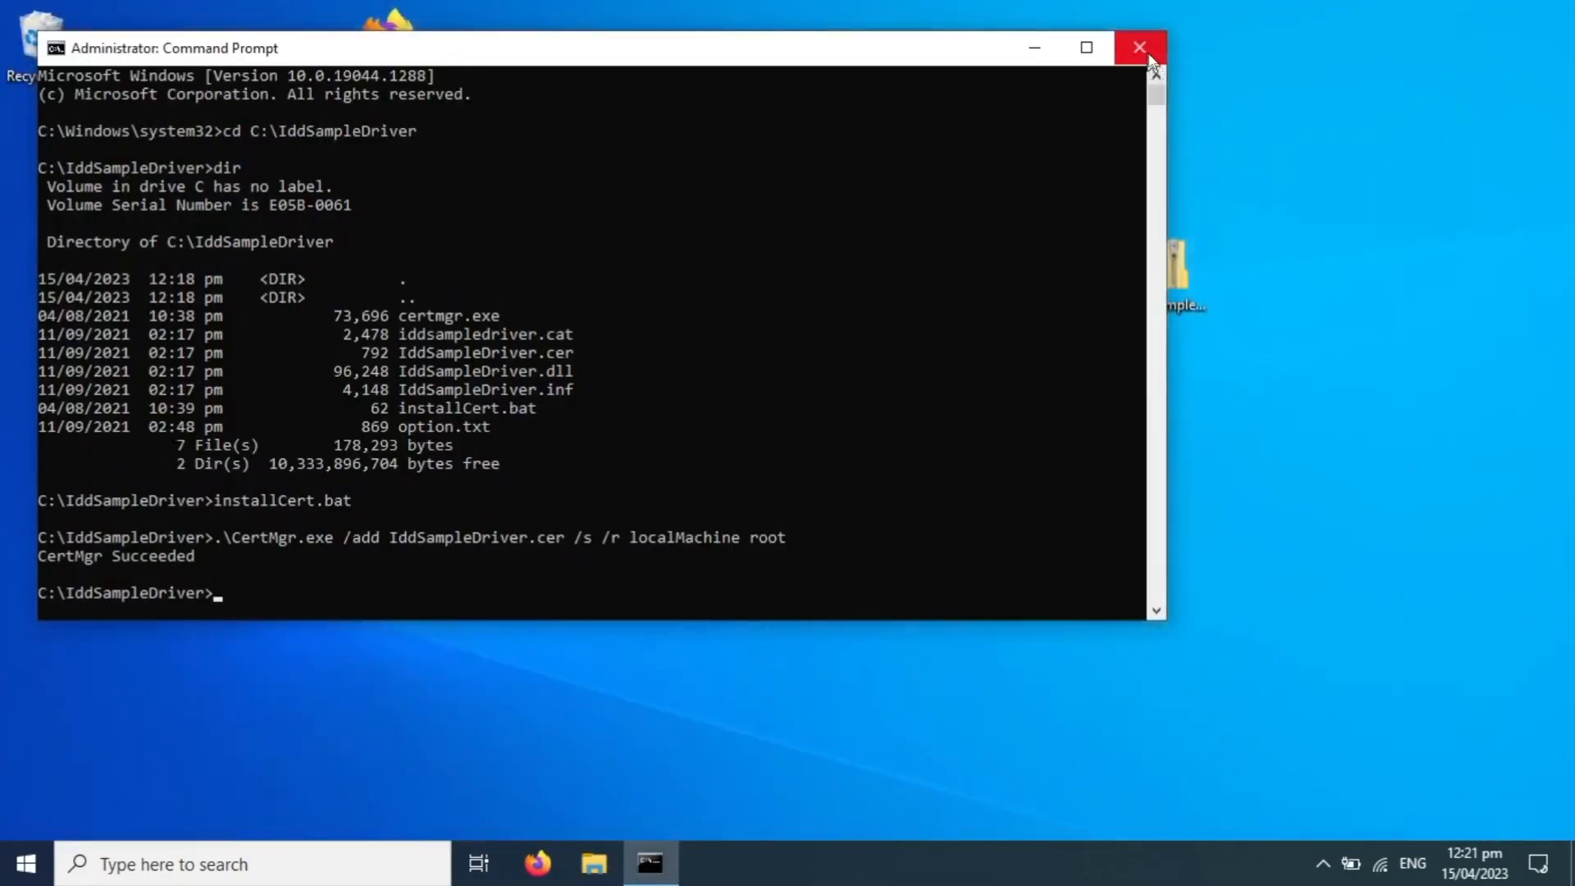
pyautogui.click(1138, 47)
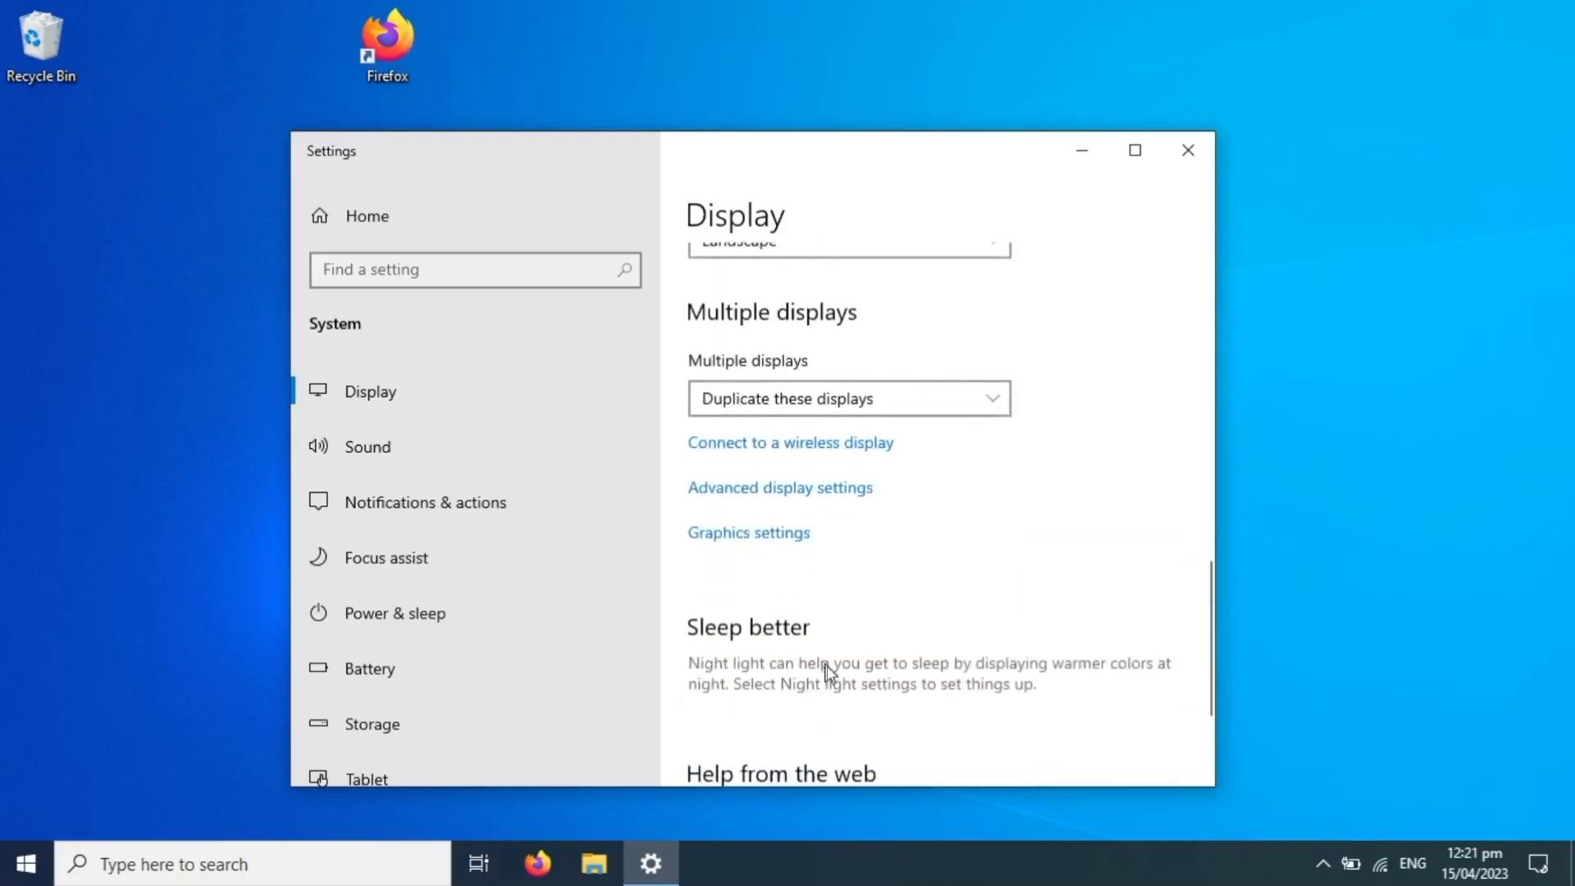
pyautogui.click(847, 397)
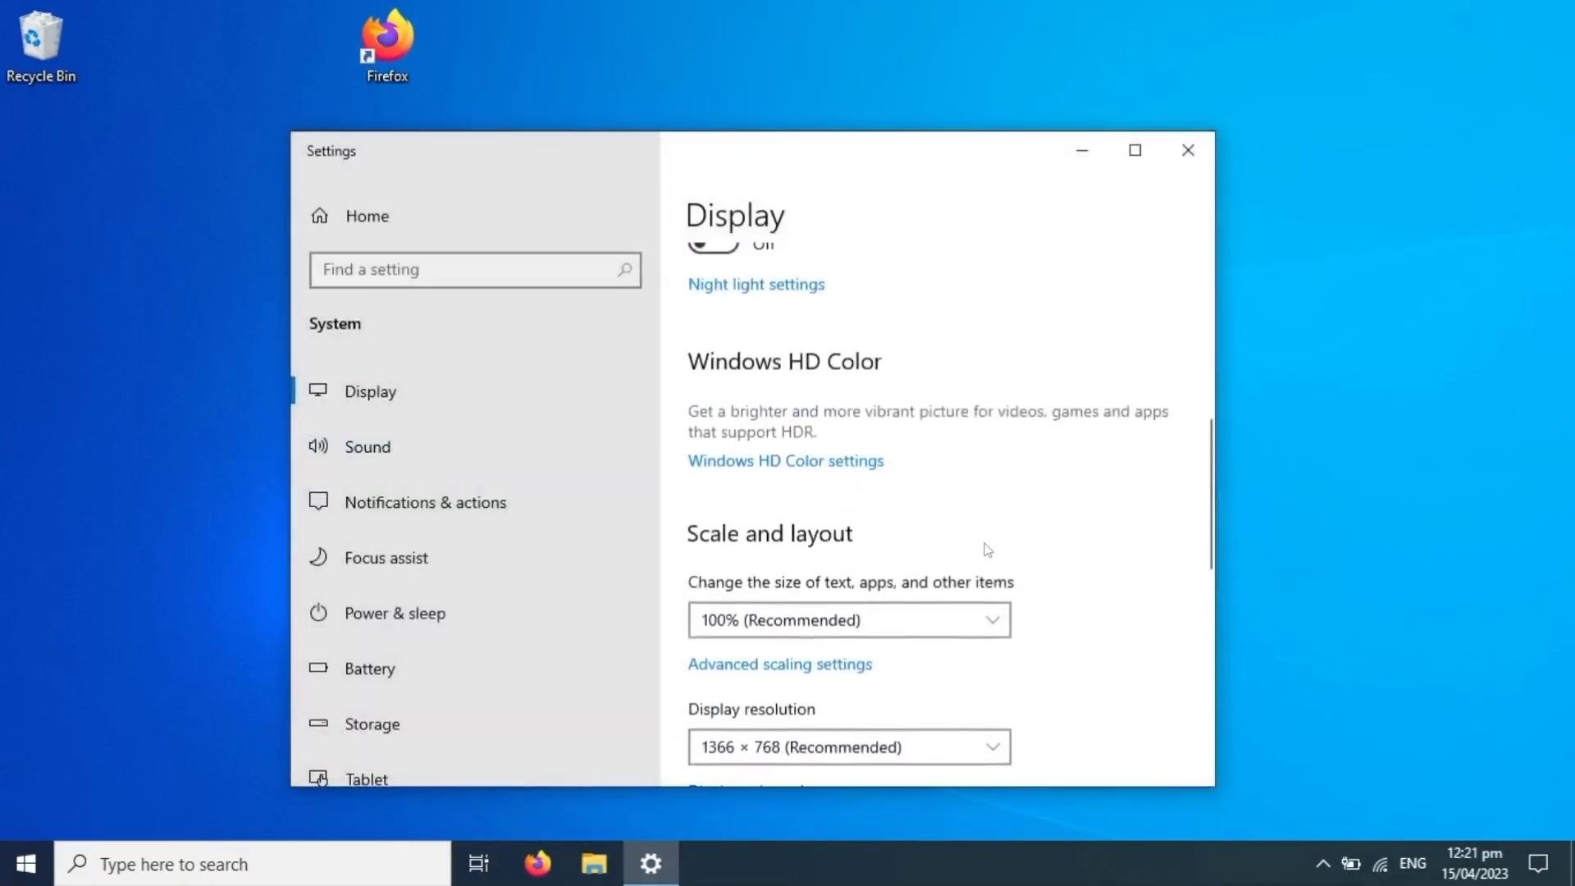
# - Inspect the duplicated display's resolution choices without changing them, then close Settings
pyautogui.scroll(3)
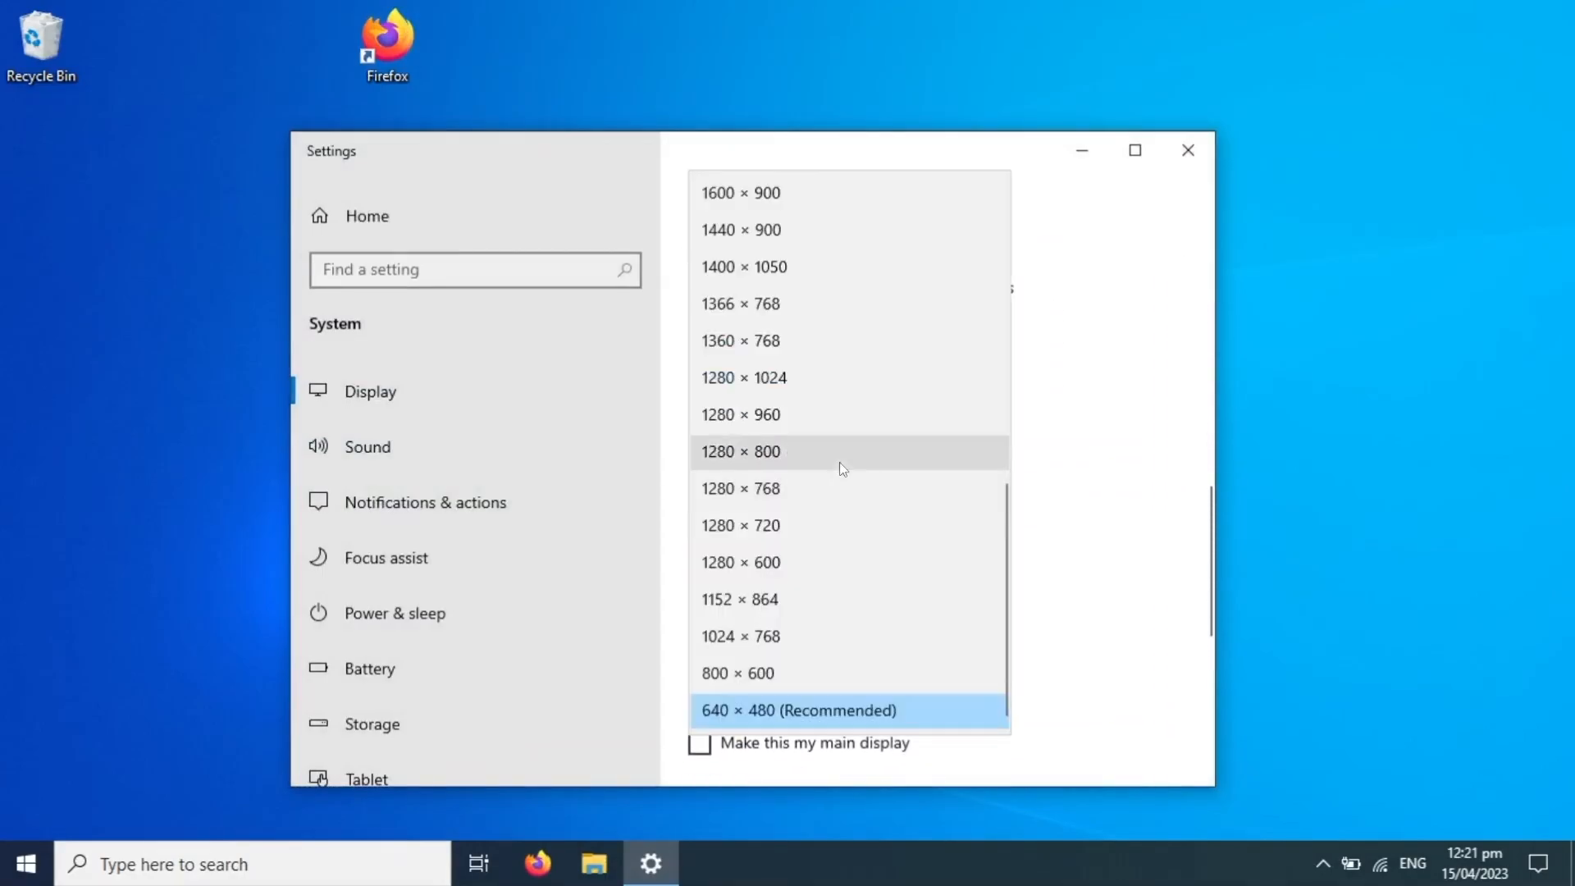
pyautogui.scroll(3)
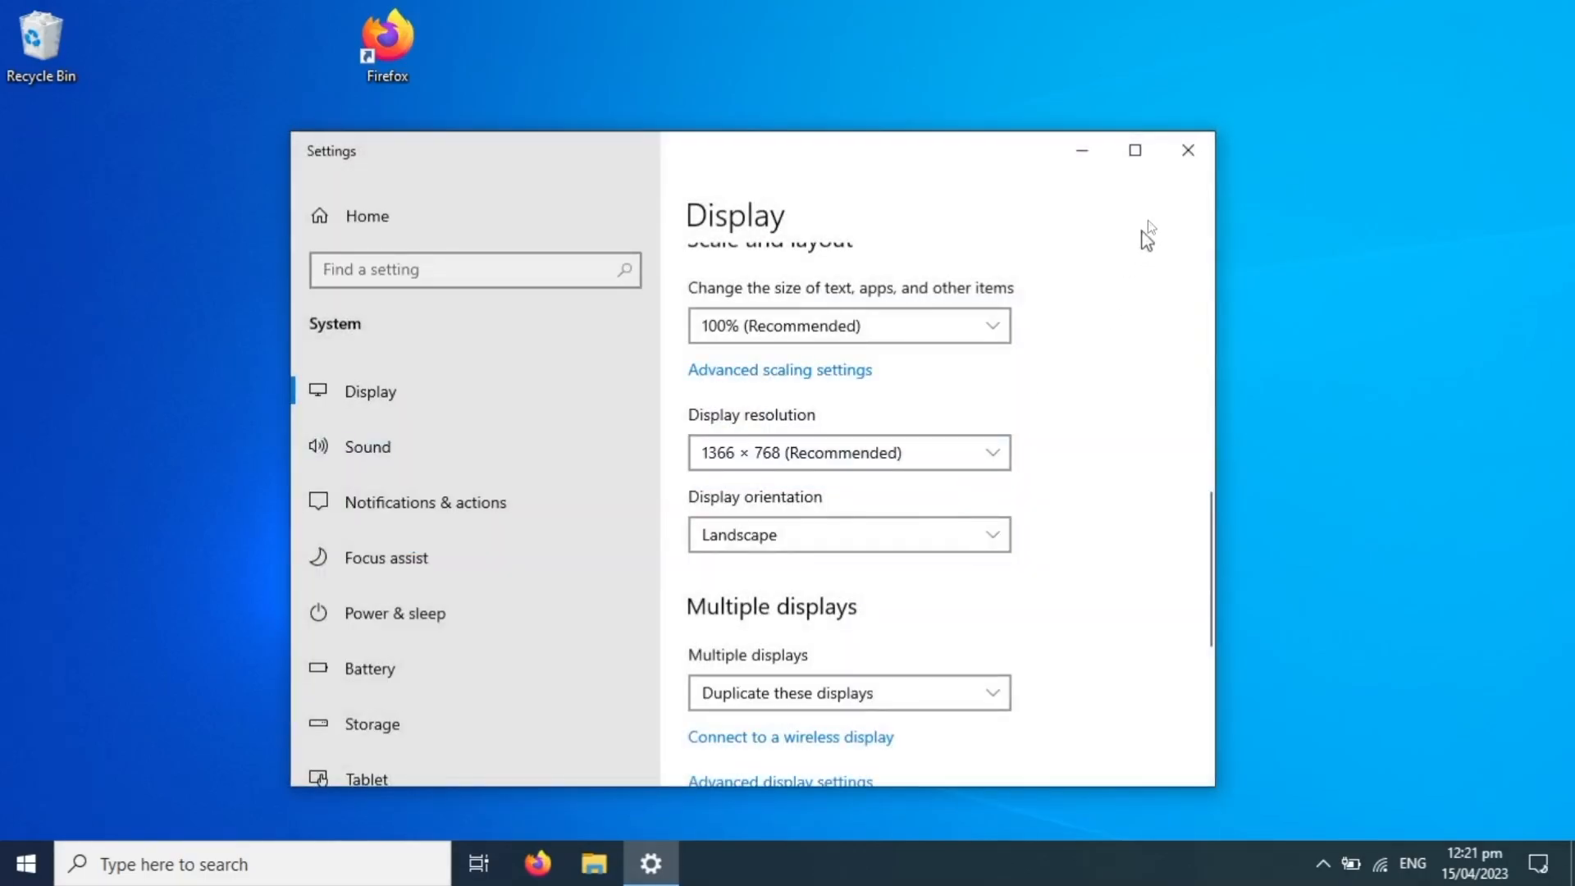
pyautogui.click(1188, 150)
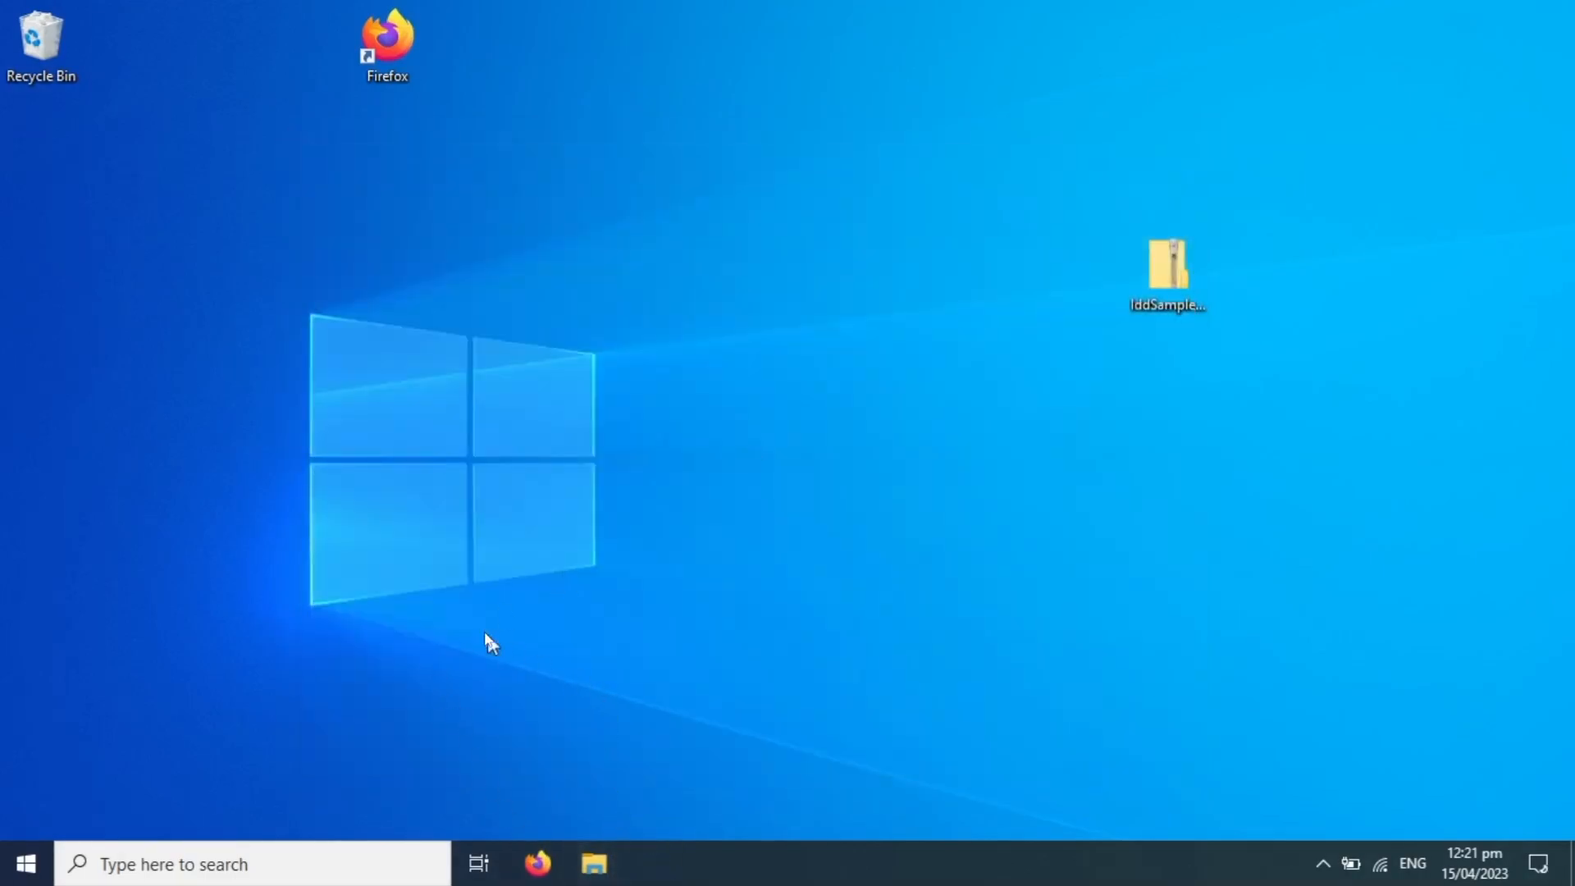
# - Edit C:\IddSampleDriver\option.txt so only the 1920, 1080, 60 resolution remains, then save it
pyautogui.click(594, 863)
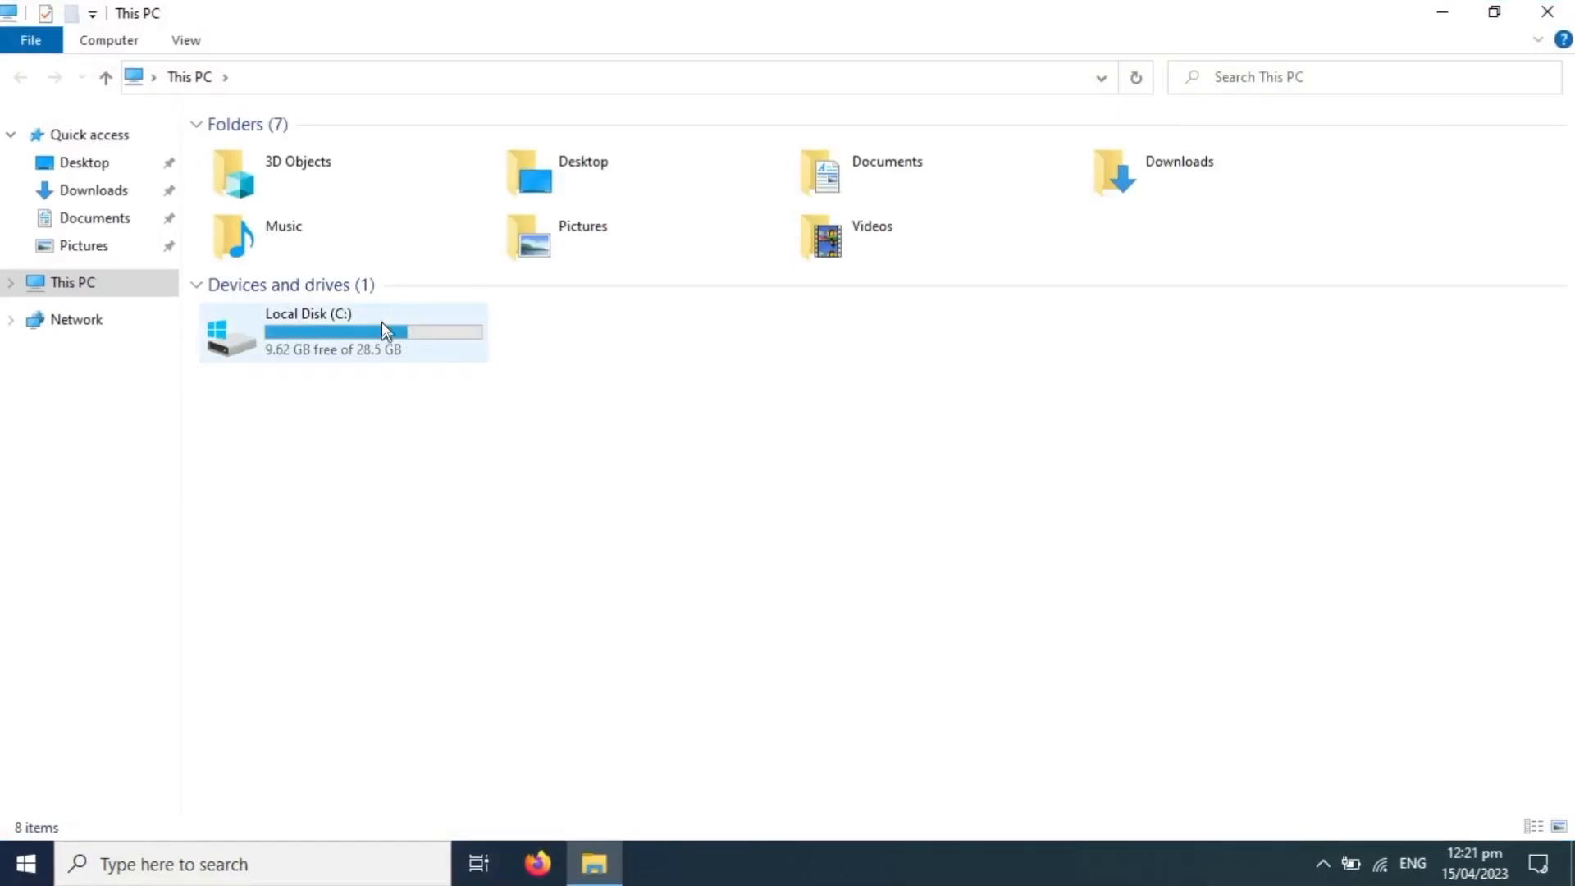
pyautogui.doubleClick(341, 332)
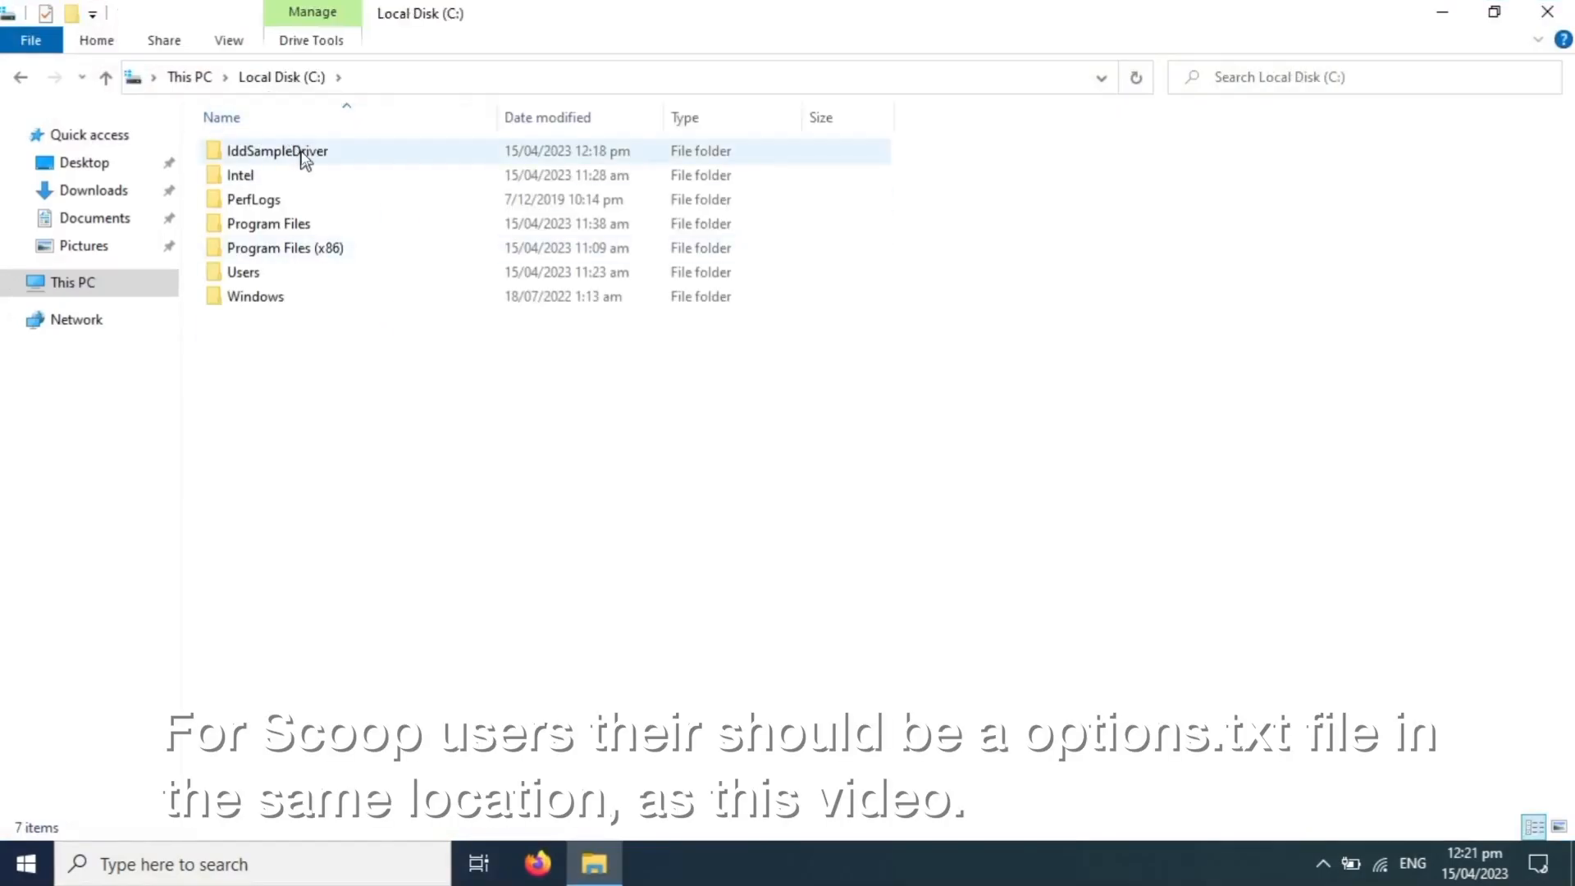
pyautogui.doubleClick(279, 151)
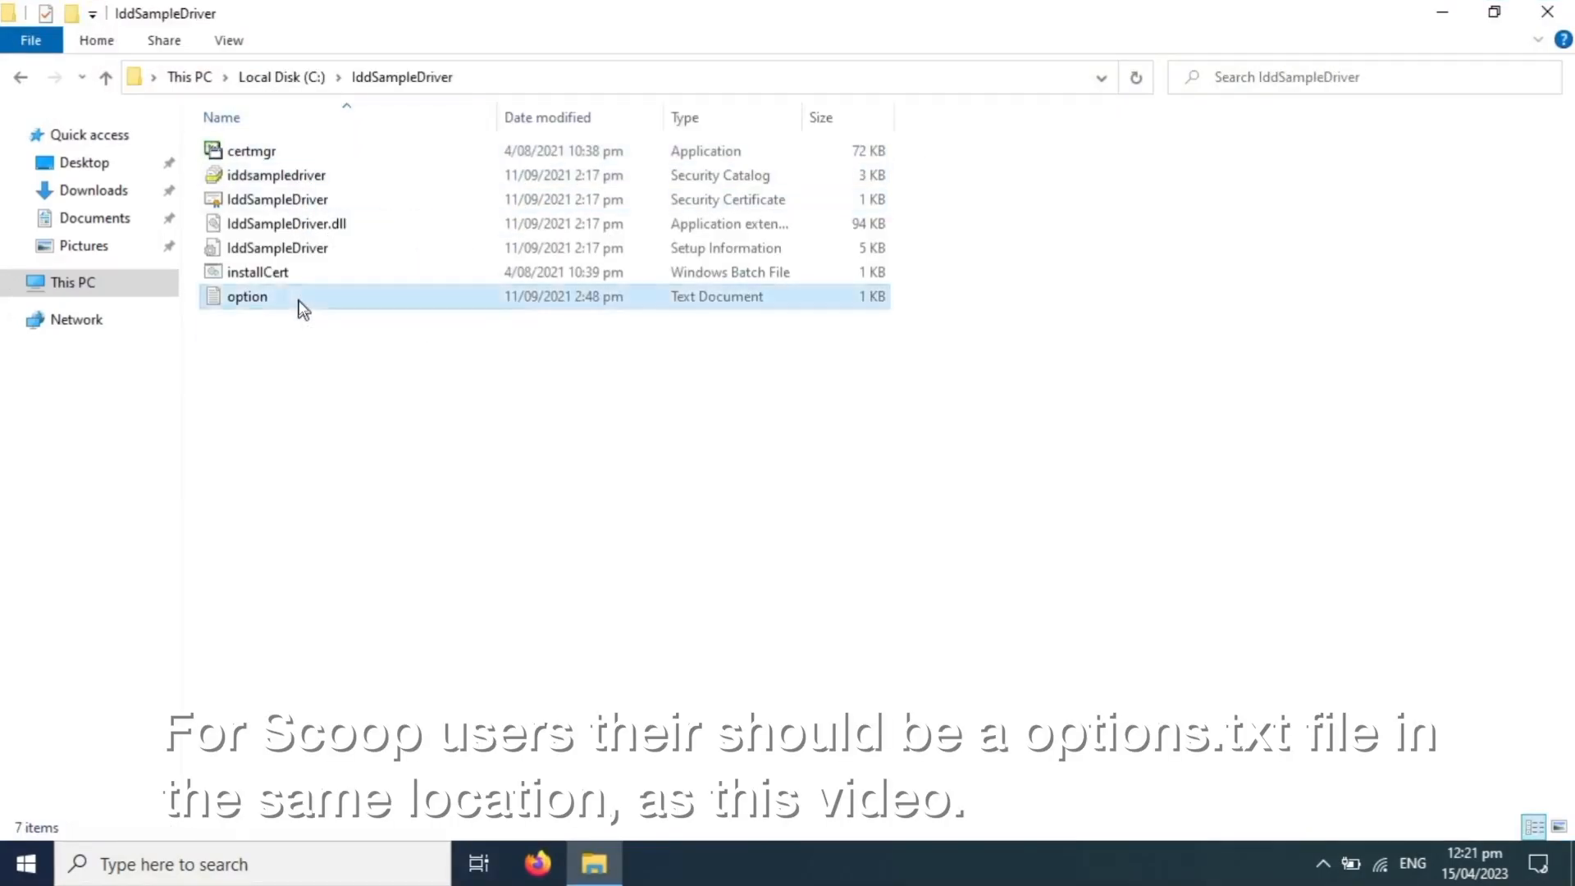
pyautogui.doubleClick(248, 295)
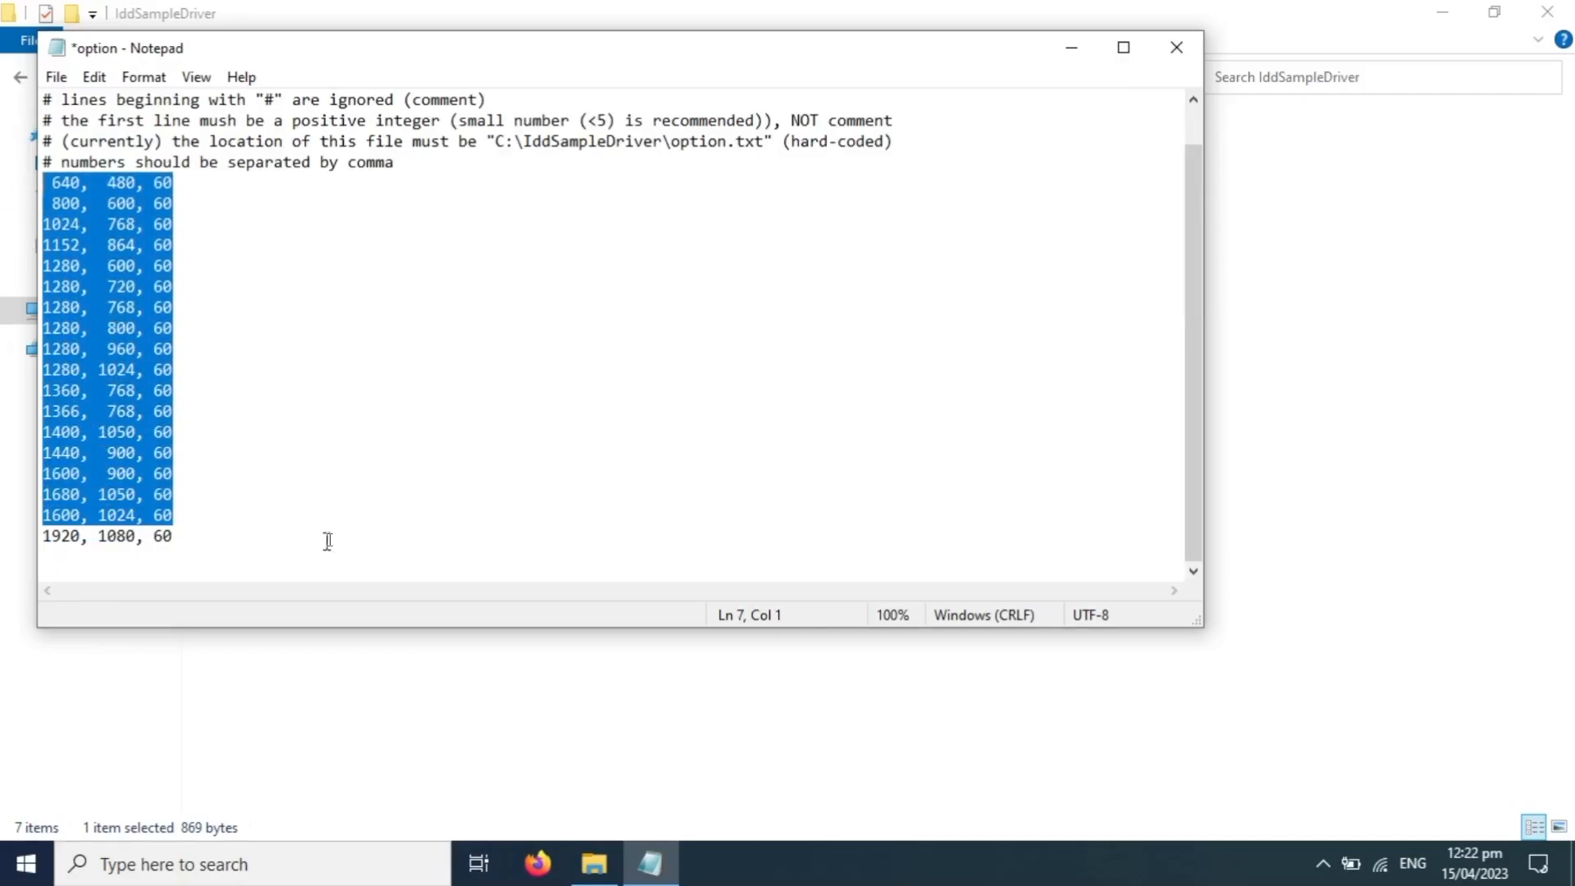
pyautogui.moveTo(211, 548)
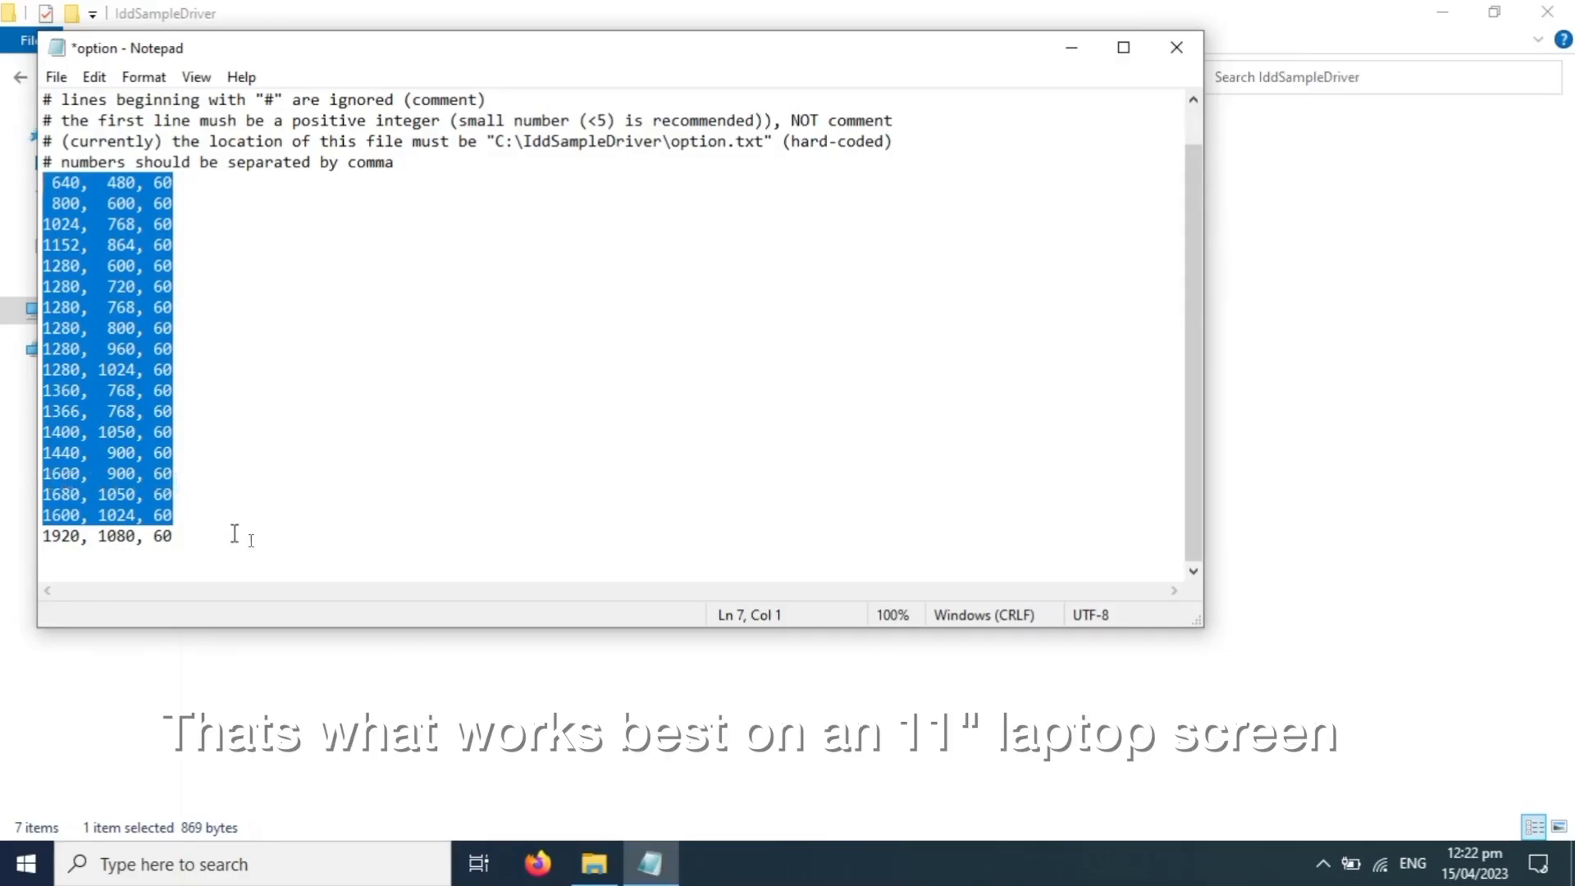
pyautogui.moveTo(410, 664)
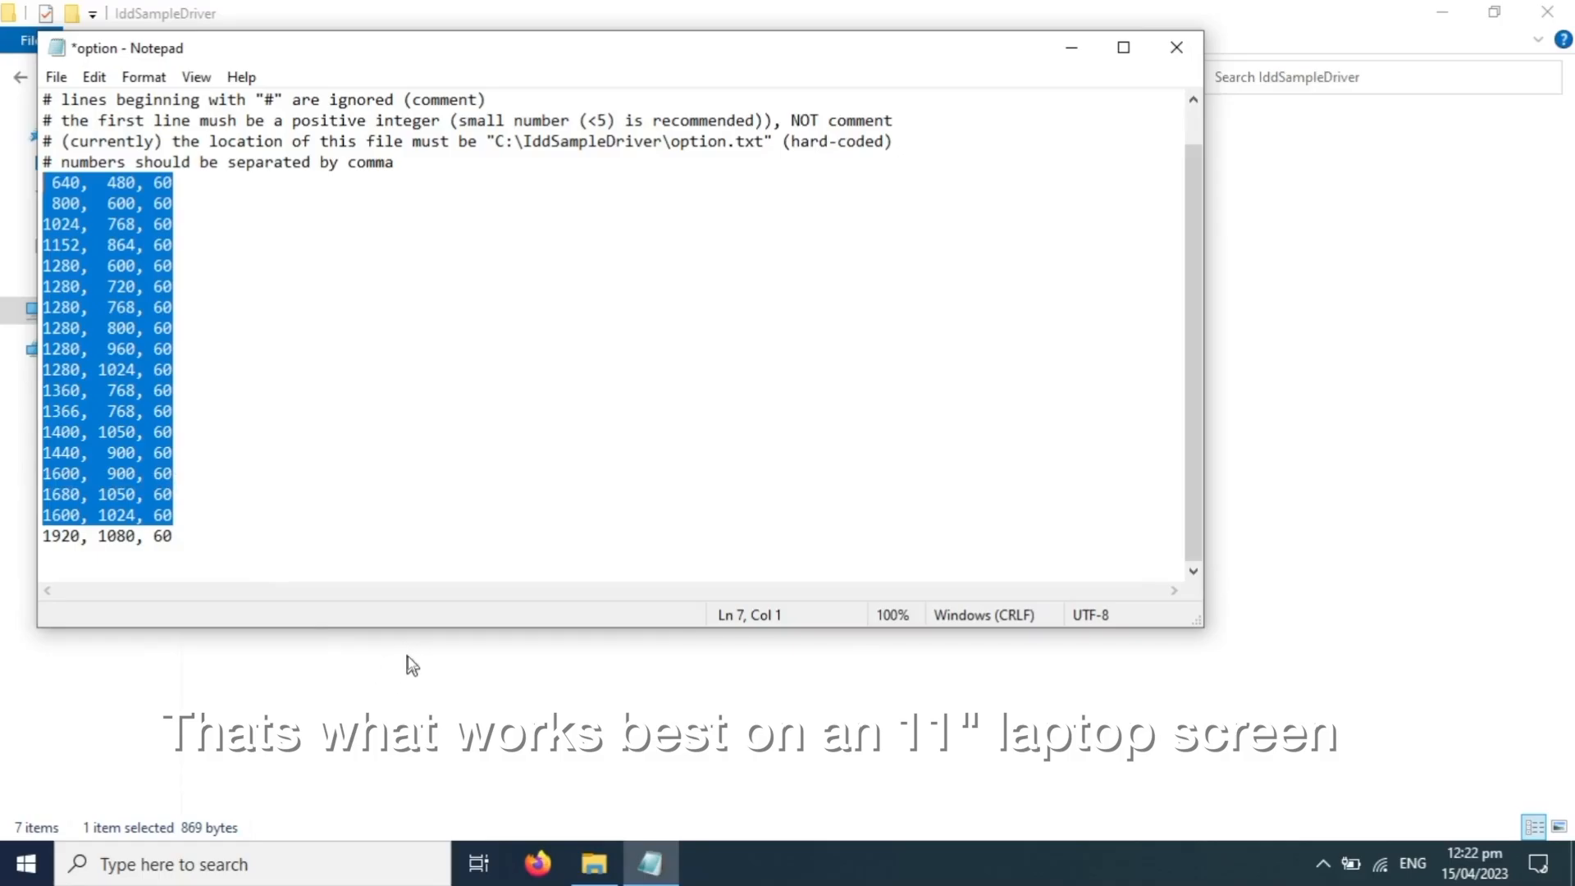
pyautogui.moveTo(353, 652)
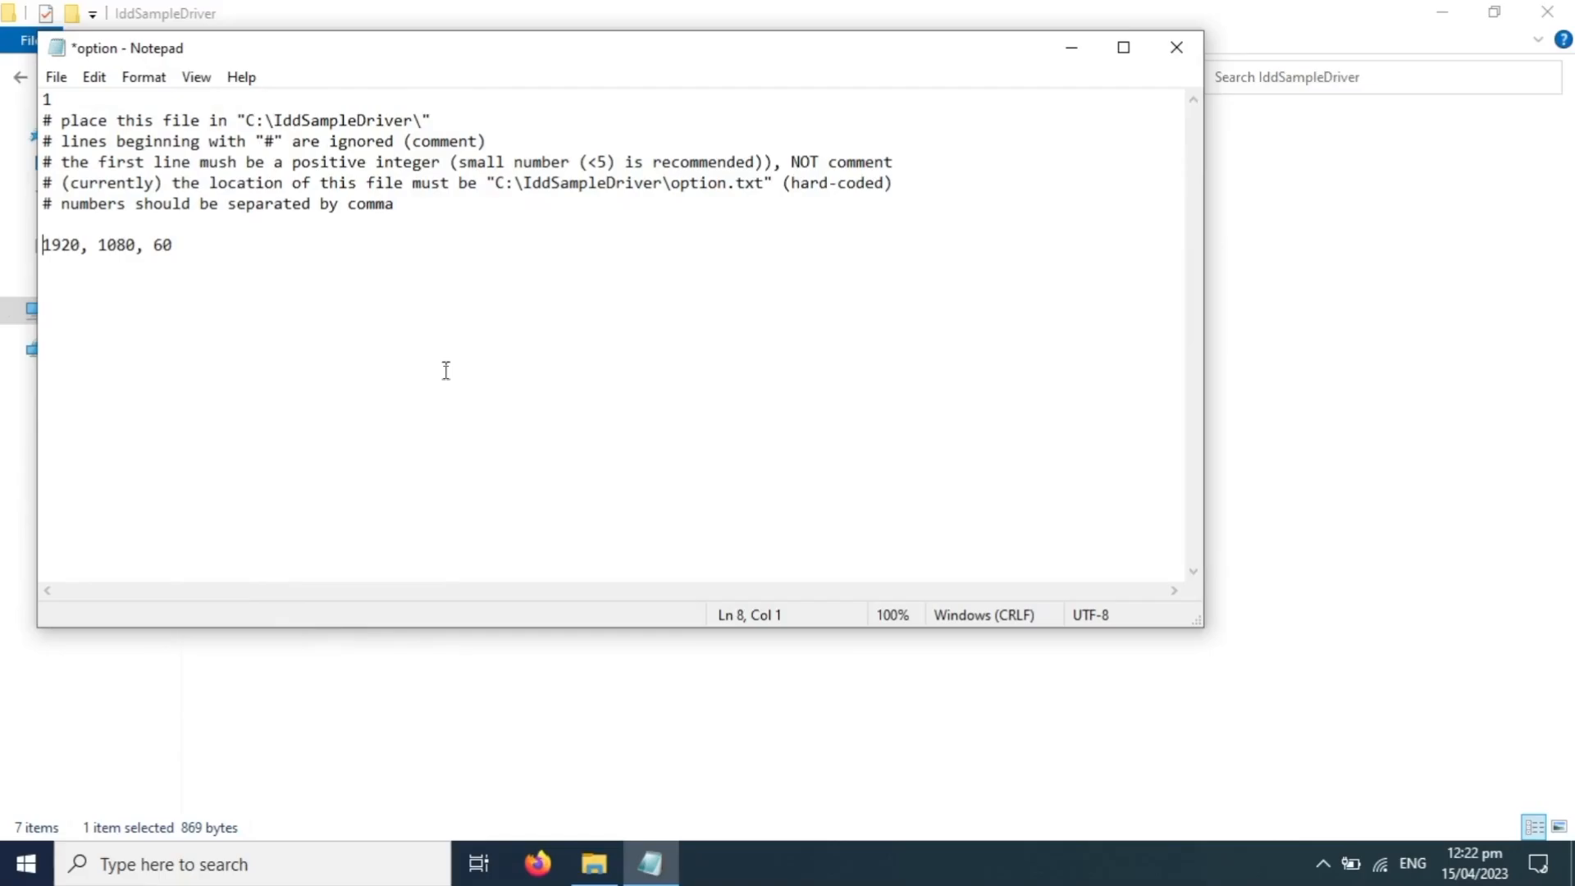
pyautogui.press('ctrl+s')
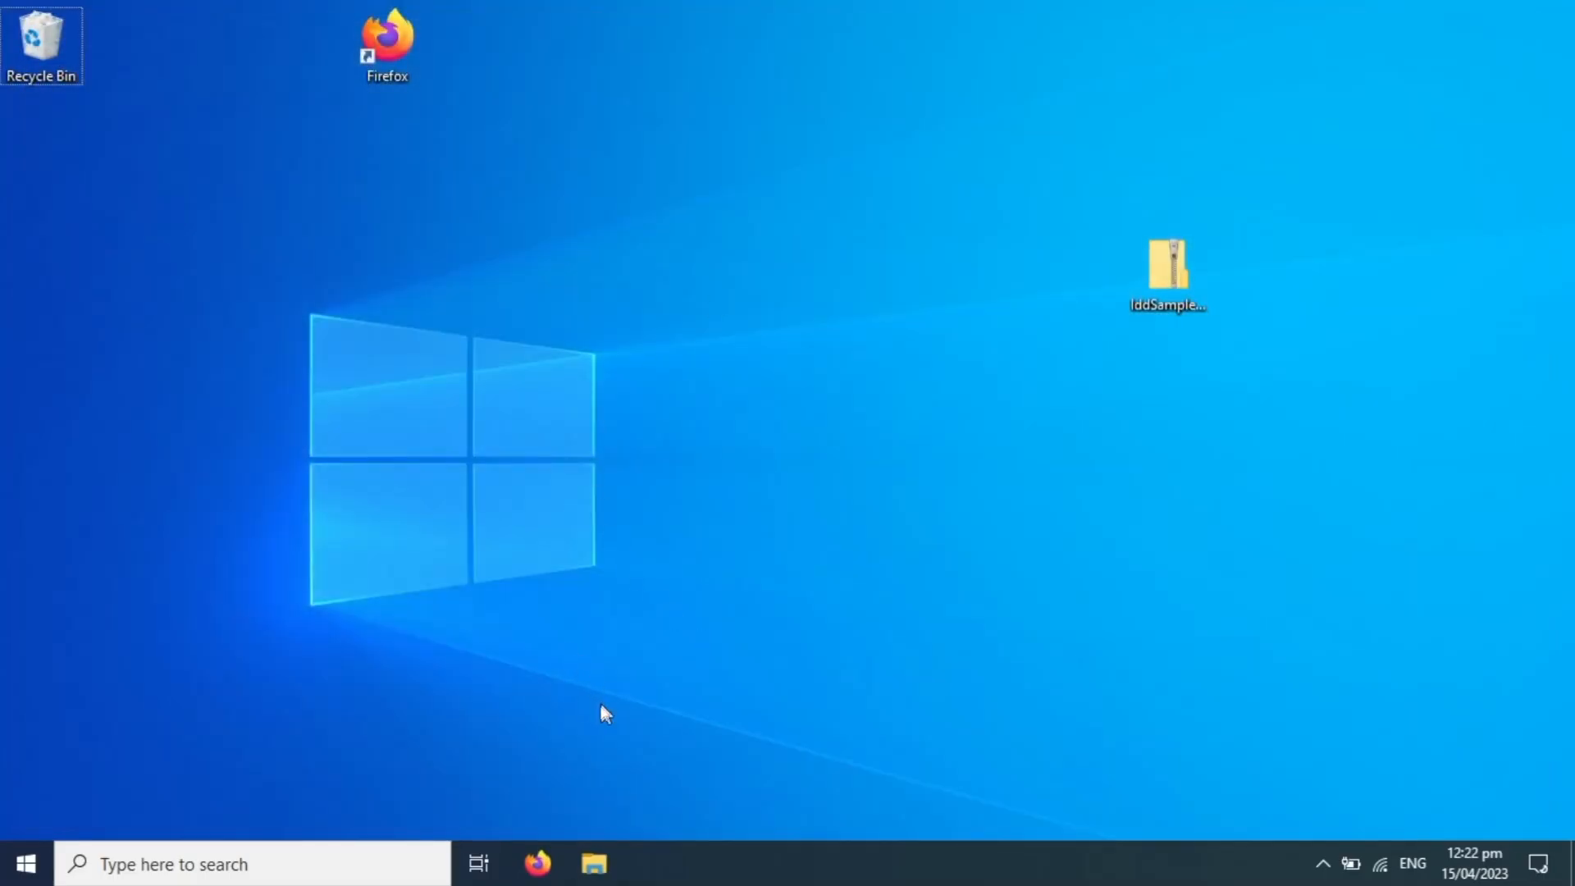
# - Reach the Display settings page from the desktop menu and scroll to Scale and layout
pyautogui.rightClick(25, 863)
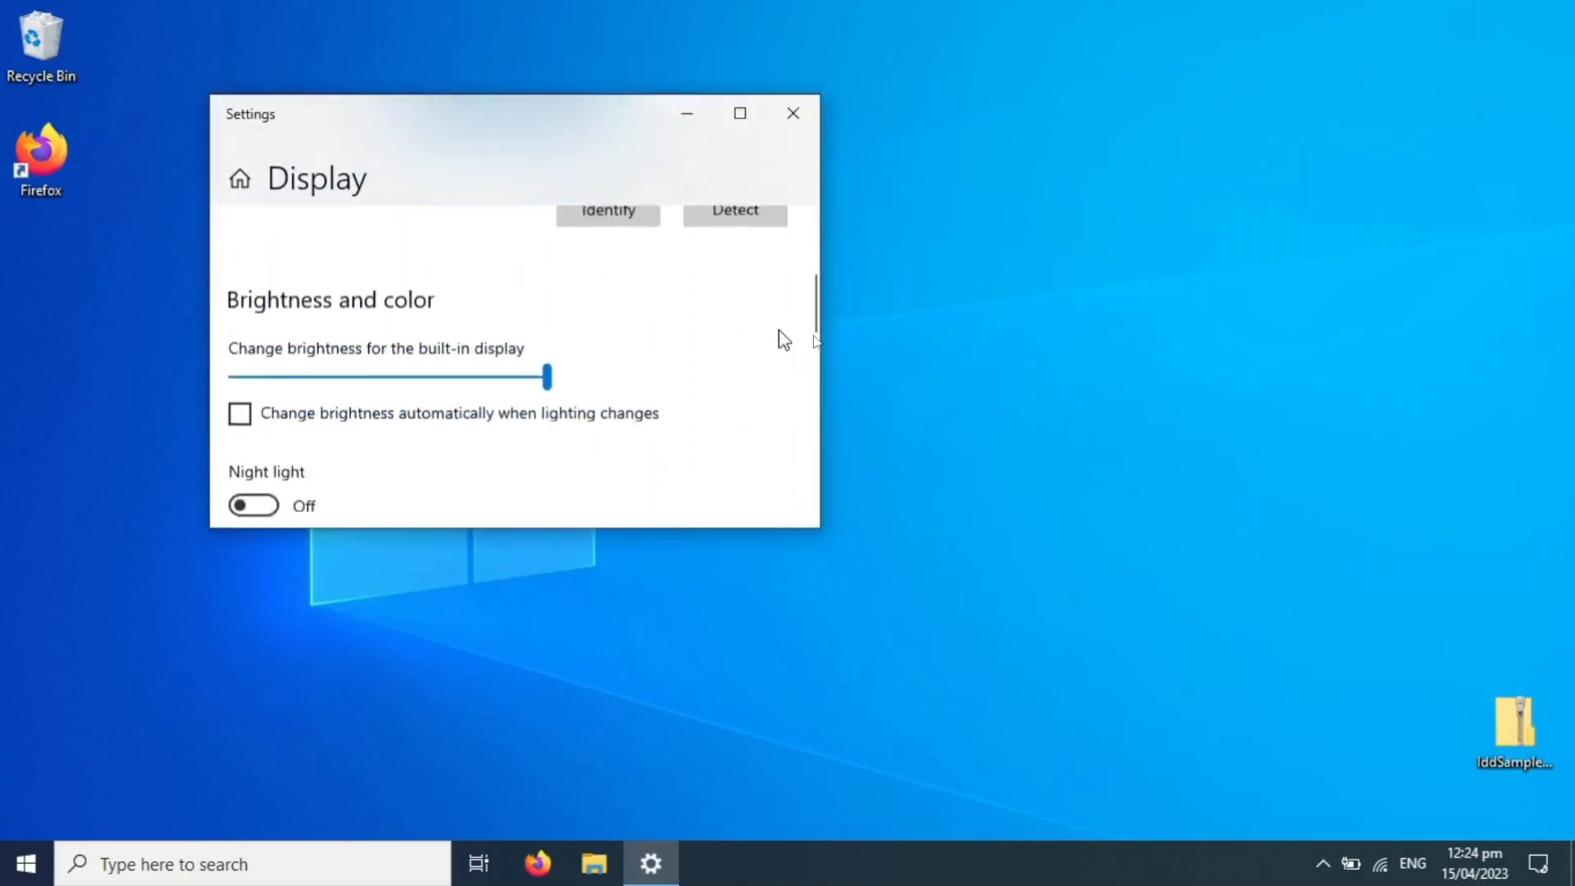
pyautogui.scroll(-3)
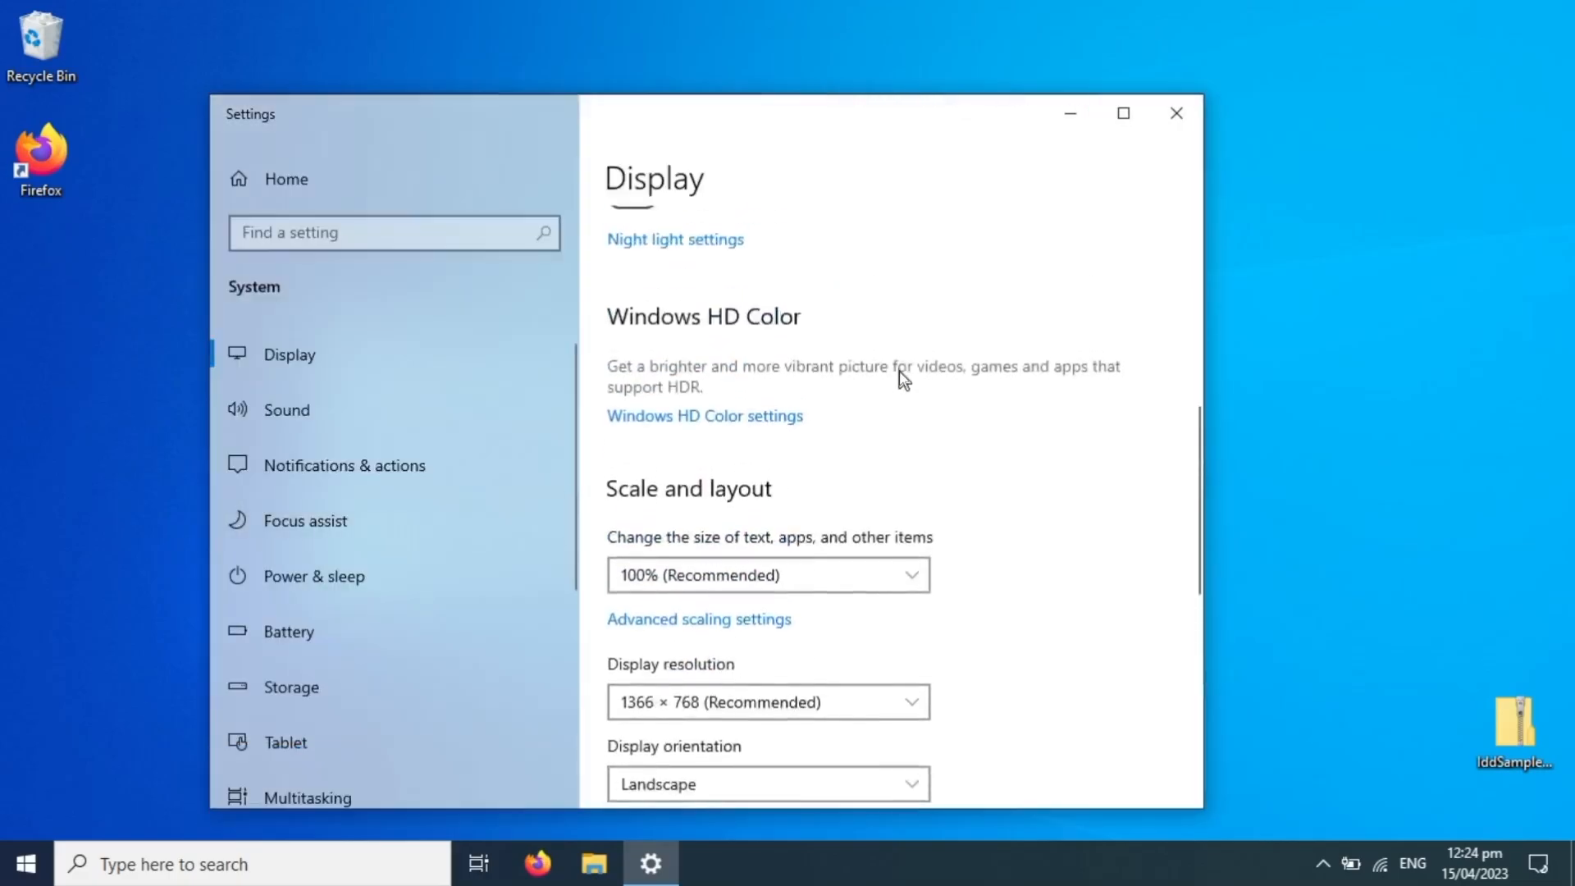
pyautogui.scroll(-3)
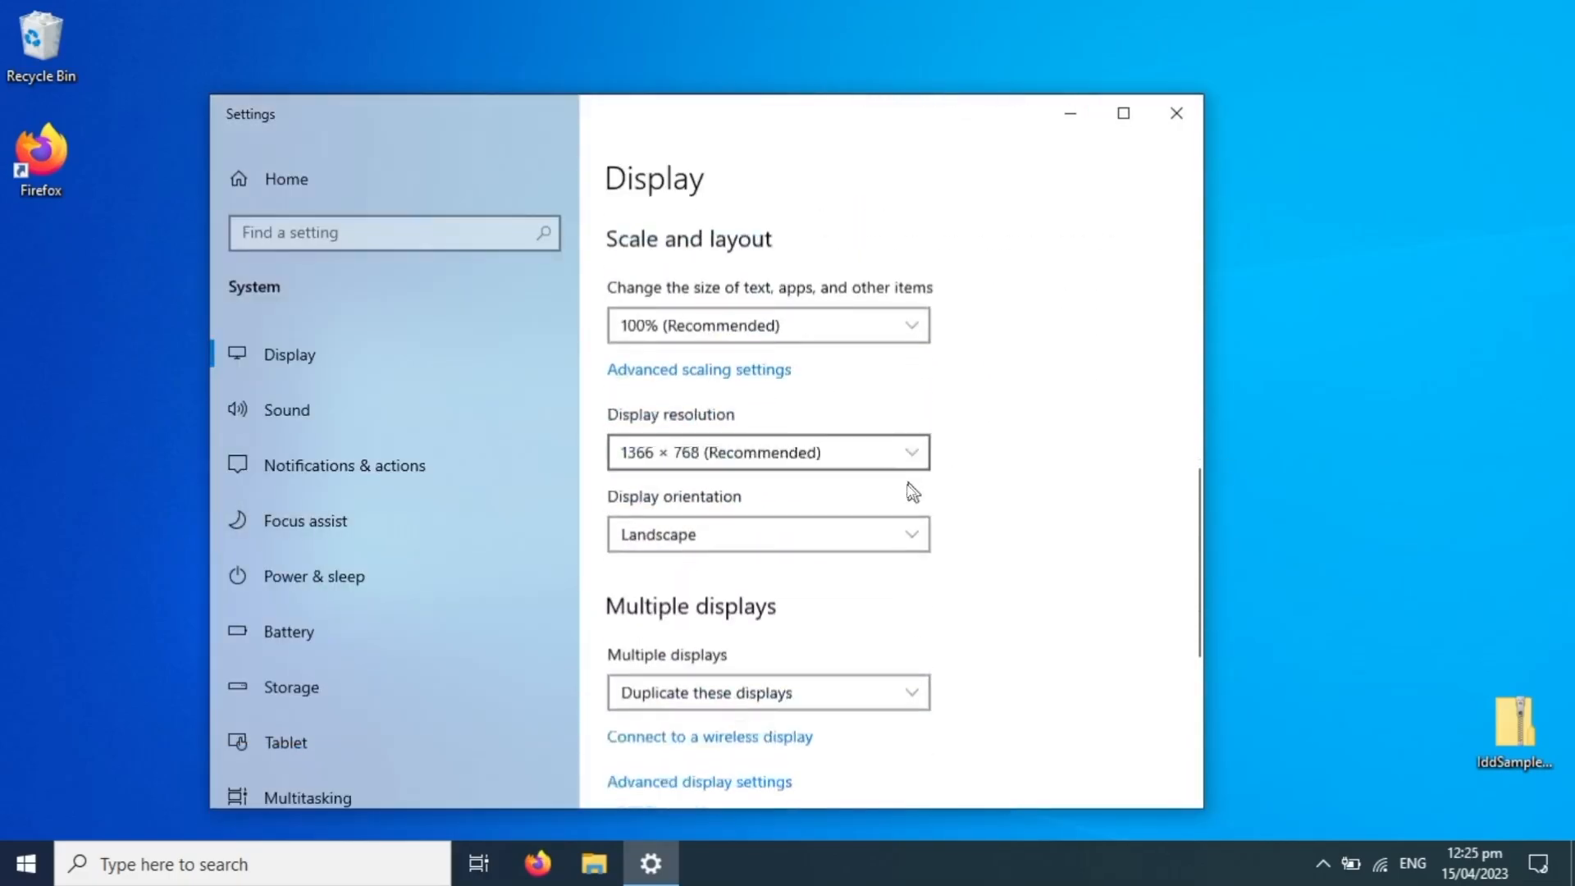
# - Set the display resolution to 1920 × 1080 and scaling to 100%, then close Settings
pyautogui.click(768, 453)
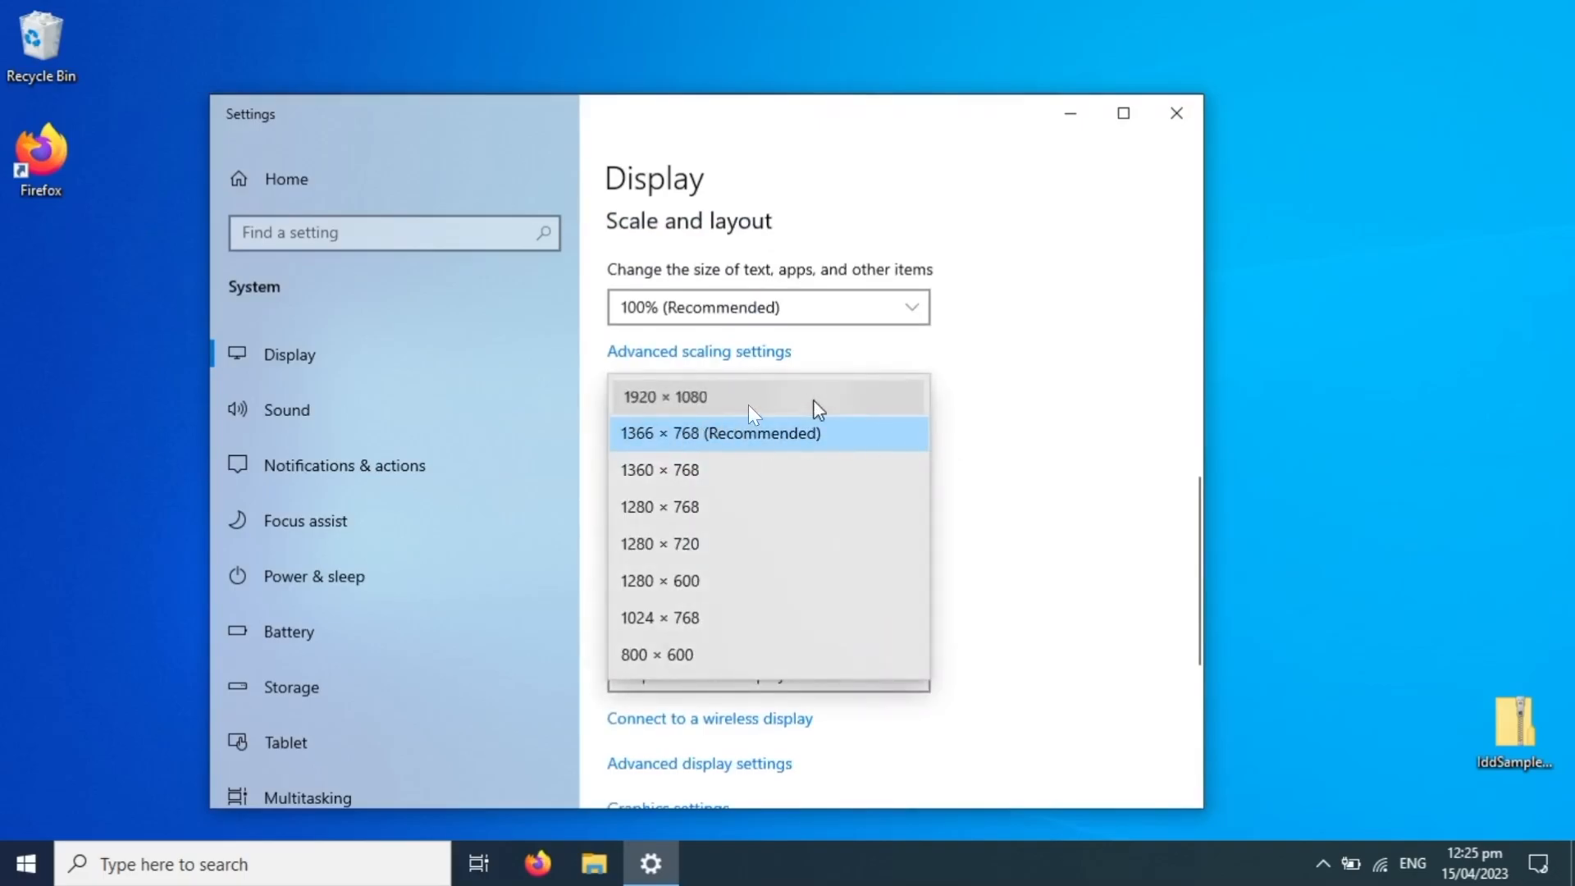
pyautogui.moveTo(789, 502)
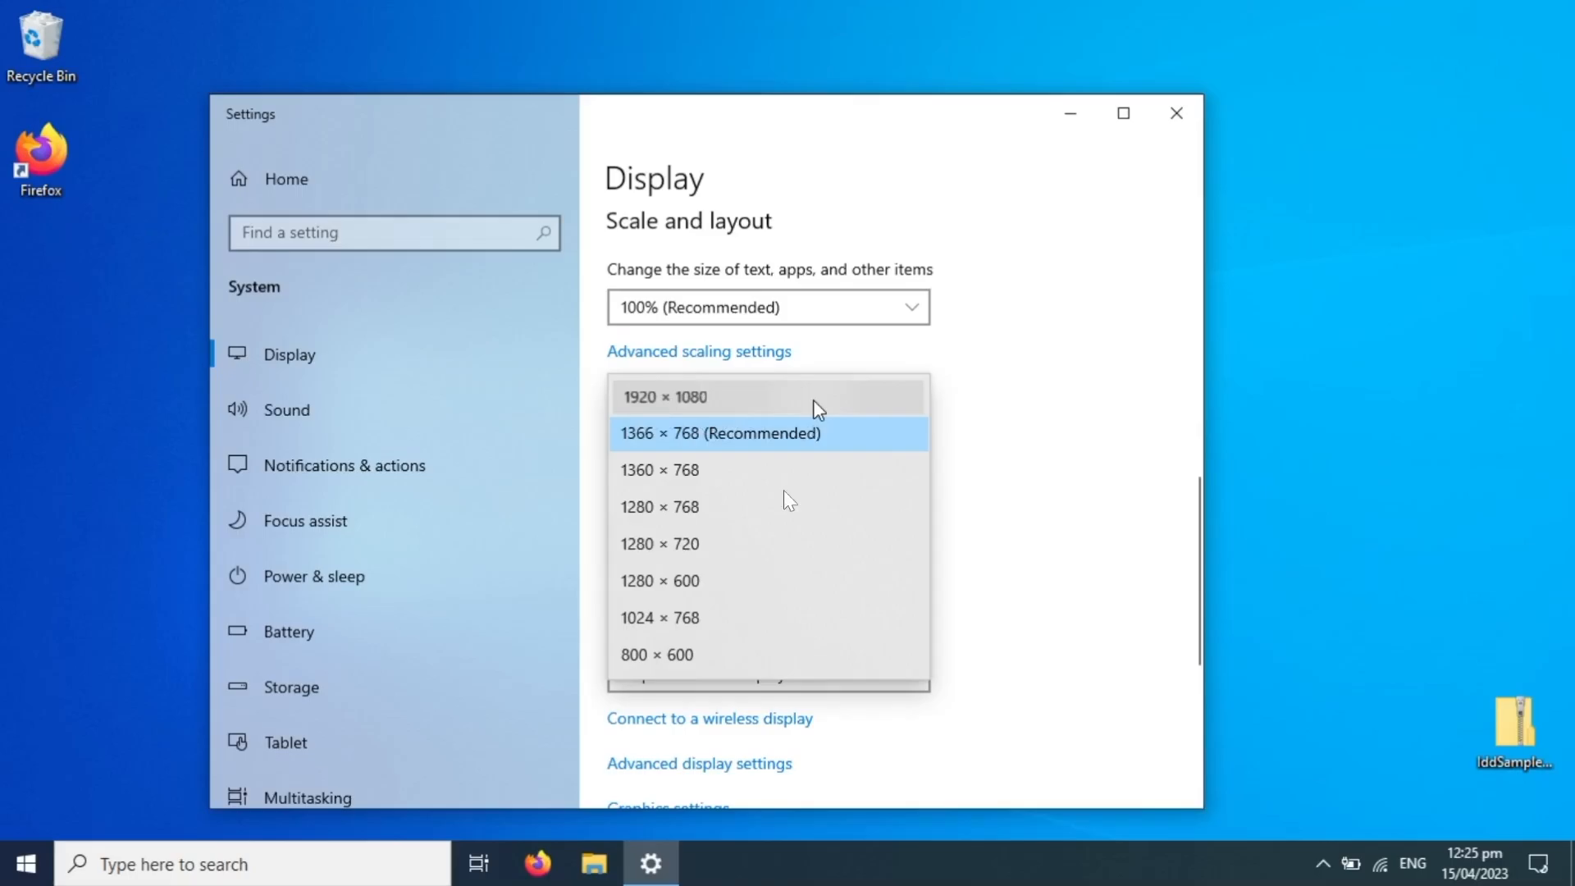
pyautogui.click(665, 395)
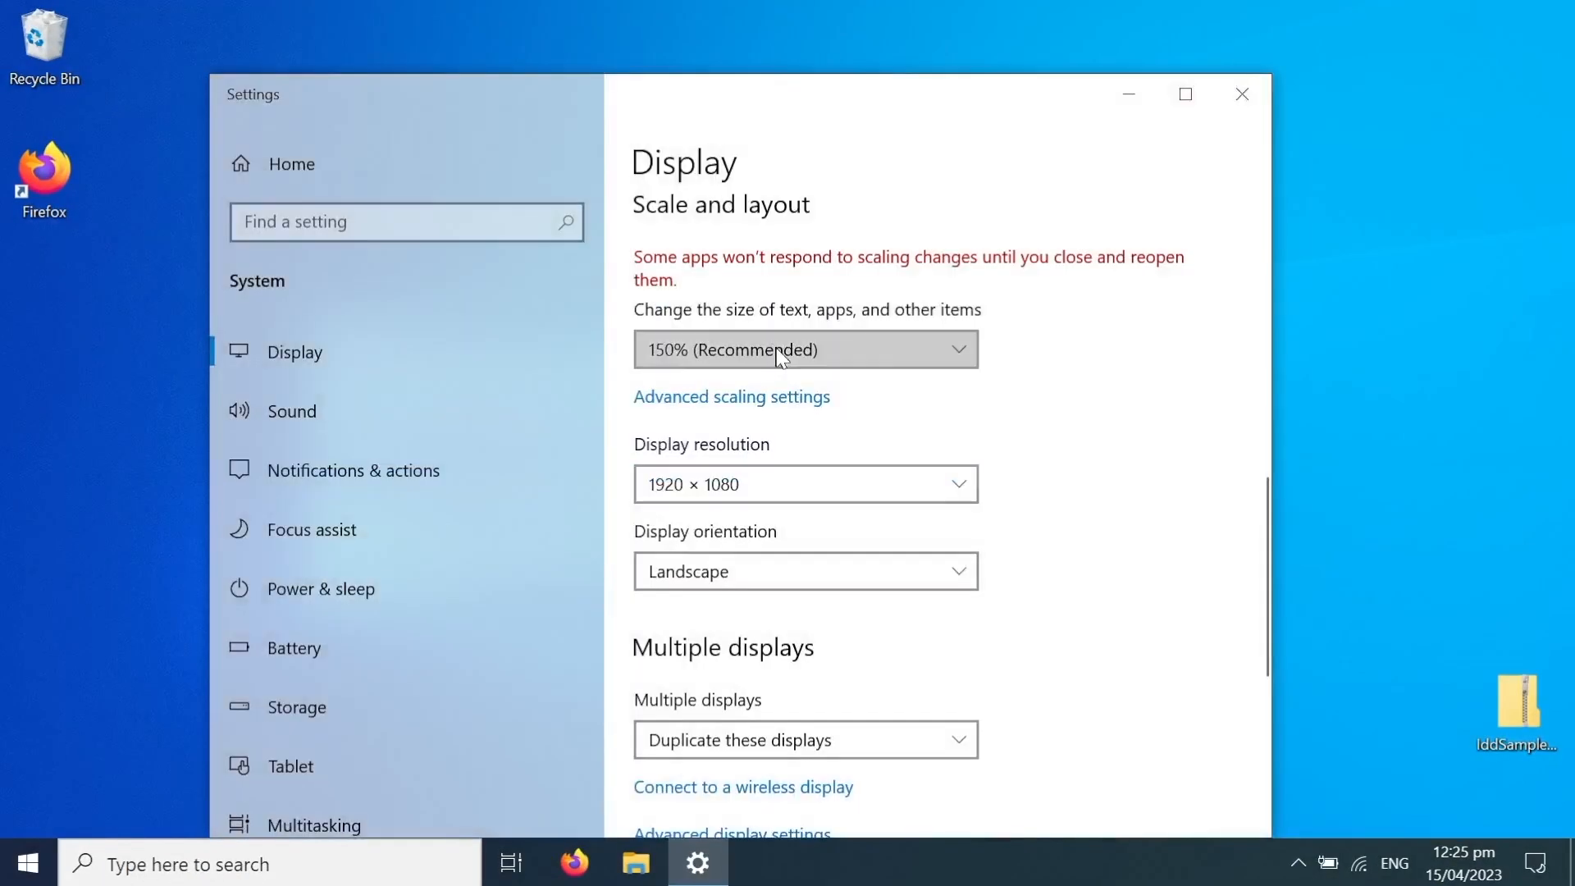
pyautogui.click(804, 348)
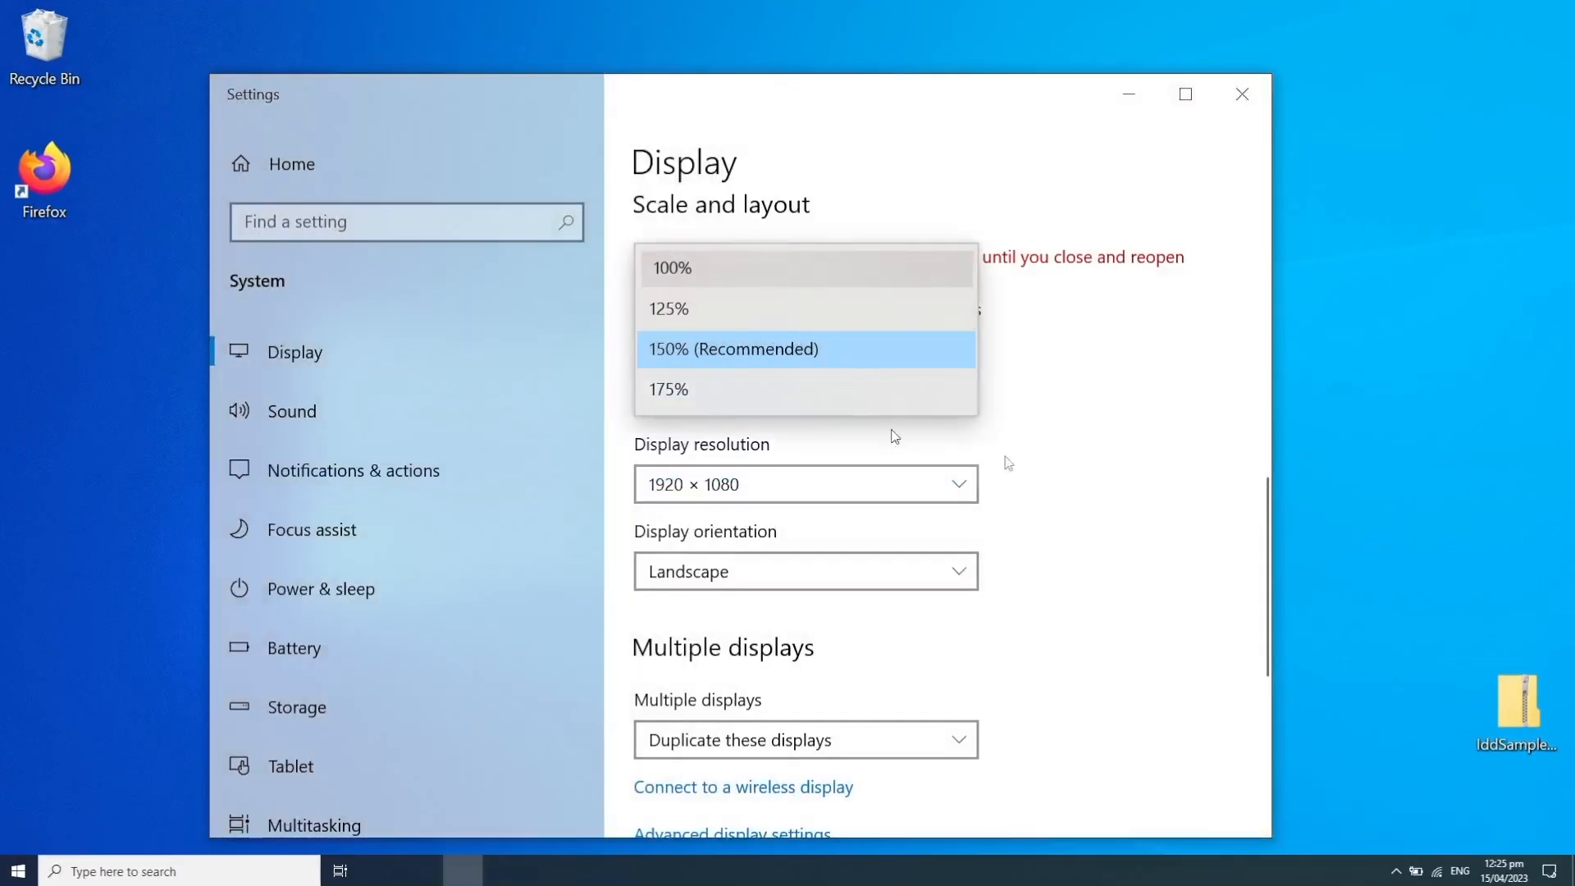
pyautogui.click(671, 267)
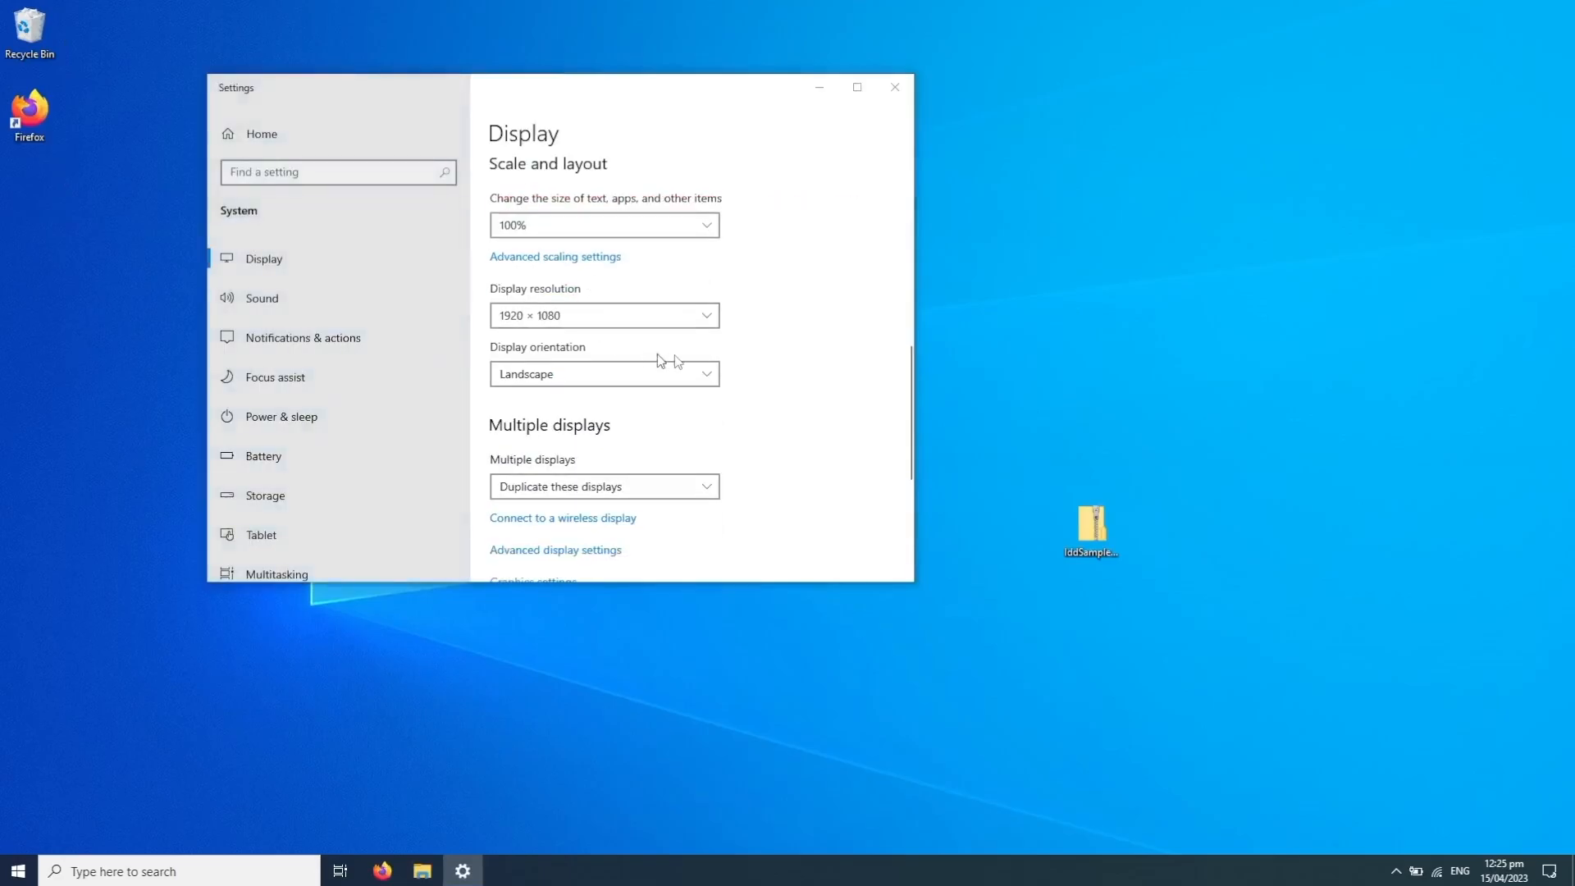
pyautogui.click(892, 87)
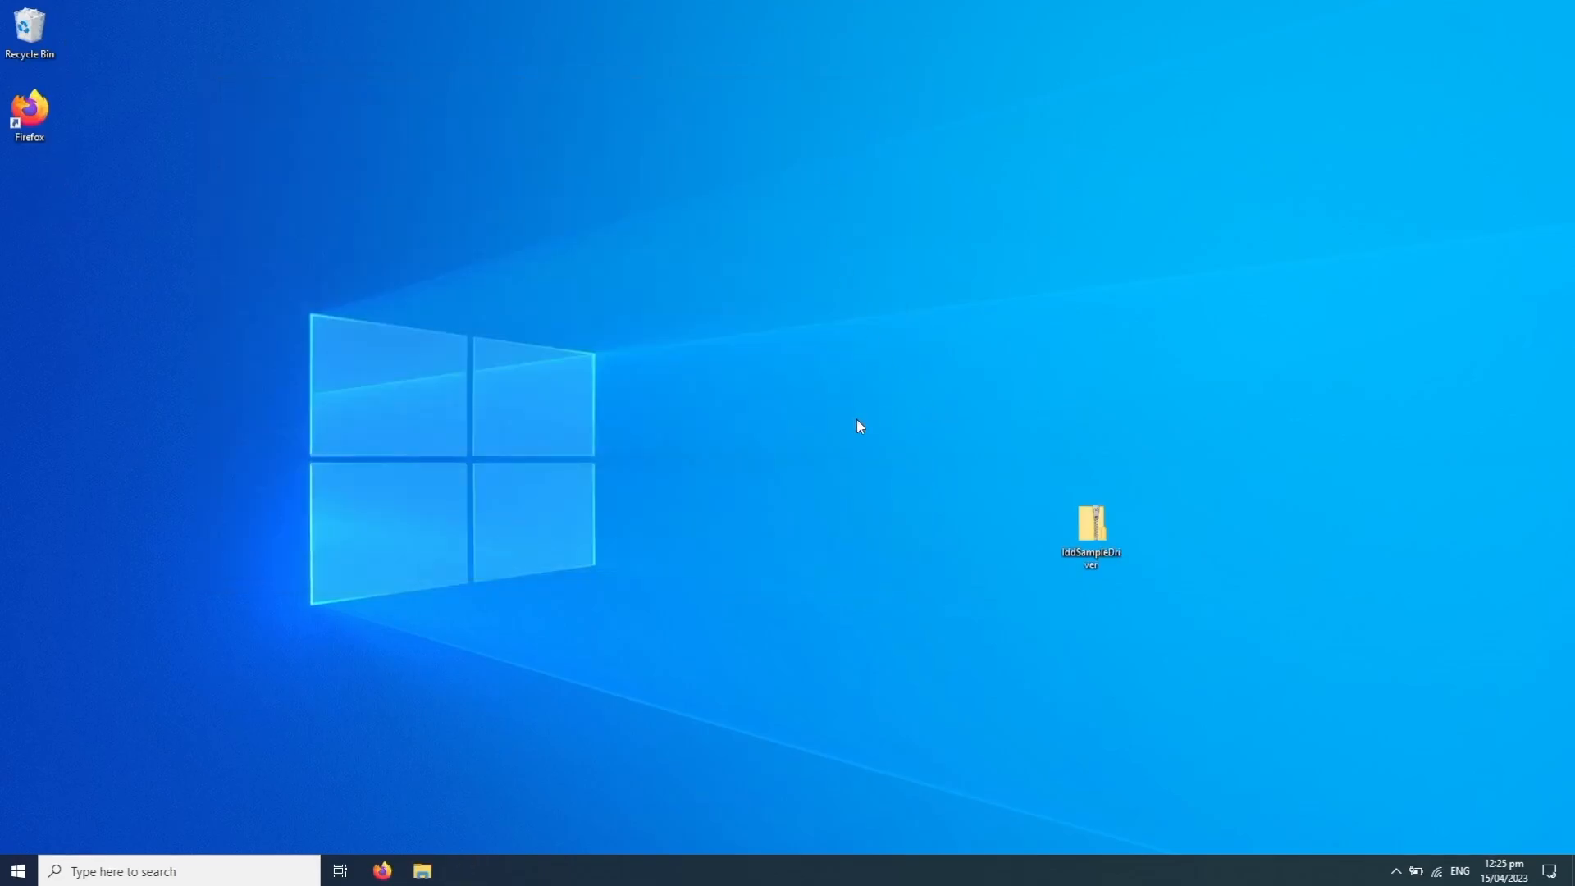